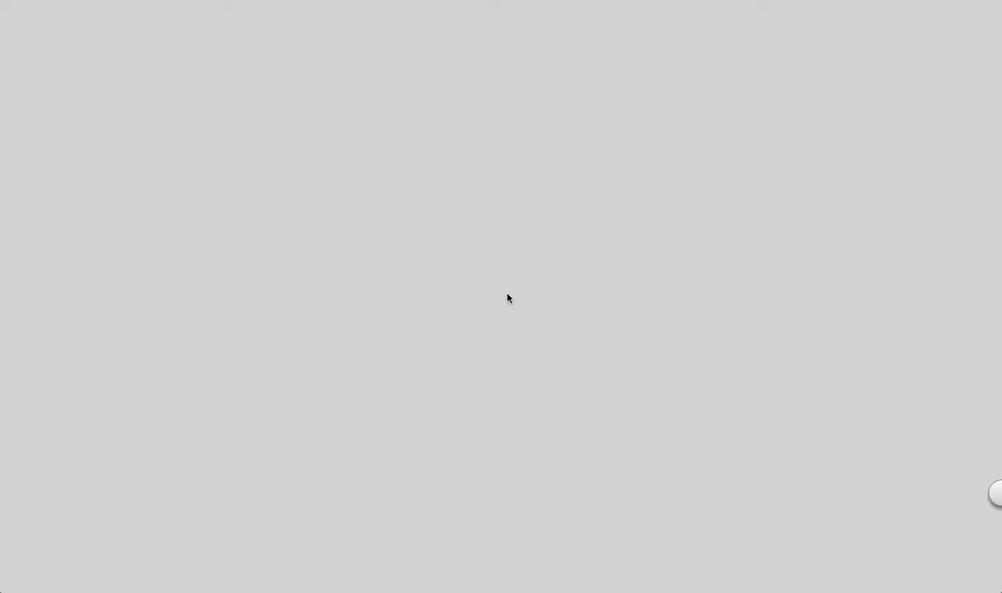
{"action": "mouse_move", "coordinate": [409, 25]}
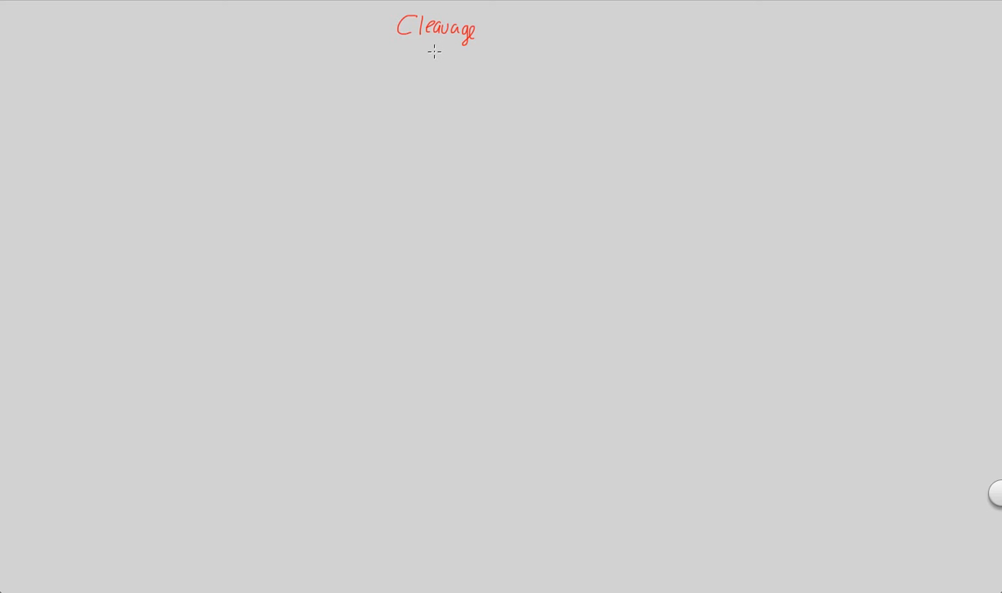
{"action": "mouse_move", "coordinate": [398, 62]}
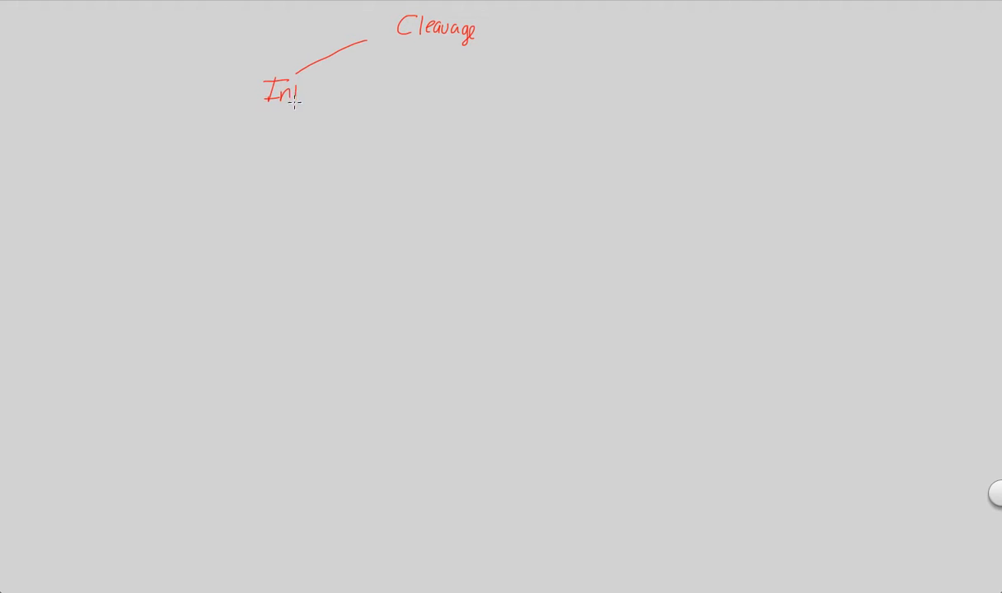
Finish the 'Intro' label and draw a branch line leftward from it
{"action": "type", "text": "tro"}
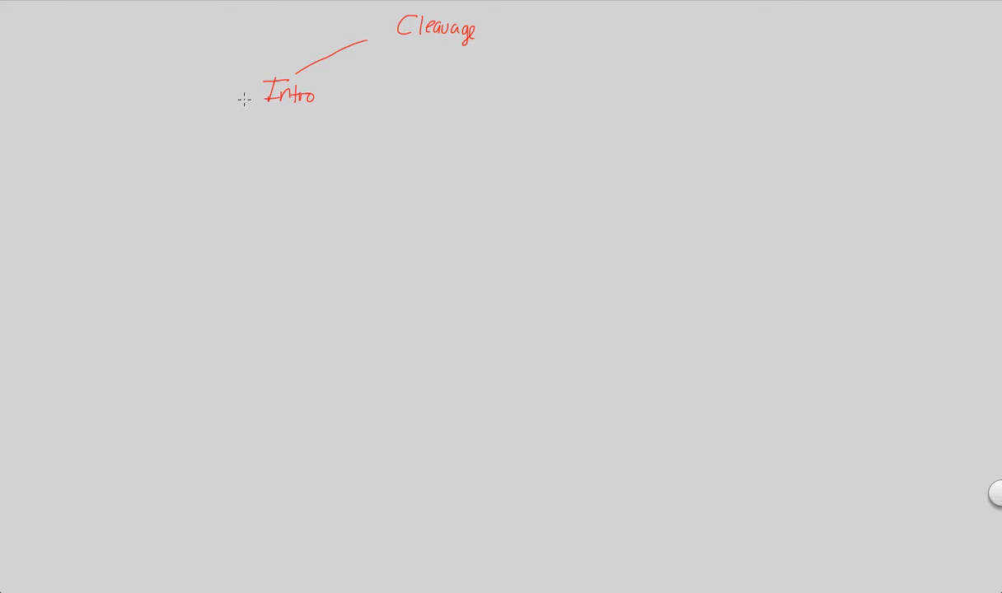
{"action": "mouse_move", "coordinate": [234, 105]}
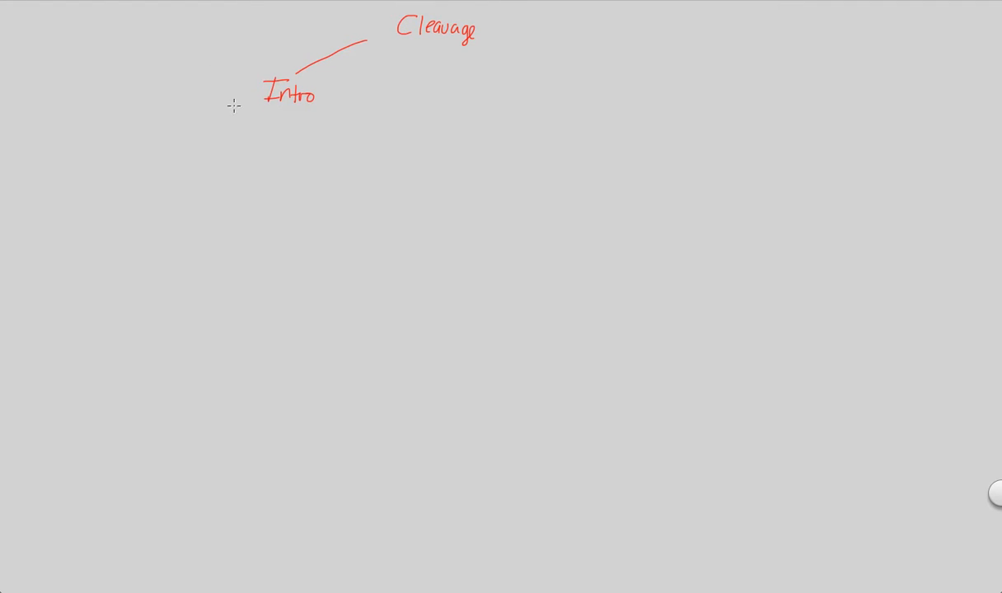
{"action": "left_click_drag", "start_coordinate": [234, 102], "coordinate": [115, 130]}
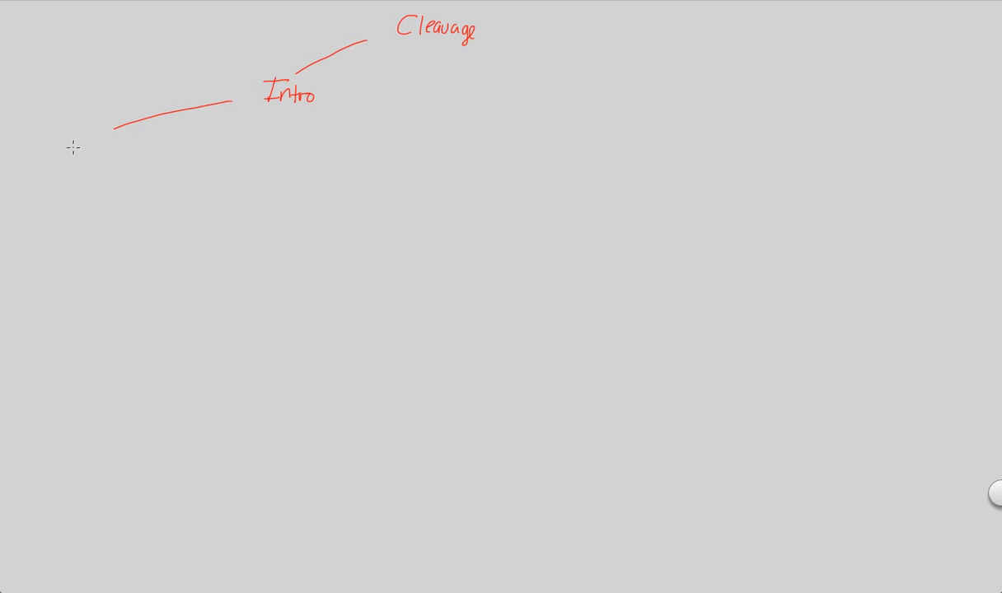
{"action": "mouse_move", "coordinate": [51, 138]}
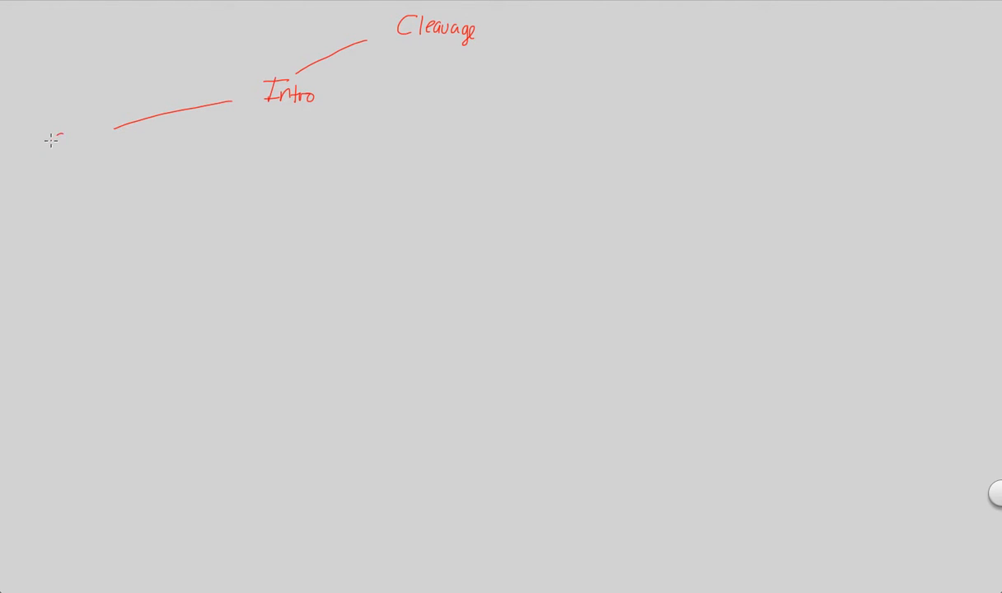
Handwrite 'Series of rapid mitotic division' on the new Intro sub-branch
{"action": "type", "text": "Series"}
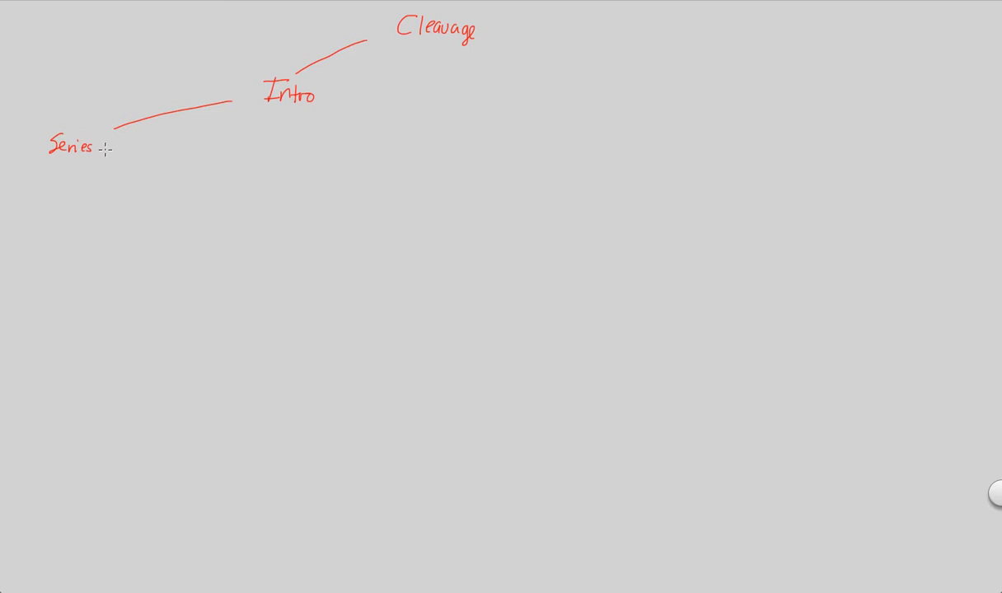
{"action": "type", "text": "of ra"}
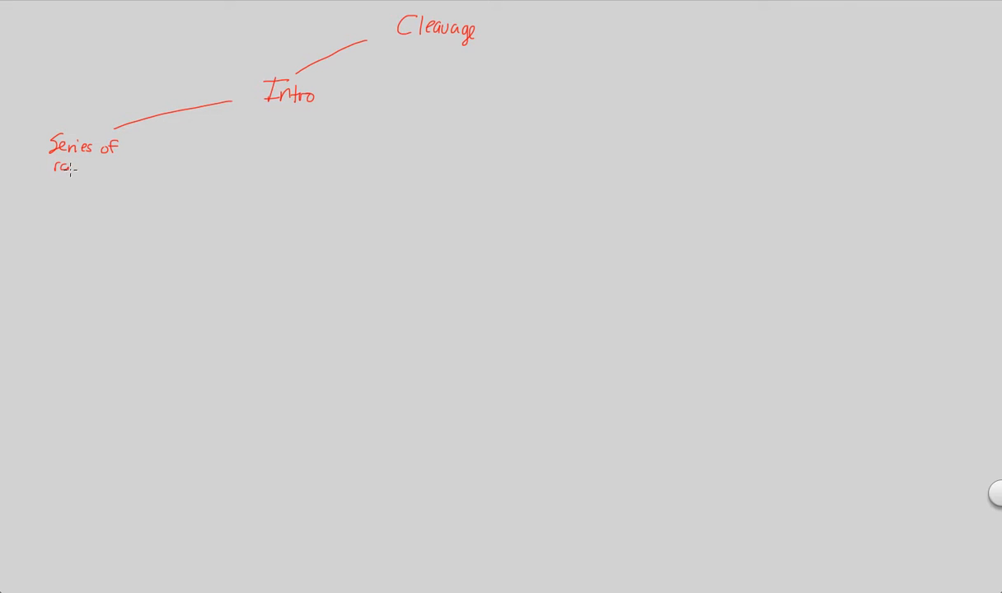
{"action": "type", "text": "rapid"}
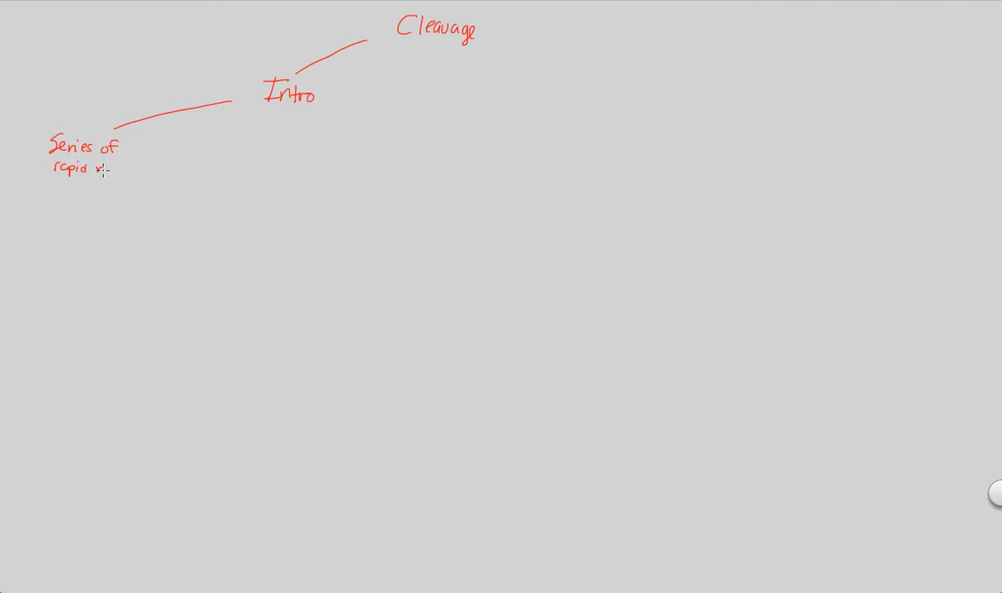
{"action": "type", "text": "mitotic"}
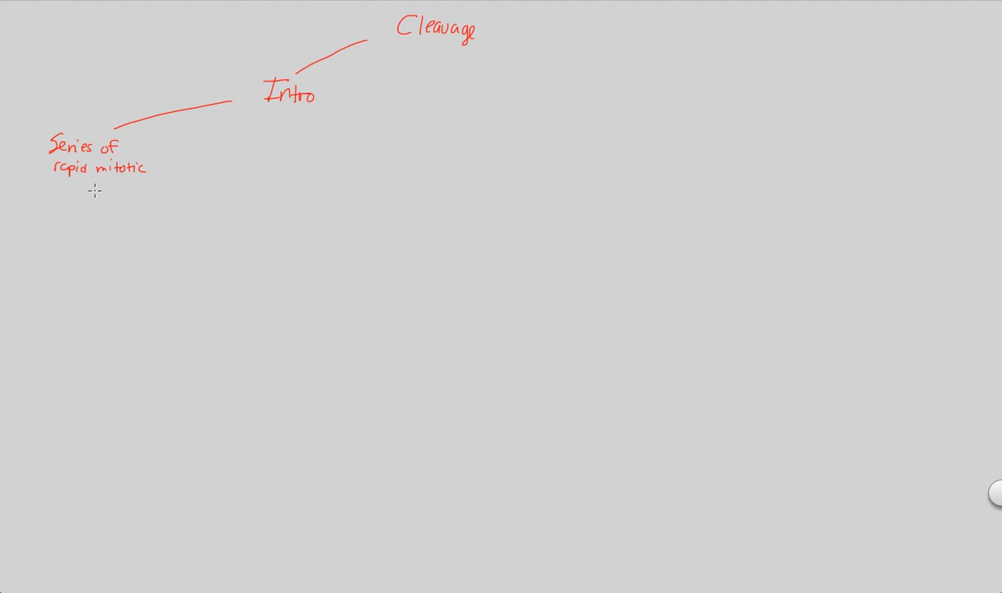
{"action": "left_click_drag", "start_coordinate": [52, 175], "coordinate": [86, 173]}
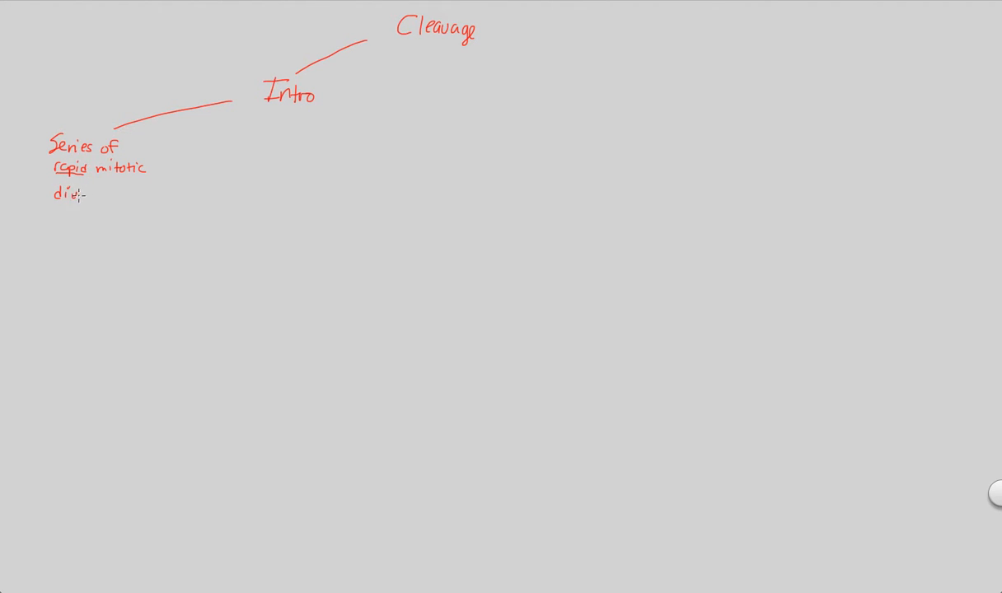
{"action": "type", "text": "division"}
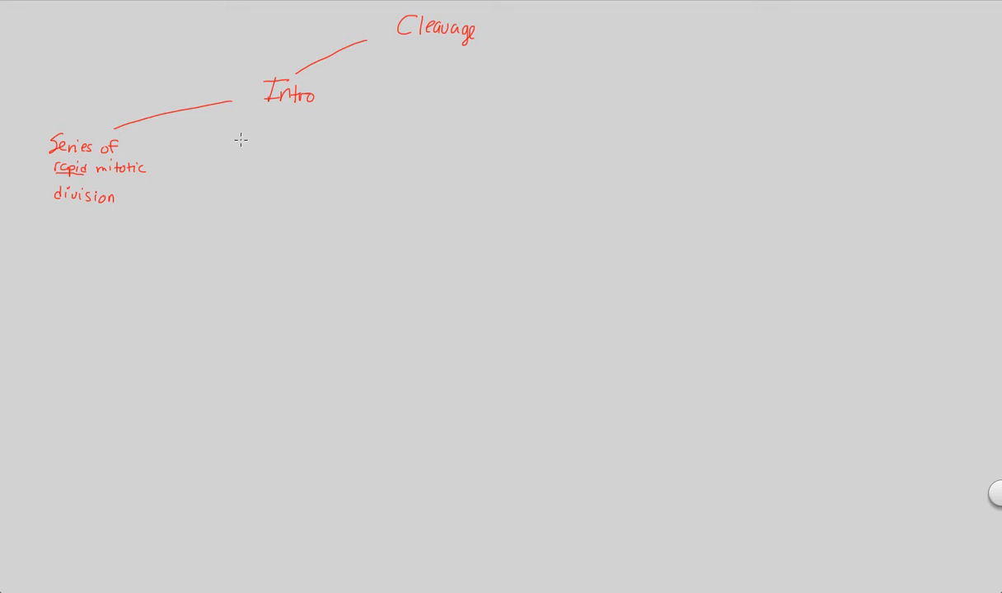
Draw a long branch down from Intro and label it 'Cleavage cell cycle'
{"action": "left_click_drag", "start_coordinate": [225, 122], "coordinate": [183, 187]}
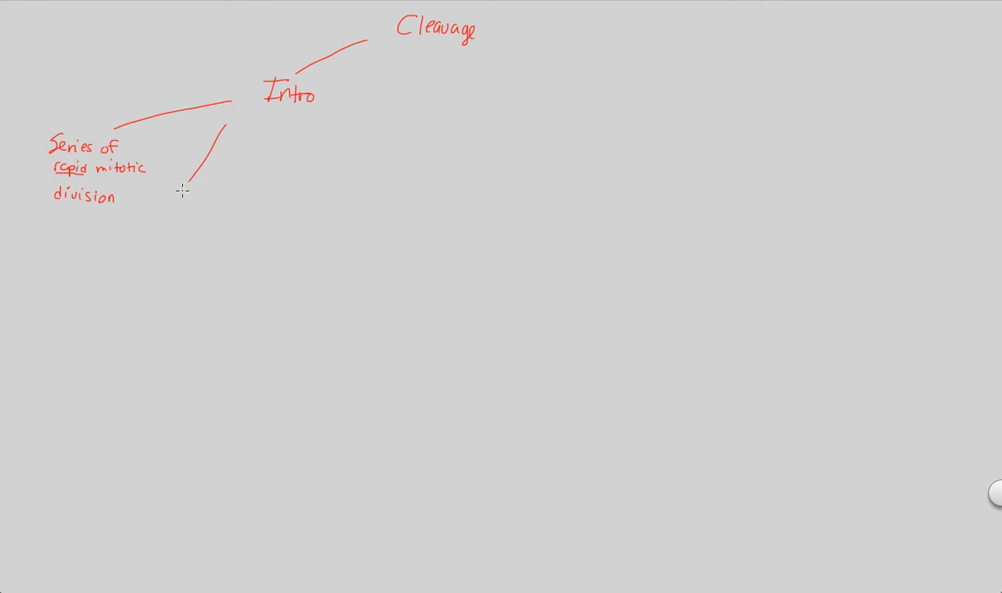
{"action": "left_click_drag", "start_coordinate": [183, 190], "coordinate": [127, 277]}
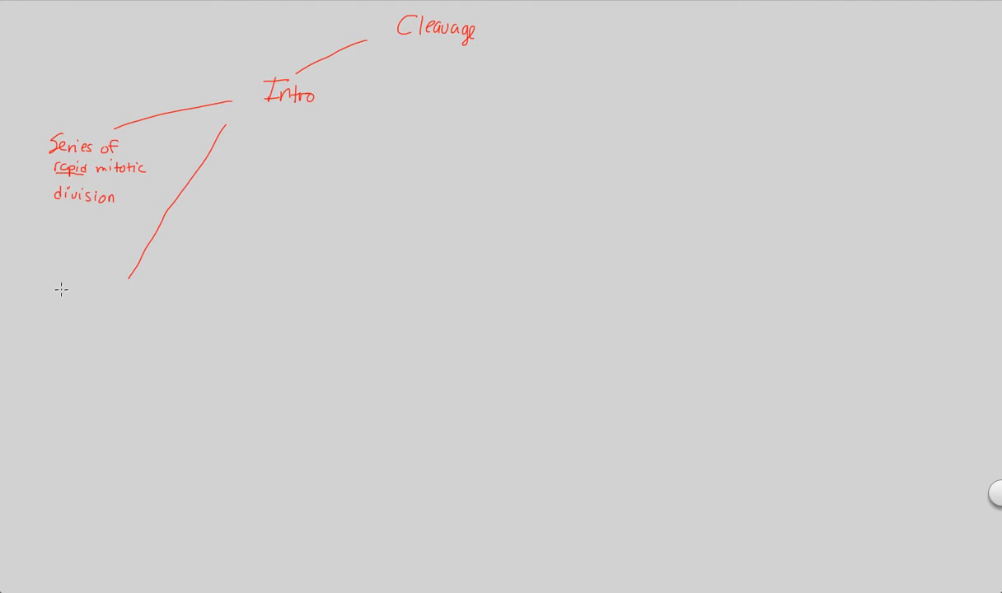
{"action": "type", "text": "Cleavage"}
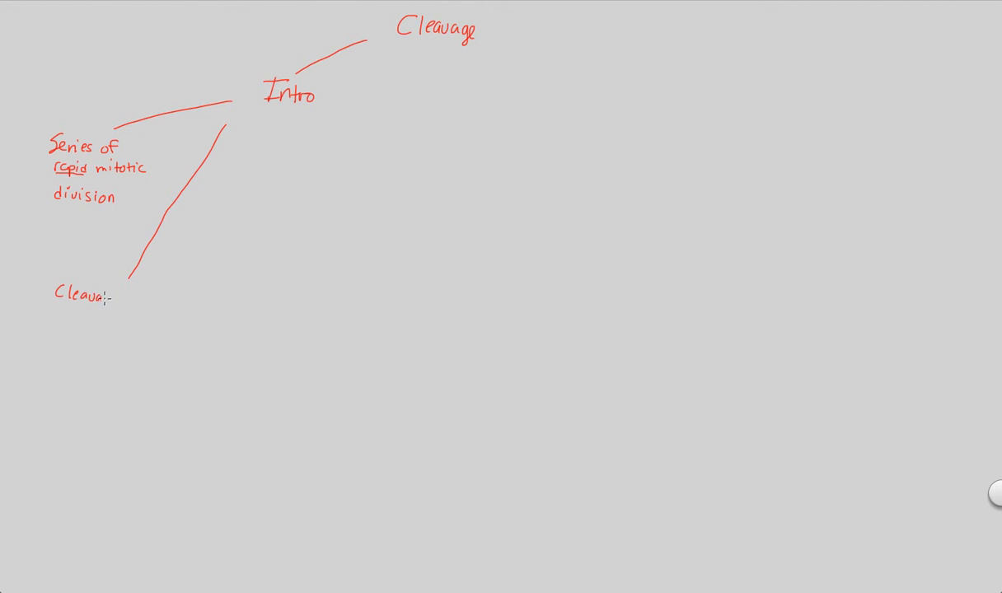
{"action": "type", "text": "cell"}
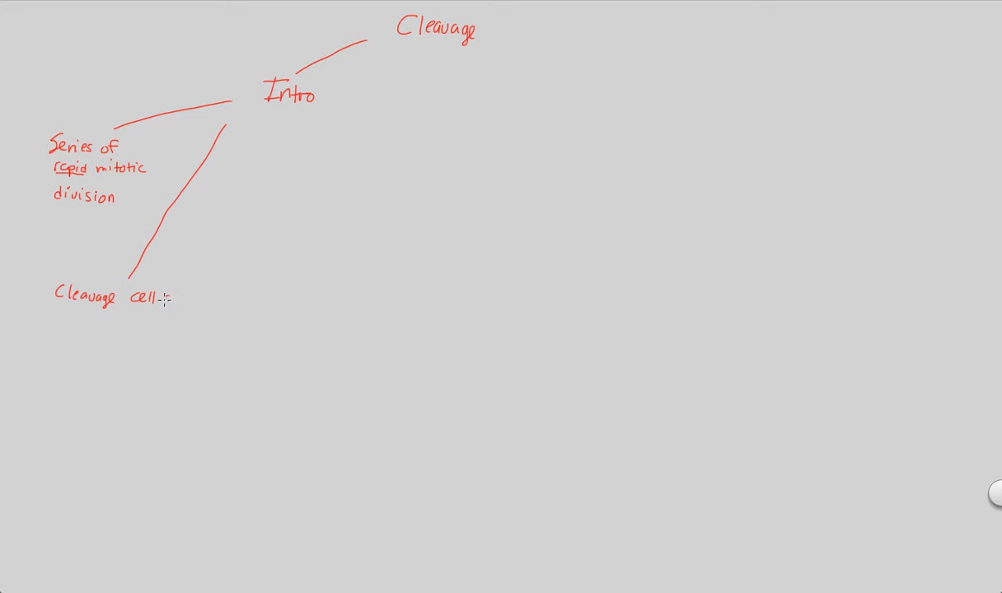
{"action": "type", "text": "cycle"}
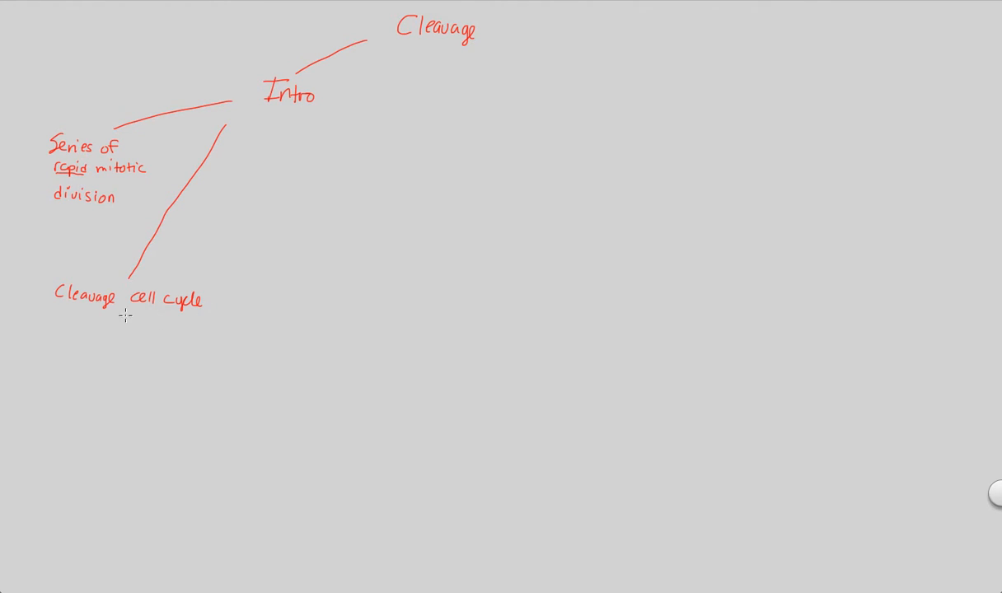
{"action": "mouse_move", "coordinate": [119, 316]}
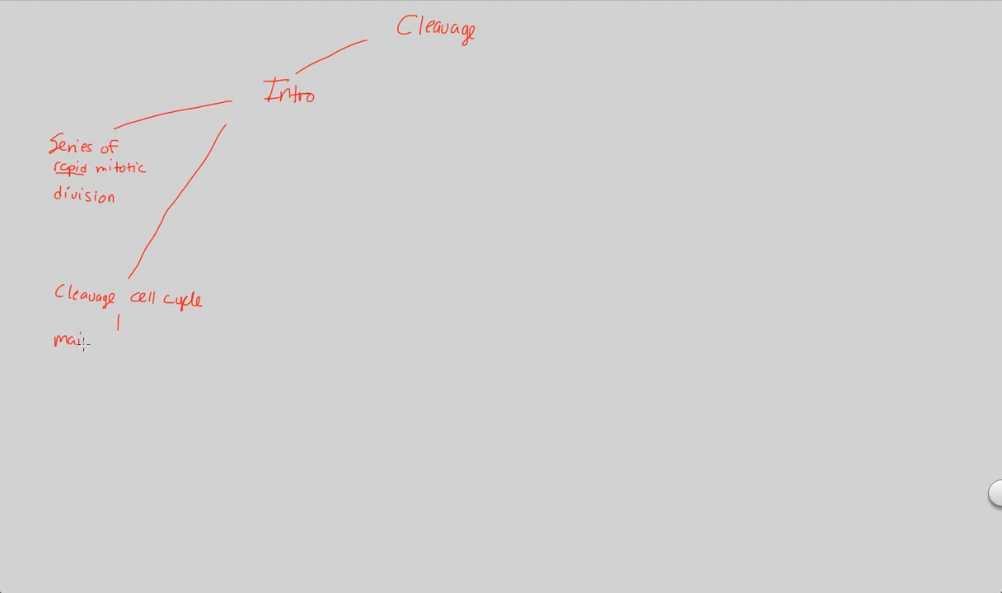
Add the note 'mainly S+M phases' with 'Syn' beneath it
{"action": "type", "text": "mainly S+M"}
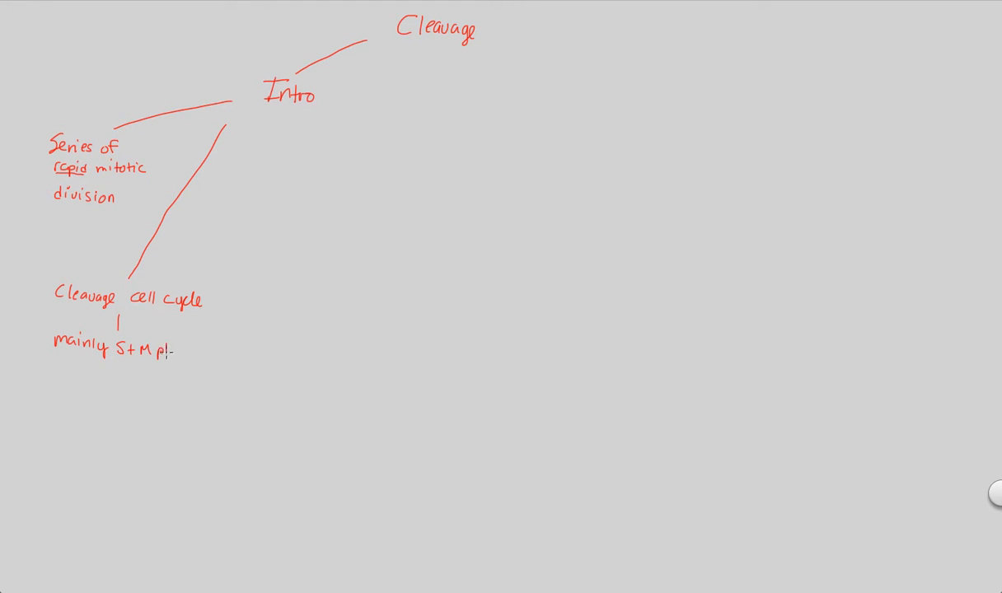
{"action": "type", "text": "phasis"}
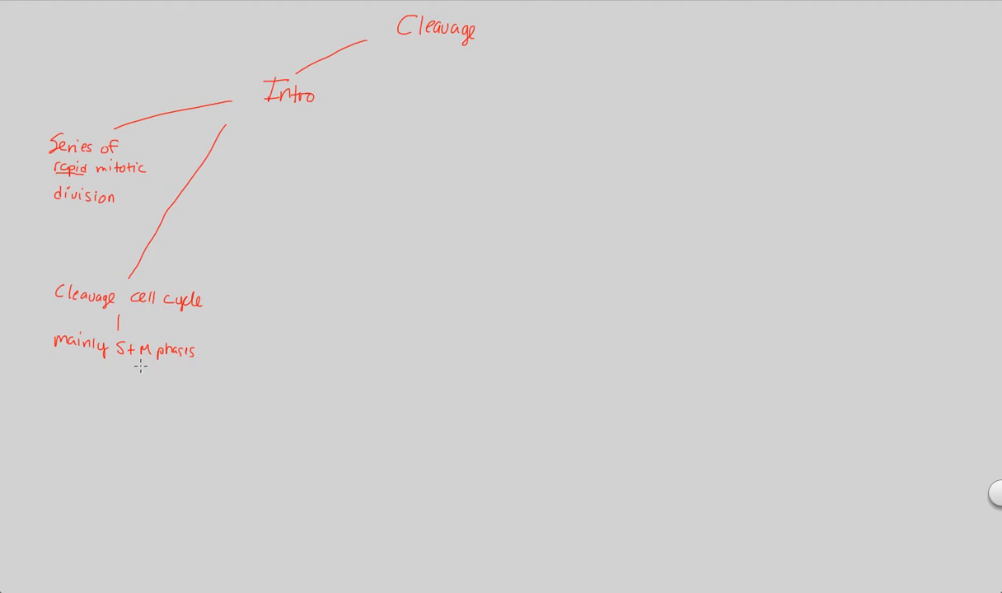
{"action": "mouse_move", "coordinate": [109, 389]}
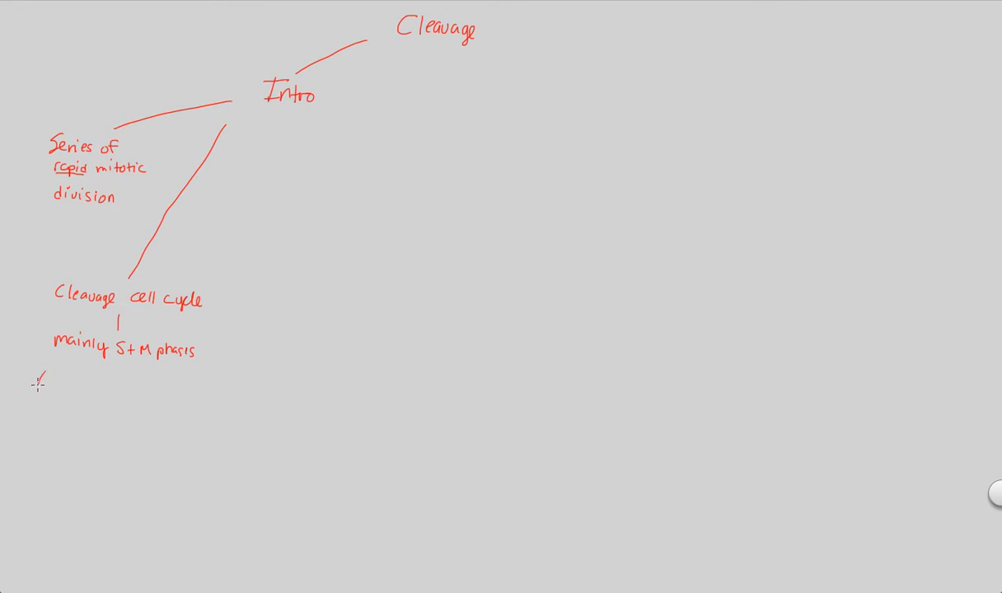
{"action": "type", "text": "Syn"}
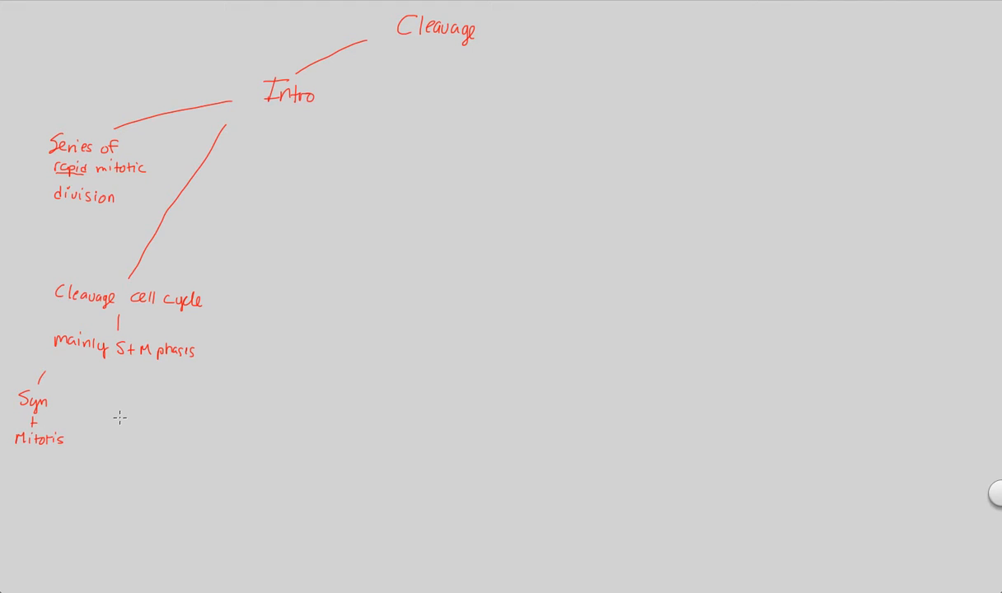
{"action": "mouse_move", "coordinate": [13, 425]}
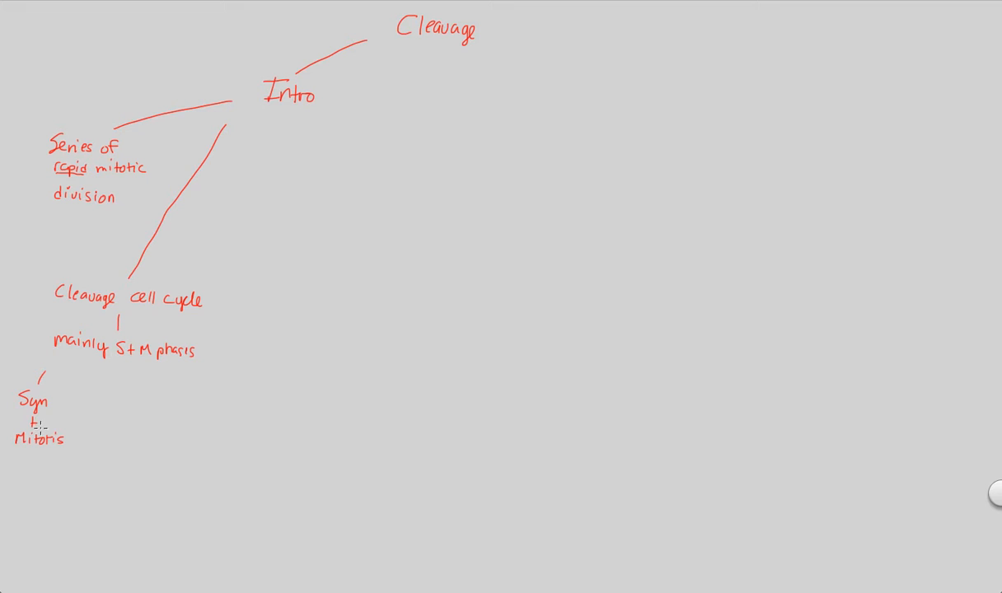
{"action": "mouse_move", "coordinate": [97, 396]}
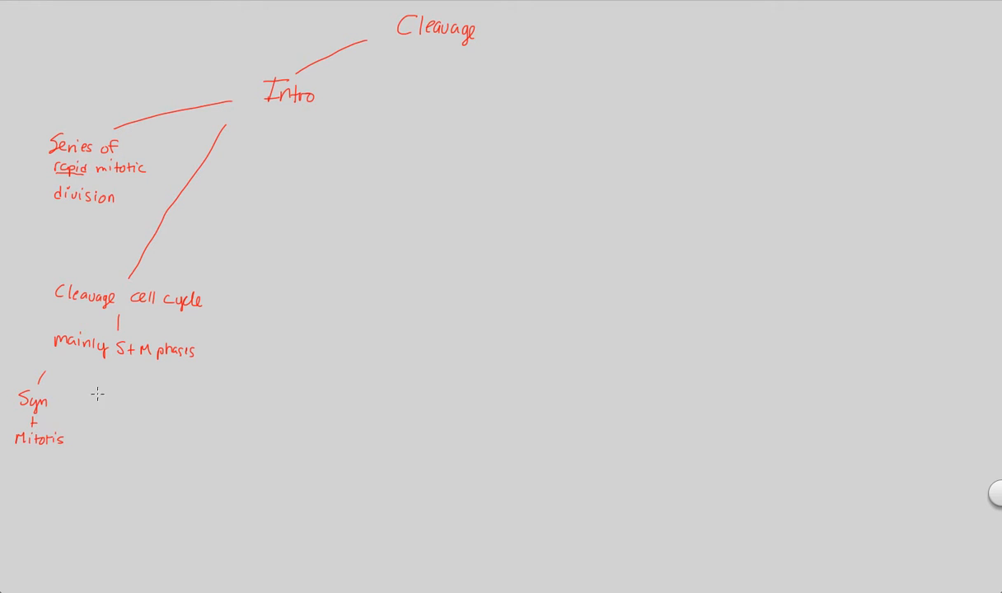
{"action": "mouse_move", "coordinate": [97, 373]}
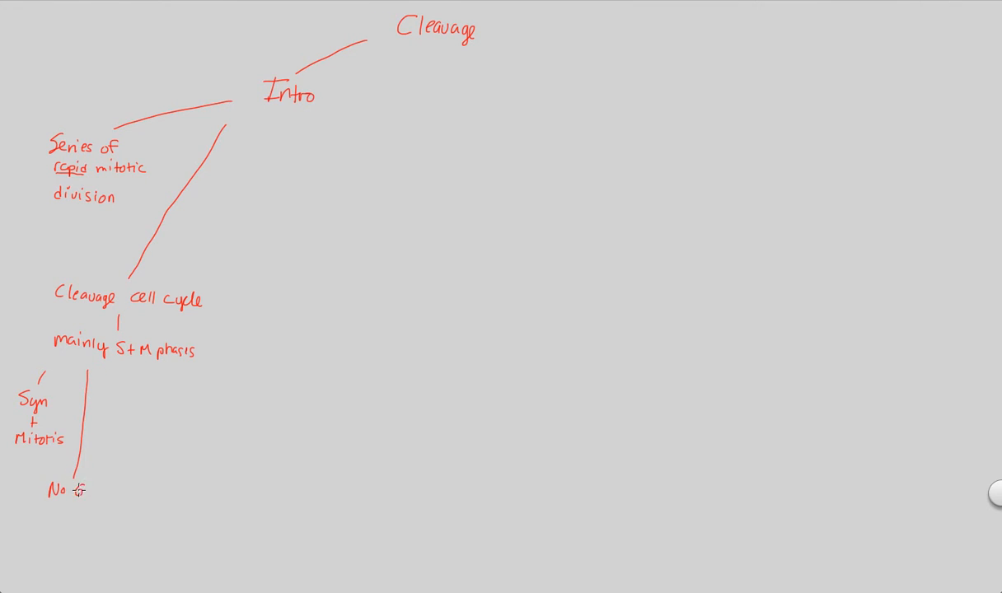
Write 'No G1/G2 phases' and bracket the 'no protein syn' note below it
{"action": "type", "text": "G1/G2"}
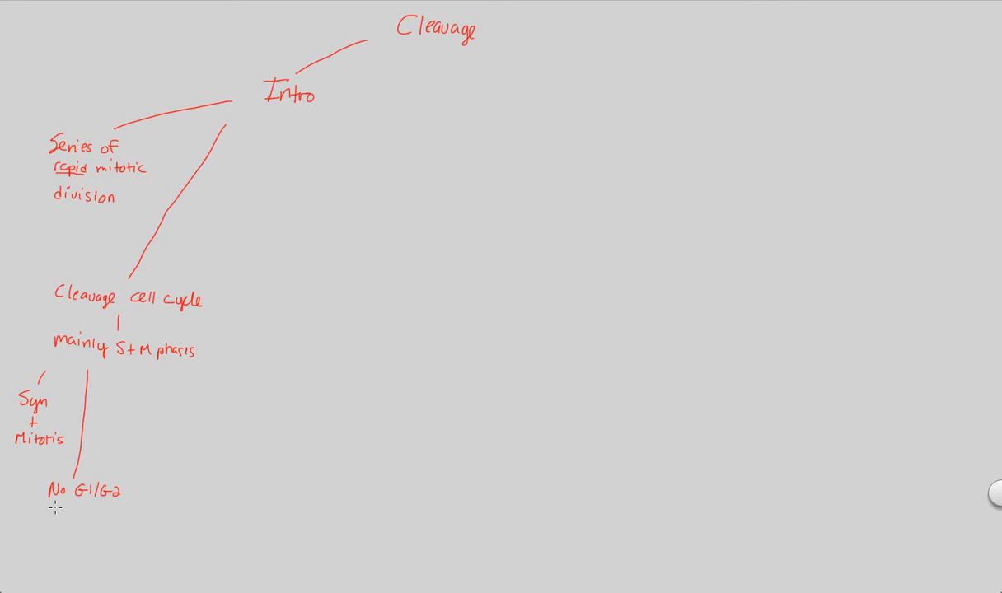
{"action": "type", "text": "phases"}
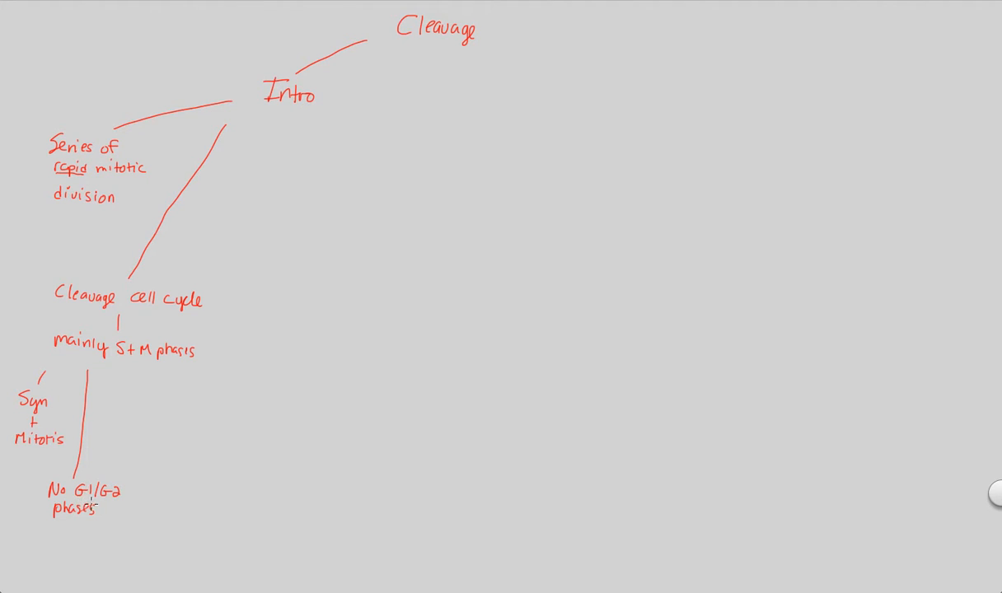
{"action": "mouse_move", "coordinate": [102, 517]}
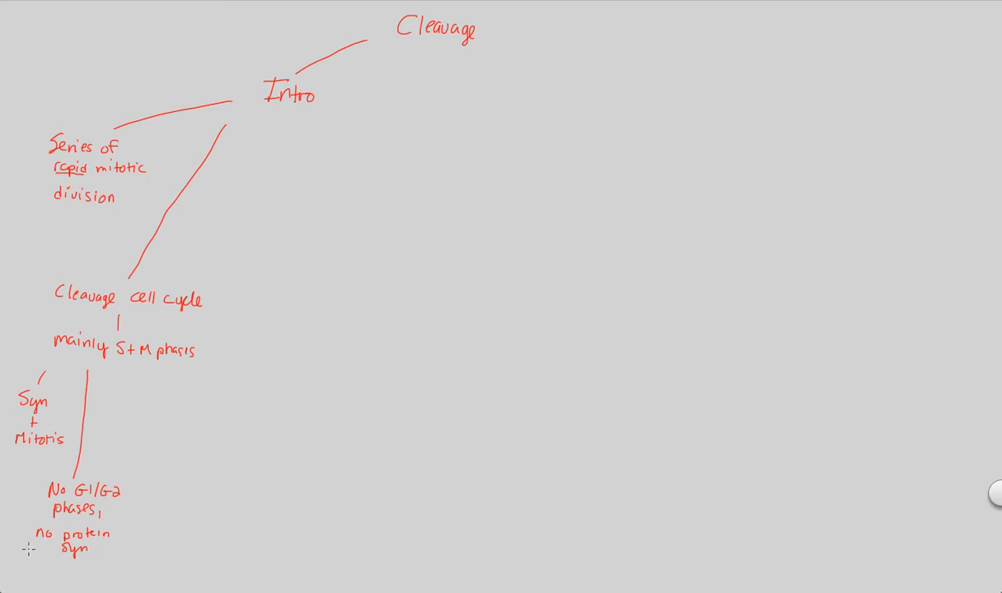
{"action": "left_click_drag", "start_coordinate": [25, 547], "coordinate": [90, 560]}
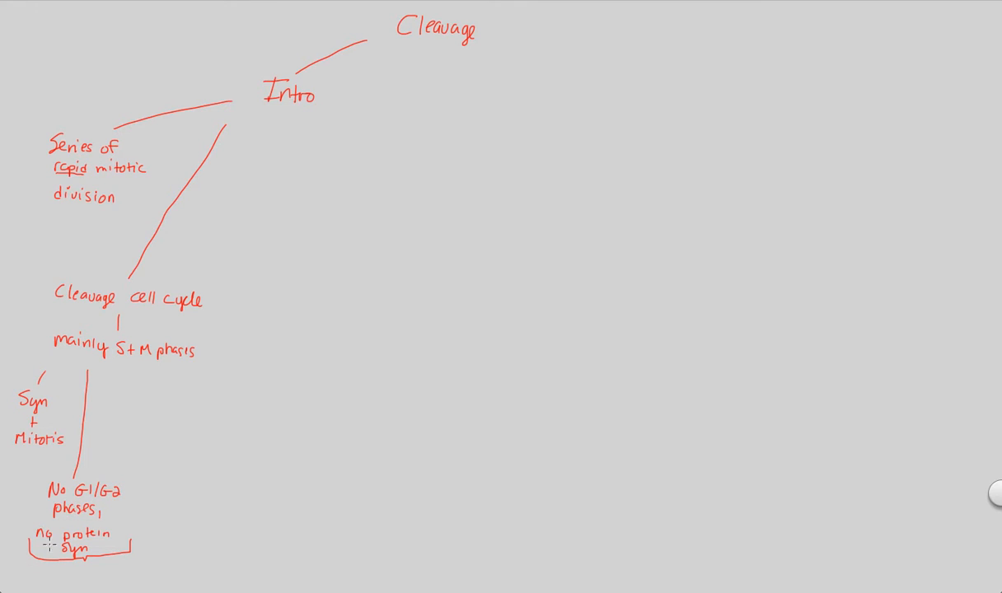
{"action": "mouse_move", "coordinate": [23, 575]}
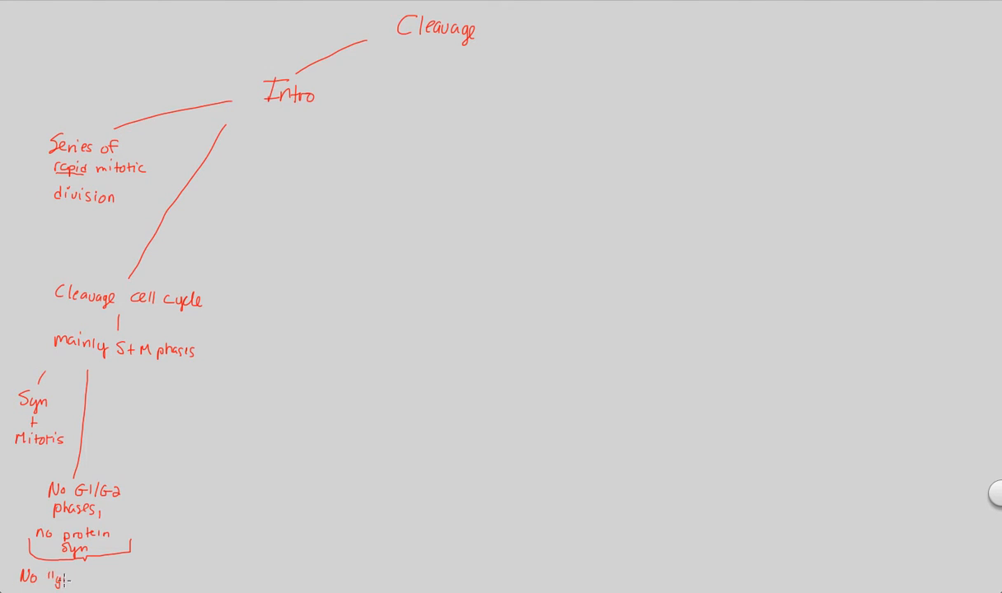
Handwrite "No 'growth' of cell size" under the bracketed note
{"action": "type", "text": "growth\" of ce"}
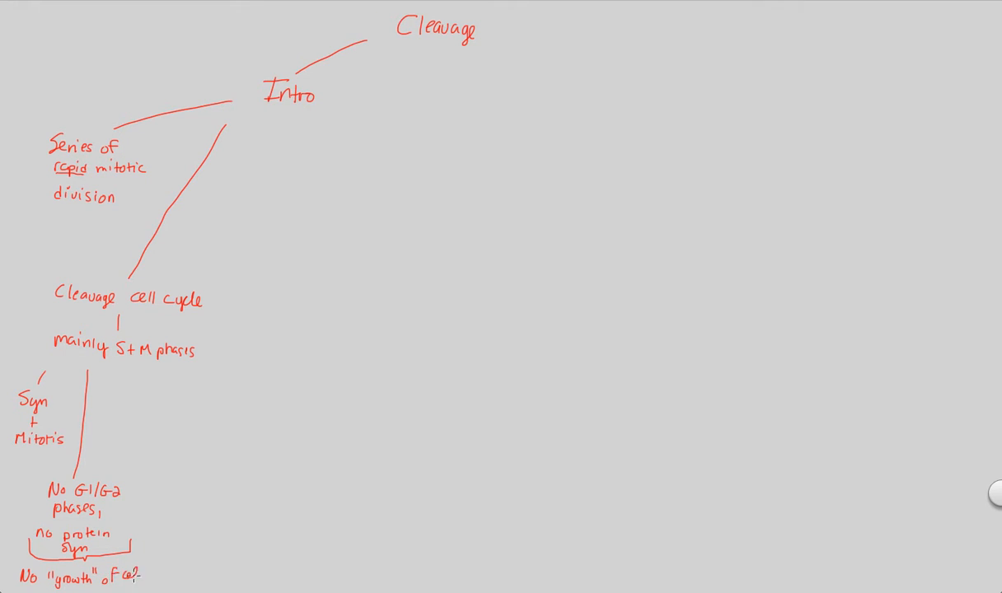
{"action": "type", "text": "size"}
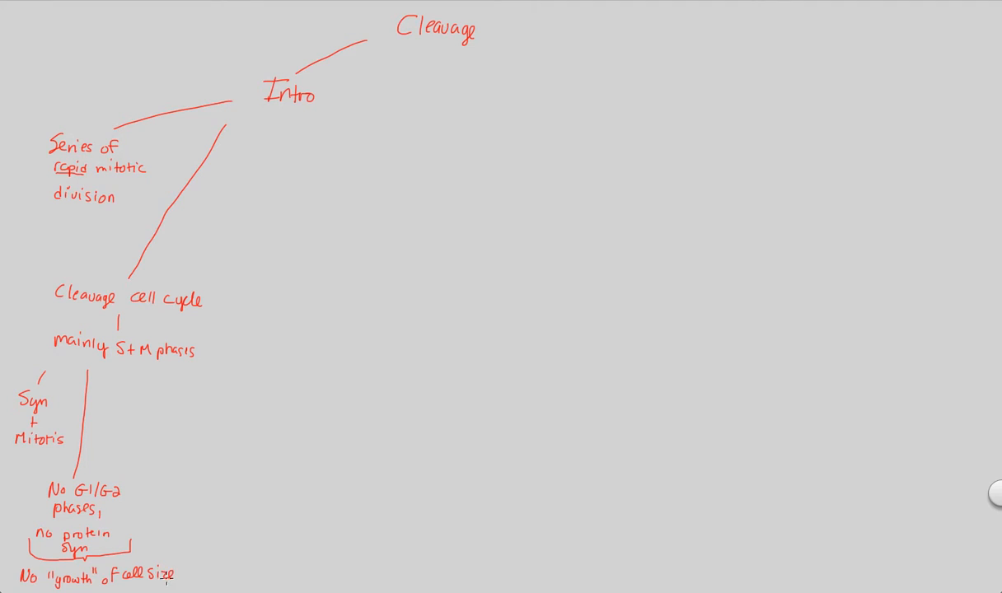
{"action": "mouse_move", "coordinate": [119, 544]}
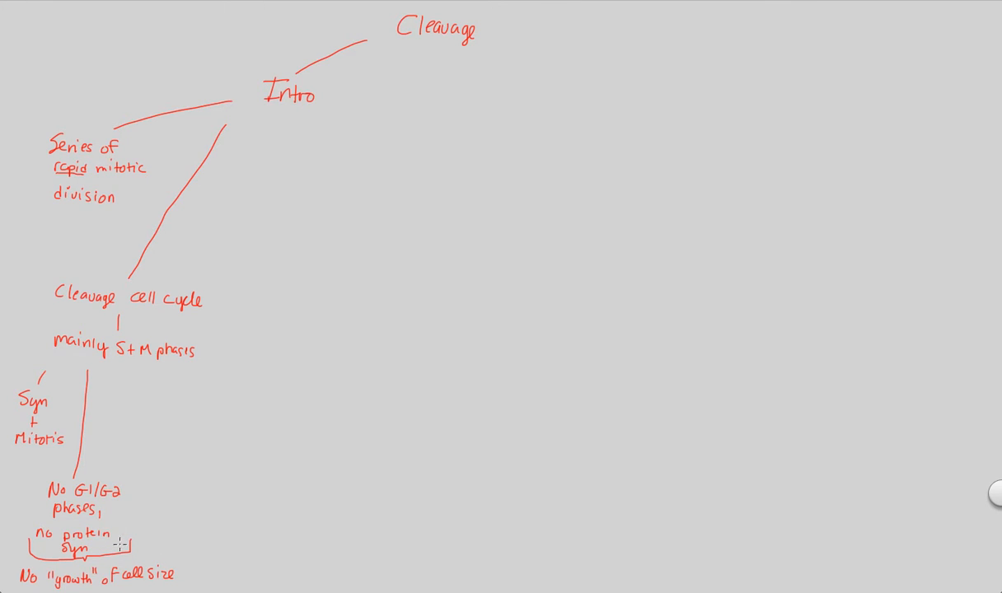
{"action": "mouse_move", "coordinate": [142, 533]}
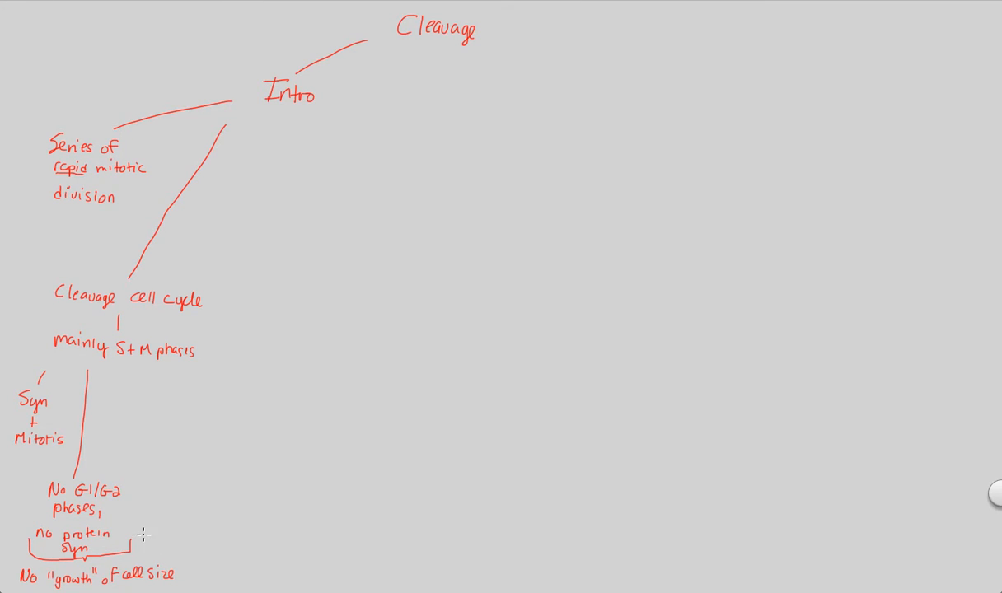
{"action": "mouse_move", "coordinate": [168, 392]}
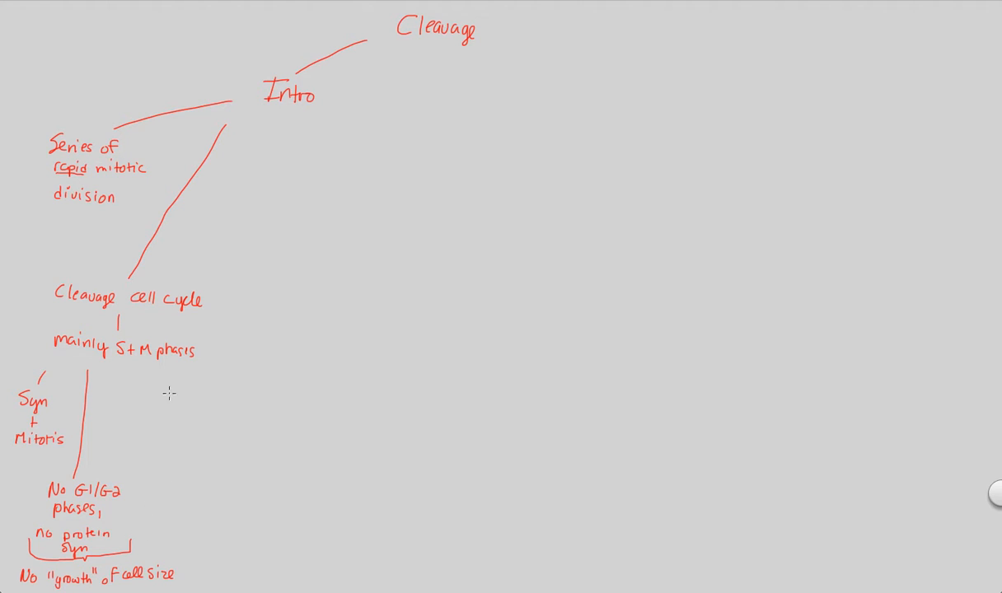
Draw a branch from 'mainly S+M phases' and write '↑ cell number w/ smaller cell size'
{"action": "left_click_drag", "start_coordinate": [141, 366], "coordinate": [156, 425]}
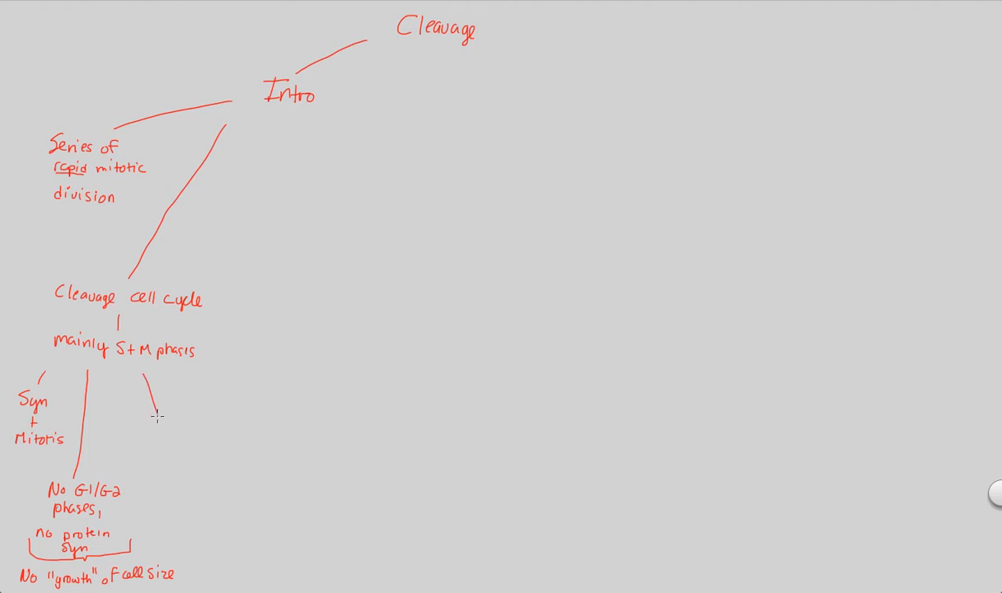
{"action": "type", "text": "↑G"}
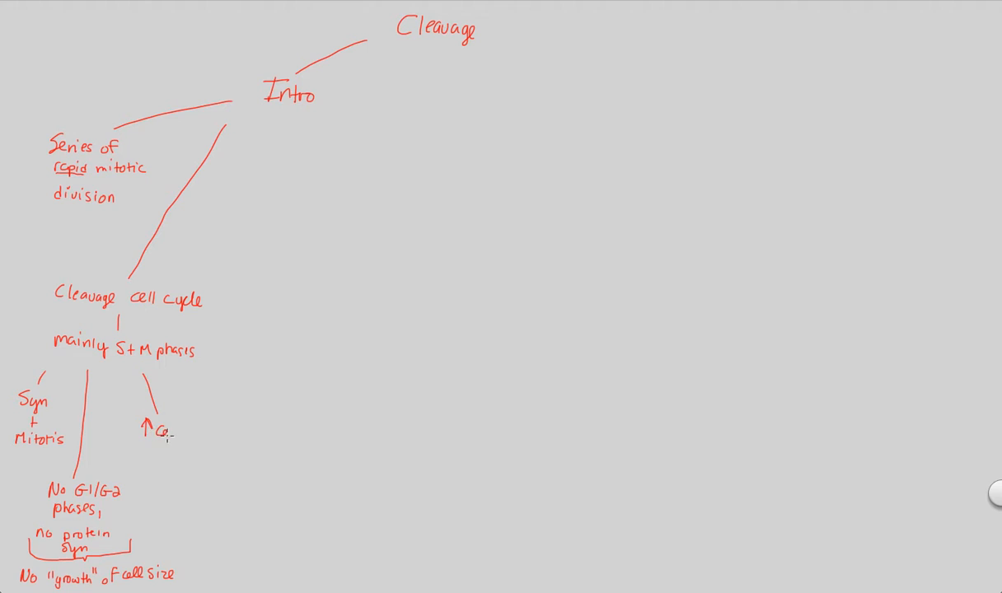
{"action": "type", "text": "Cell n"}
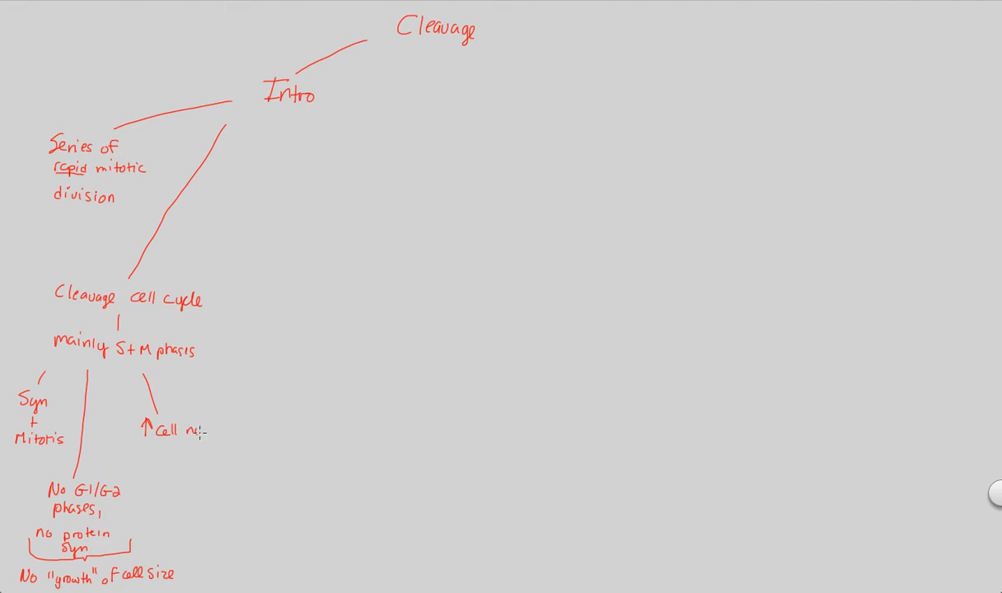
{"action": "type", "text": "number"}
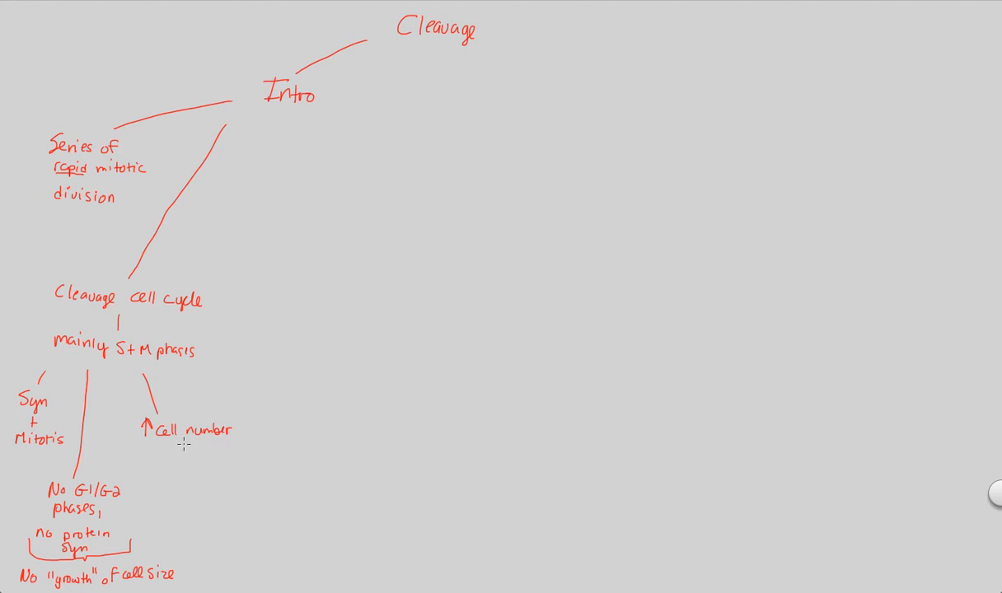
{"action": "type", "text": "w/ sp"}
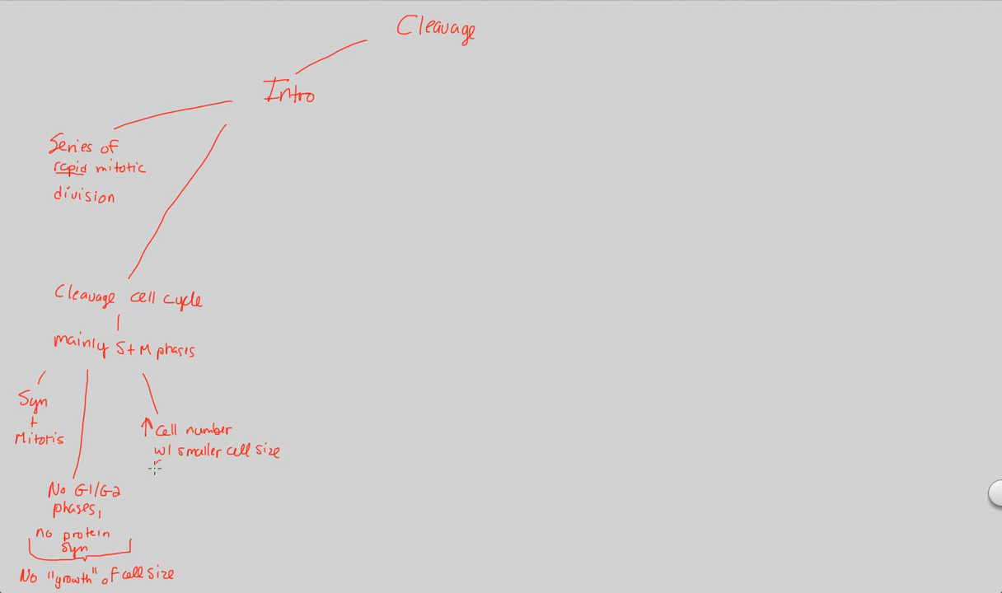
Continue with 'after each division → embryo size stays small'
{"action": "type", "text": "after each"}
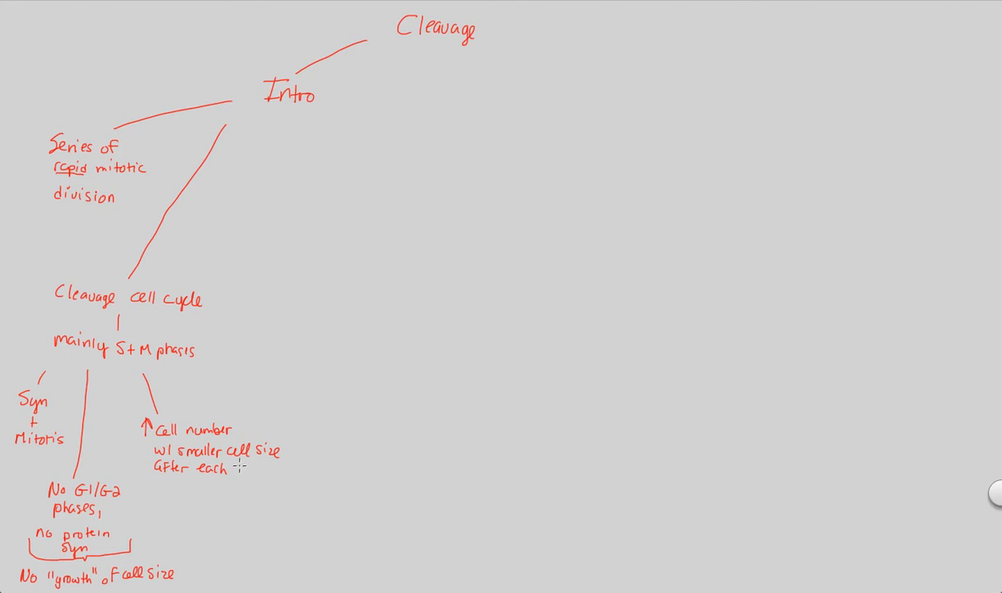
{"action": "type", "text": "div"}
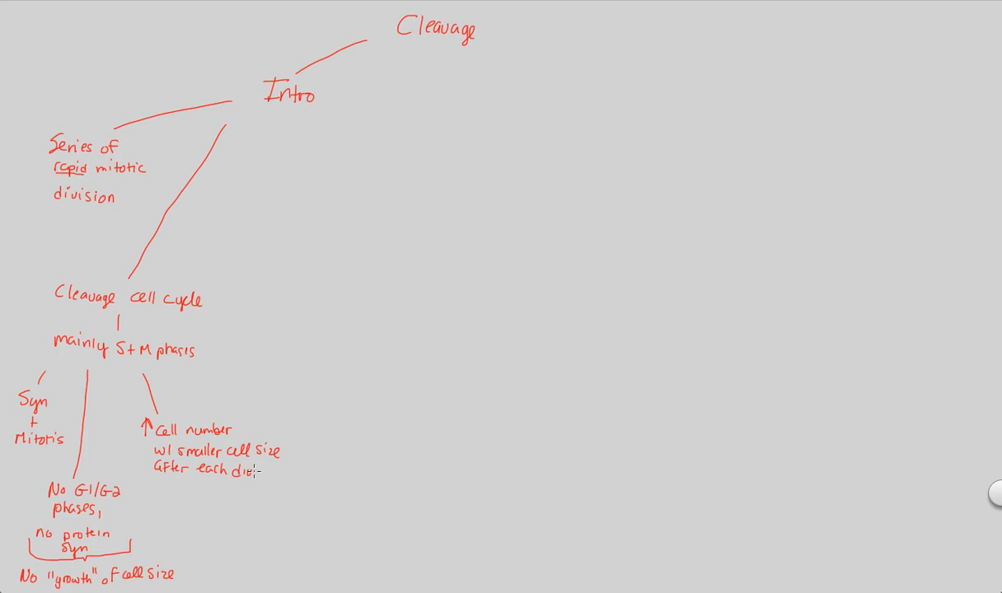
{"action": "type", "text": "sion"}
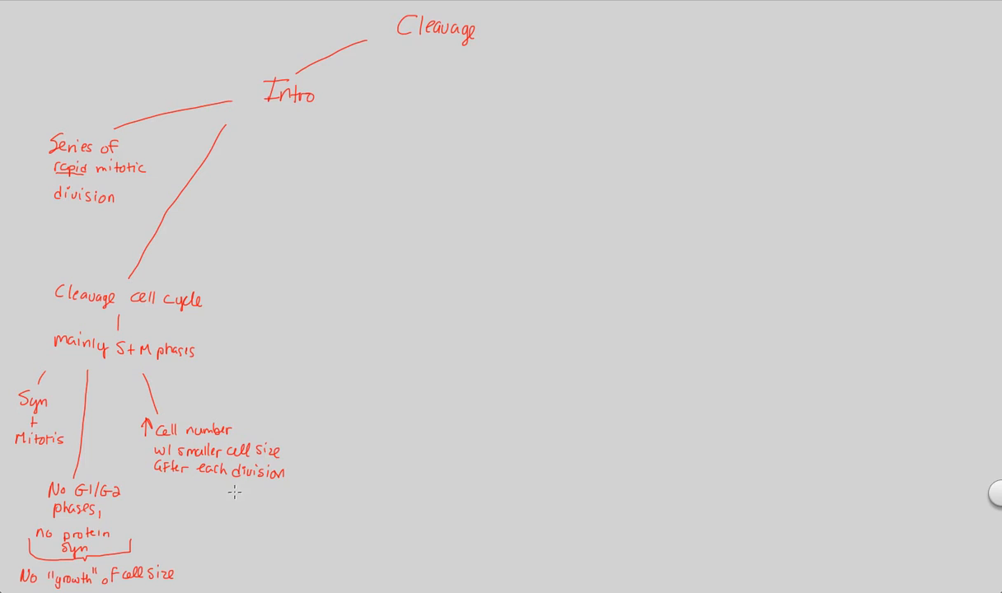
{"action": "mouse_move", "coordinate": [181, 486]}
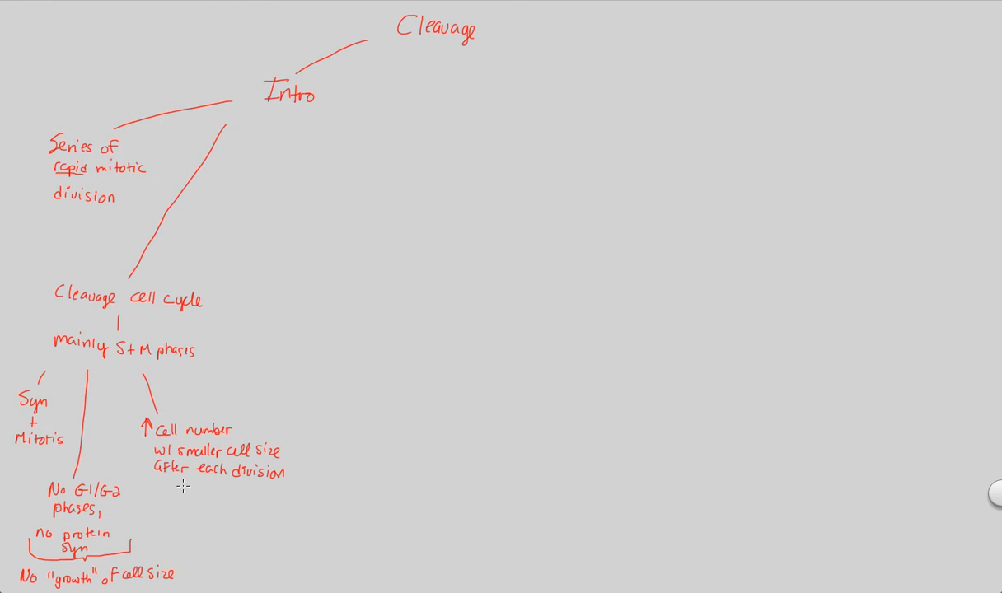
{"action": "mouse_move", "coordinate": [204, 491]}
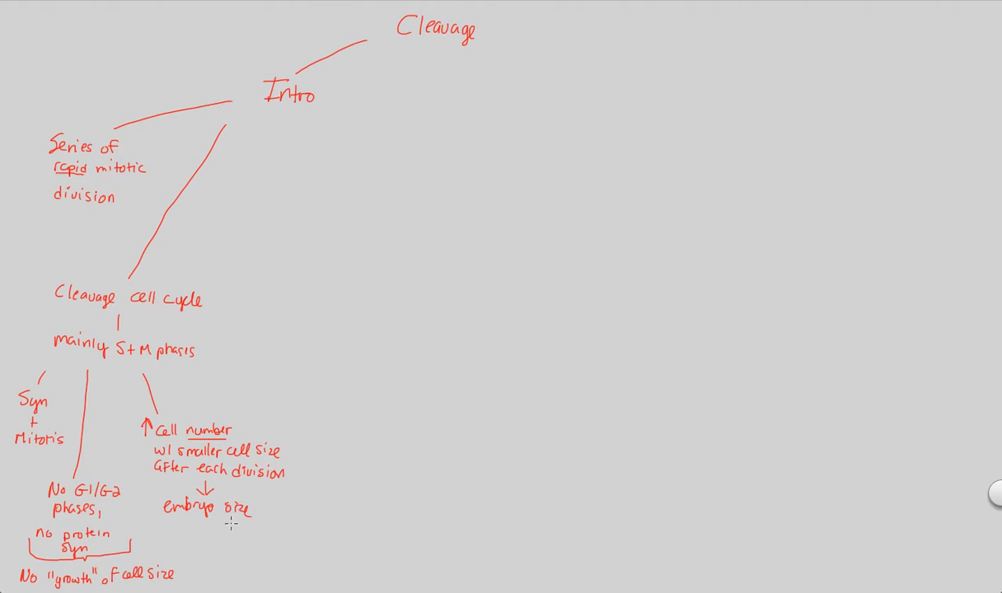
{"action": "type", "text": "S↓"}
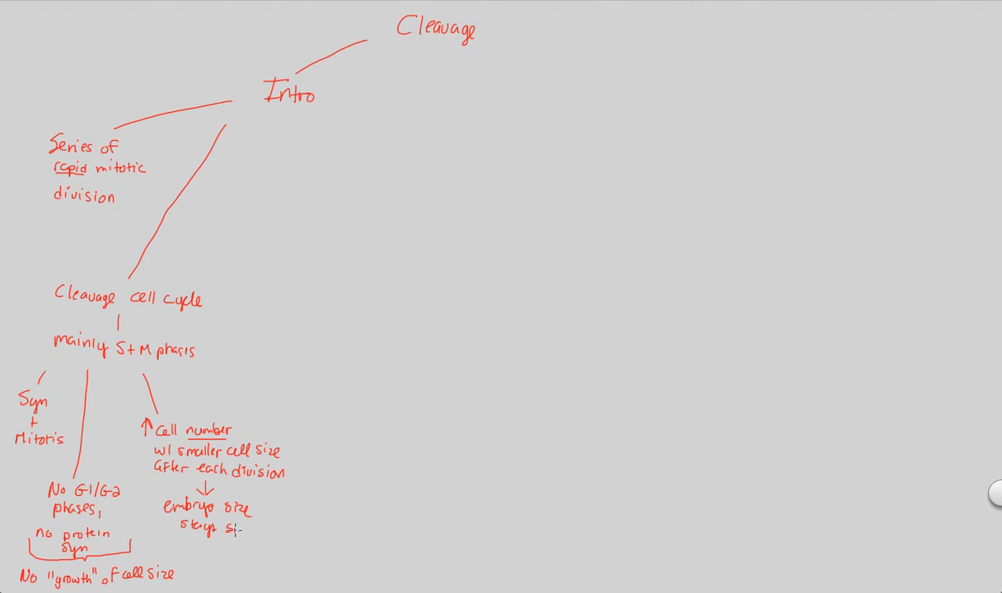
{"action": "type", "text": "small"}
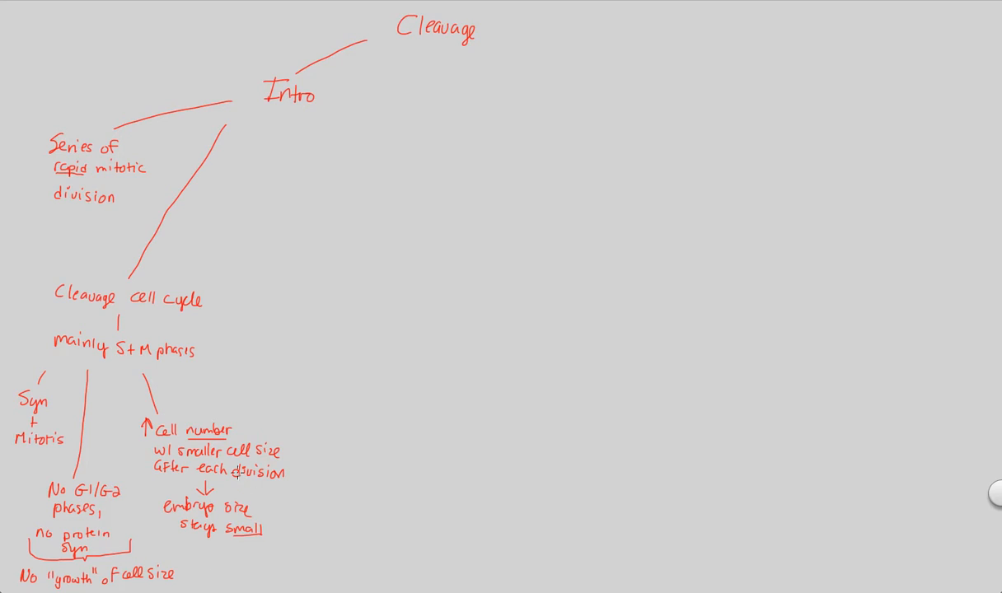
{"action": "mouse_move", "coordinate": [138, 379]}
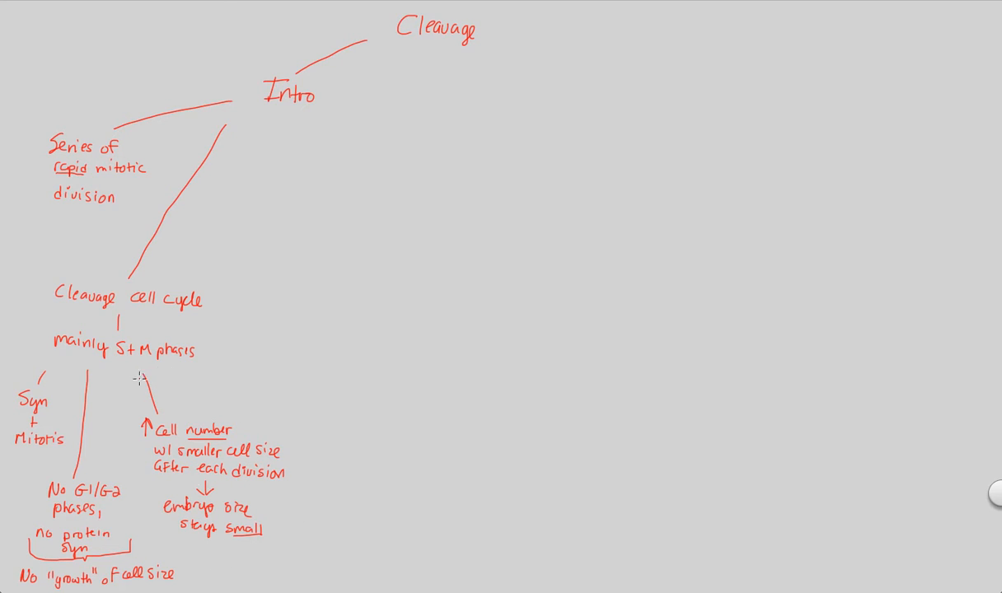
{"action": "mouse_move", "coordinate": [185, 395]}
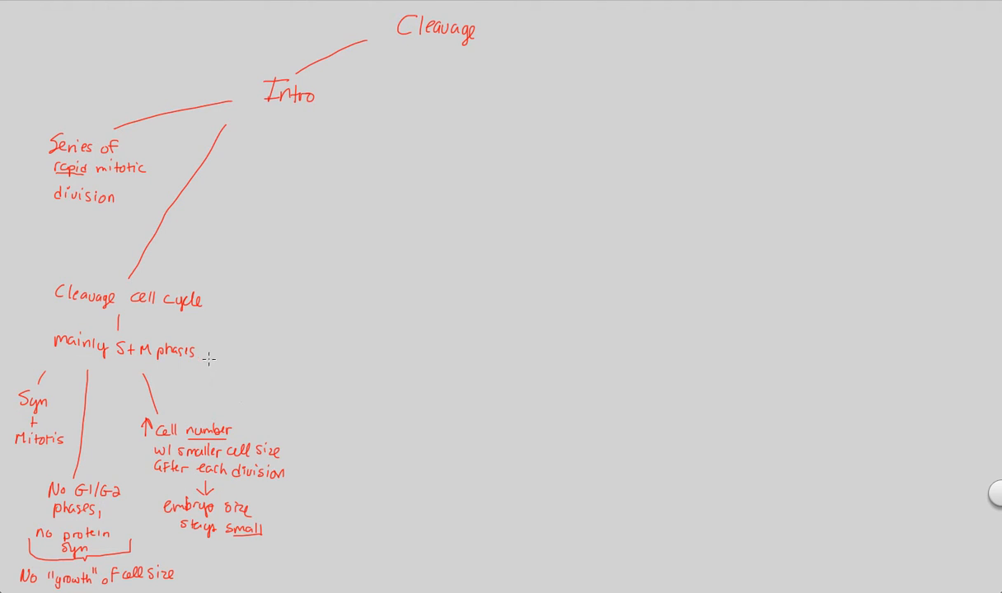
Draw a branch right of 'mainly S+M phases' reading 'each new cell = blastomere'
{"action": "left_click_drag", "start_coordinate": [205, 359], "coordinate": [276, 396]}
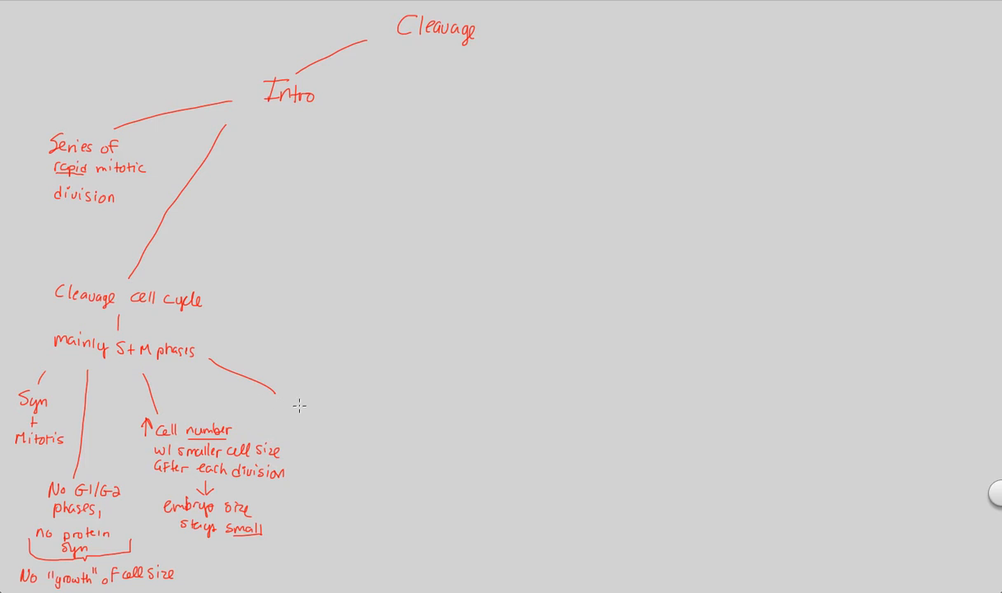
{"action": "type", "text": "each"}
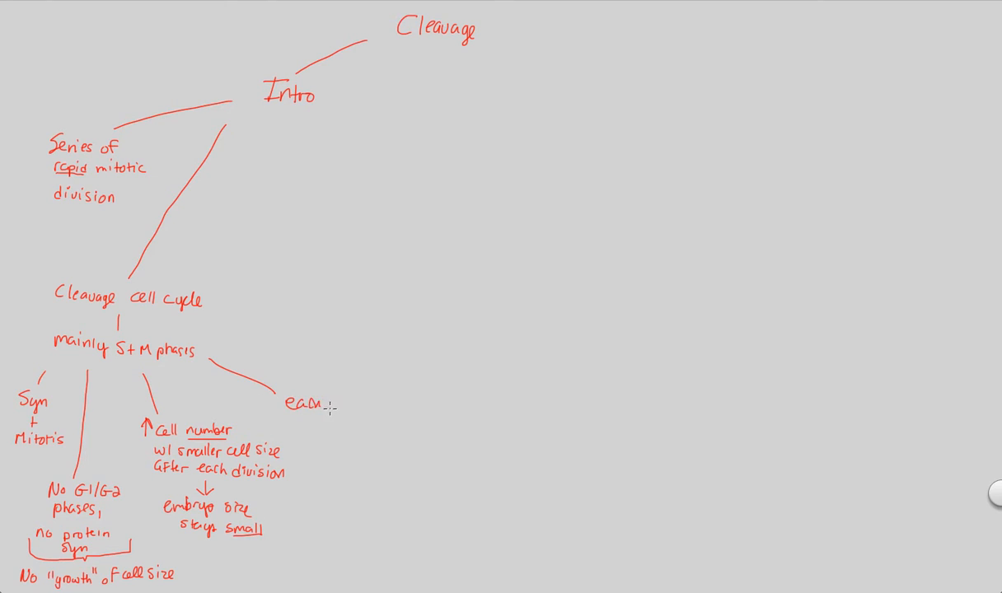
{"action": "type", "text": "new"}
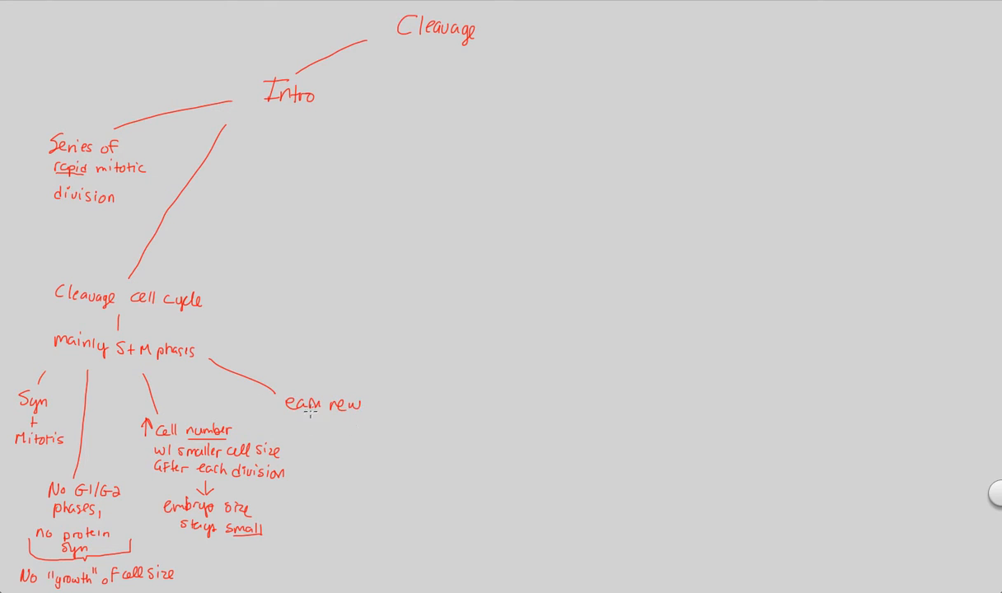
{"action": "type", "text": "cell ="}
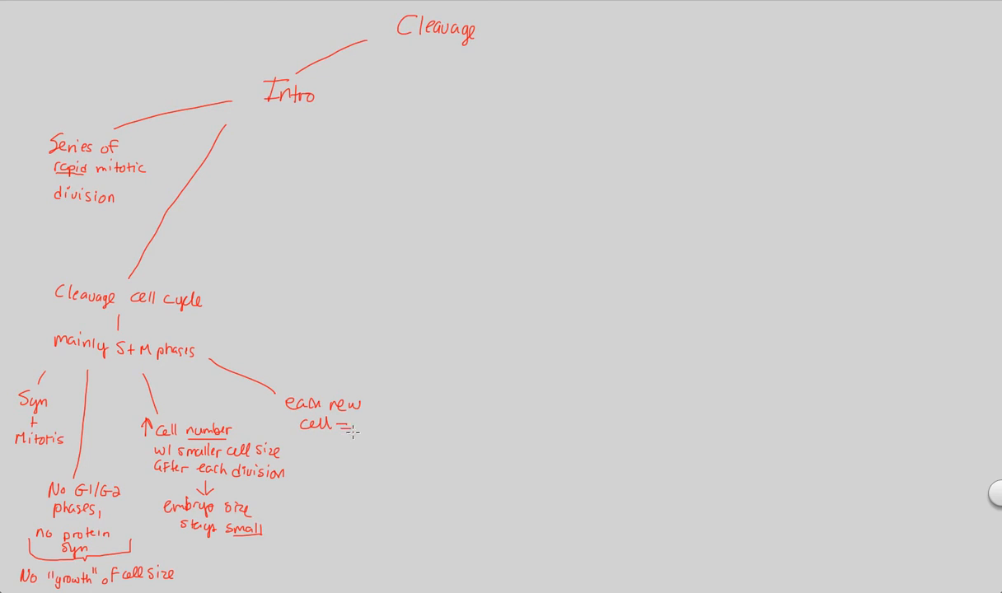
{"action": "type", "text": "blas"}
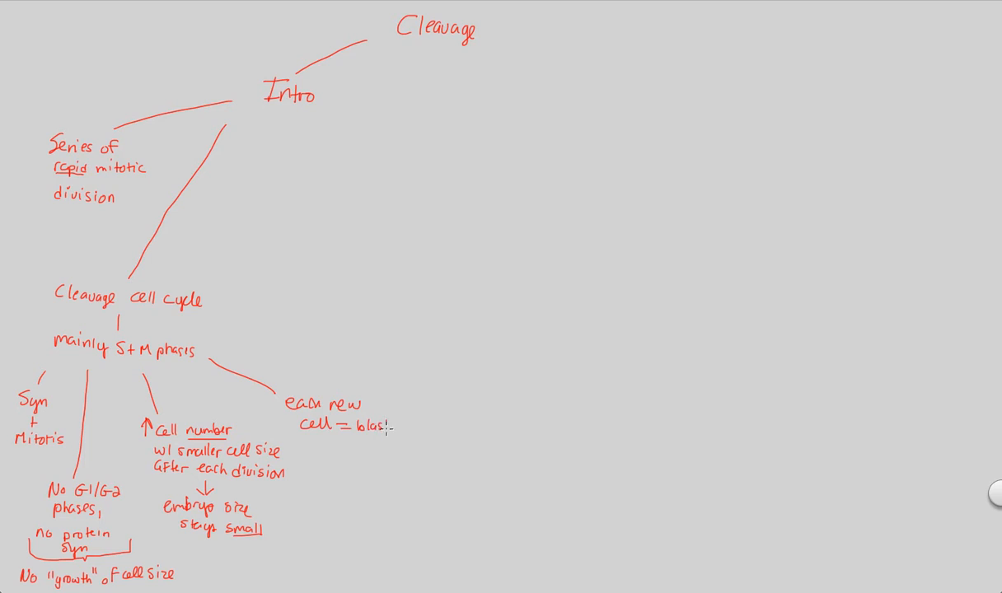
{"action": "type", "text": "tomere"}
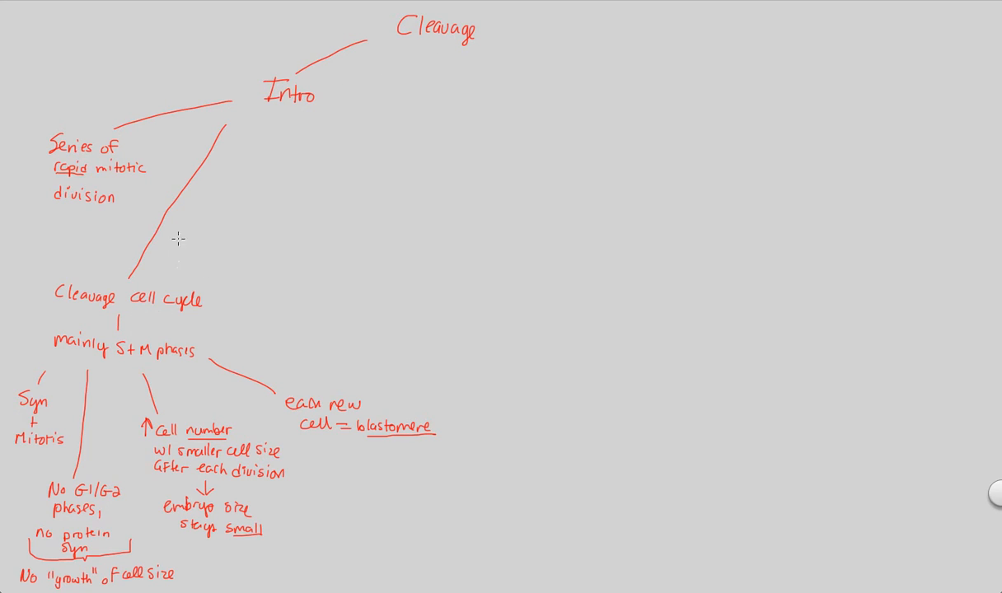
{"action": "mouse_move", "coordinate": [361, 69]}
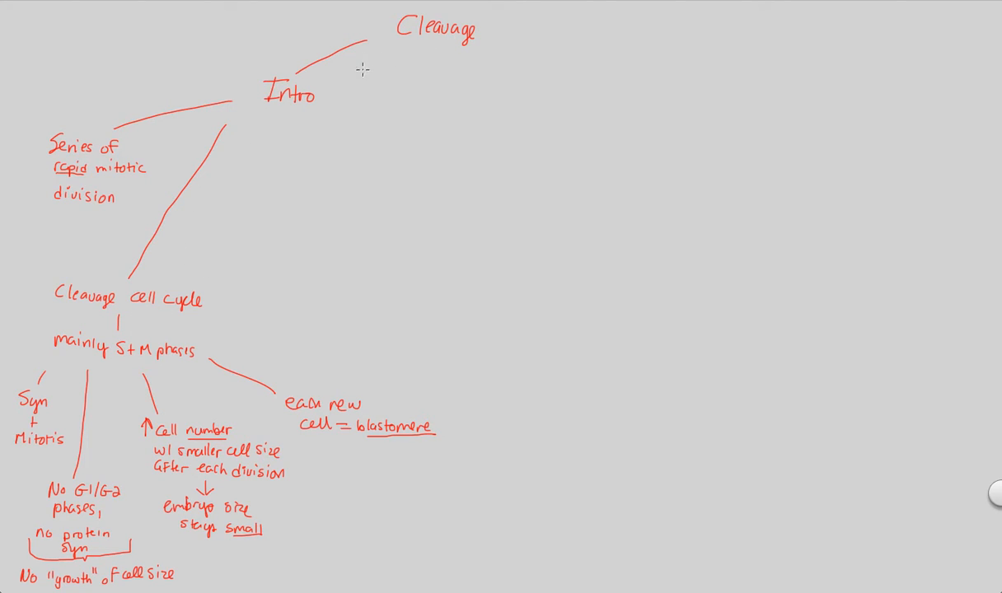
Draw a branch down from Intro and write 'Cleavage furrow — indentation'
{"action": "left_click_drag", "start_coordinate": [282, 107], "coordinate": [263, 217]}
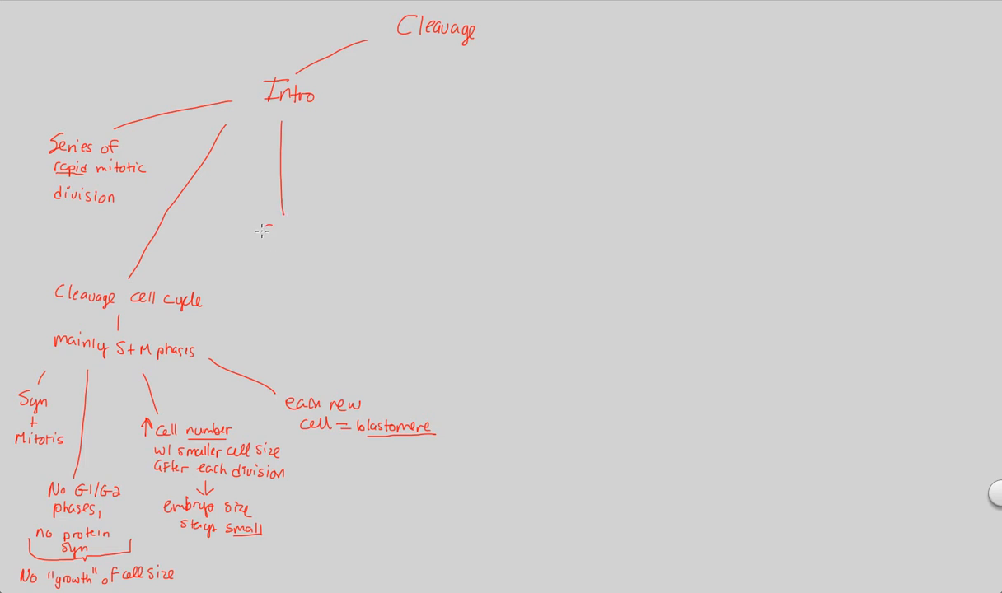
{"action": "type", "text": "Cleavage"}
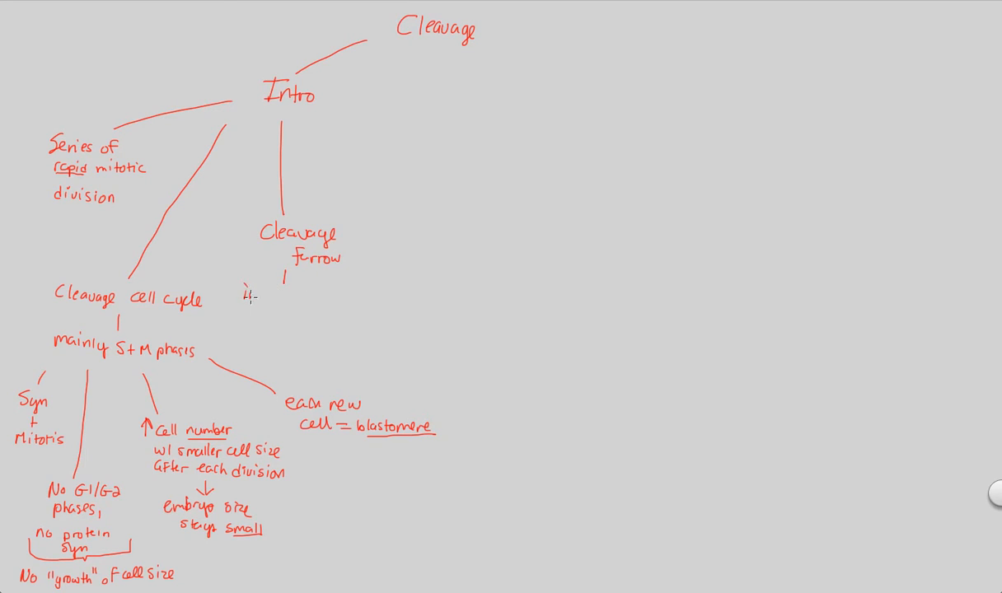
{"action": "type", "text": "indenti"}
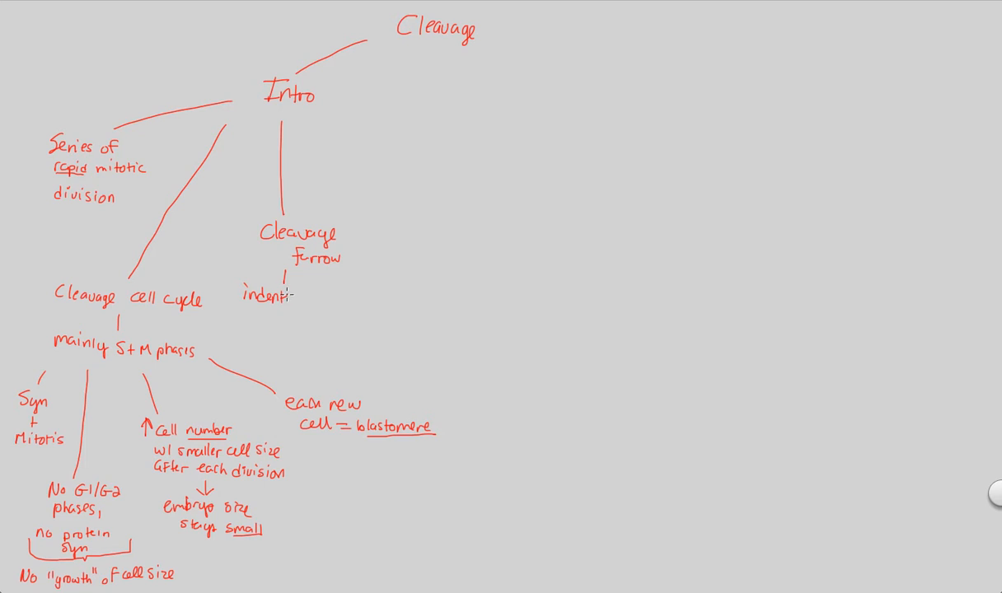
{"action": "type", "text": "ation in cell"}
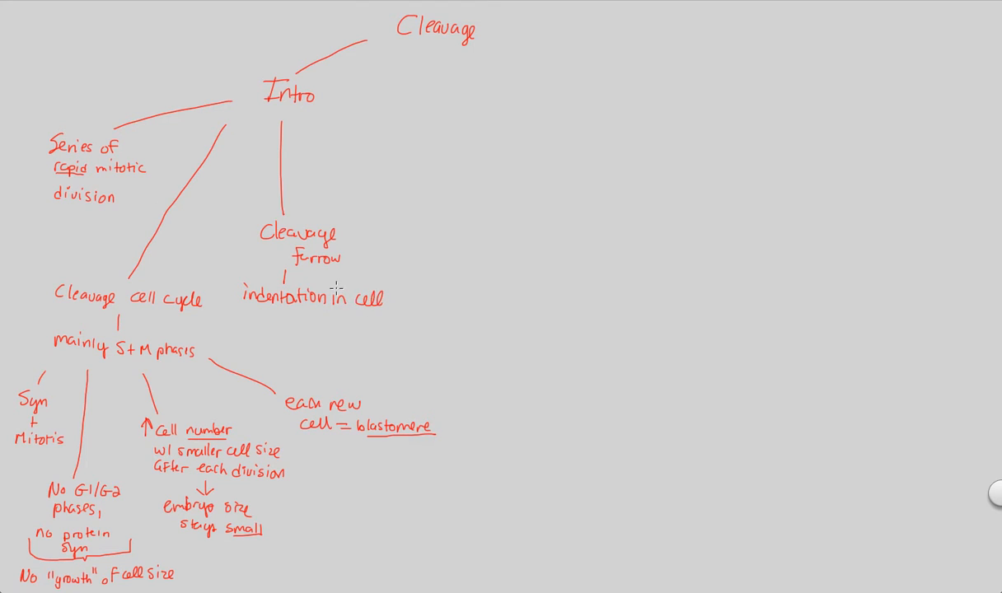
Finish 'in cell surface after cytokinesis' and underline cytokinesis
{"action": "type", "text": "Surface"}
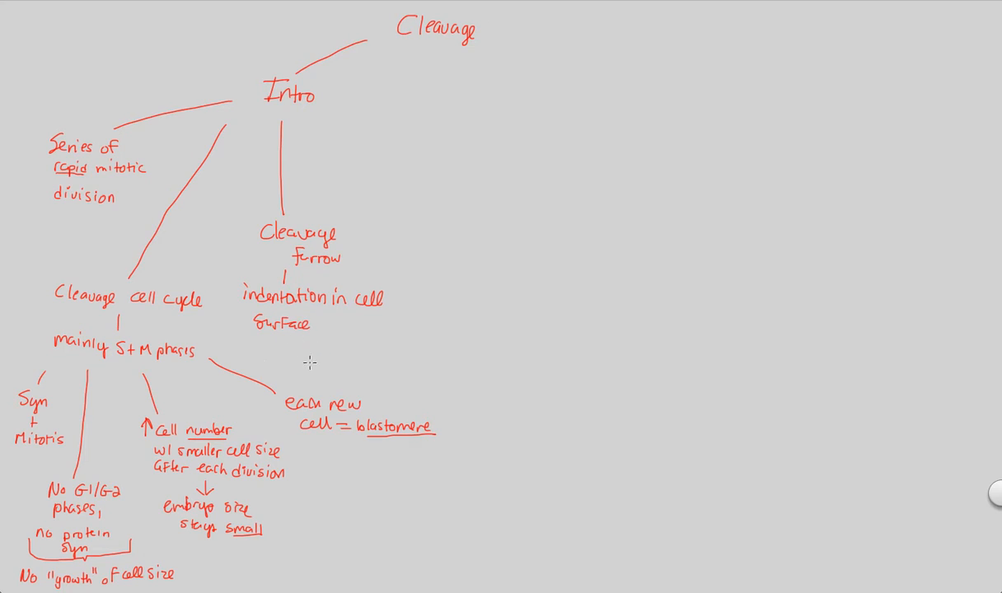
{"action": "type", "text": "afte"}
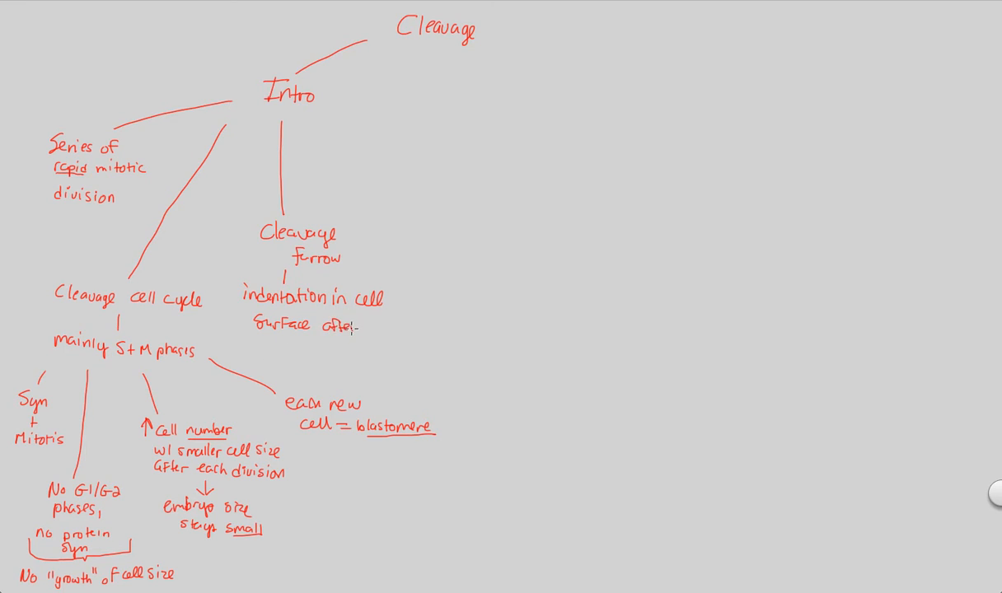
{"action": "type", "text": "Cytokinesis"}
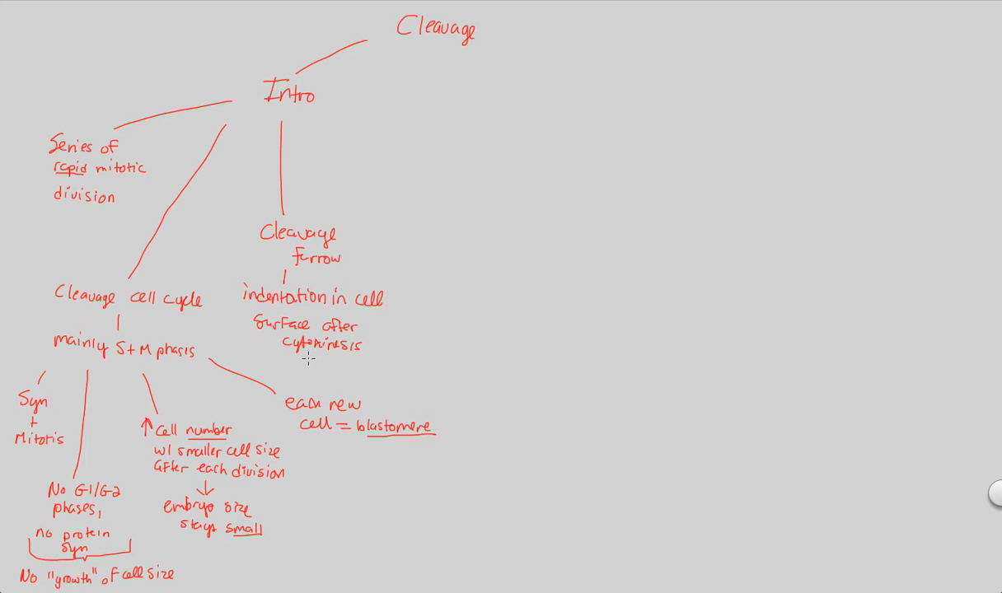
{"action": "left_click_drag", "start_coordinate": [300, 358], "coordinate": [356, 360]}
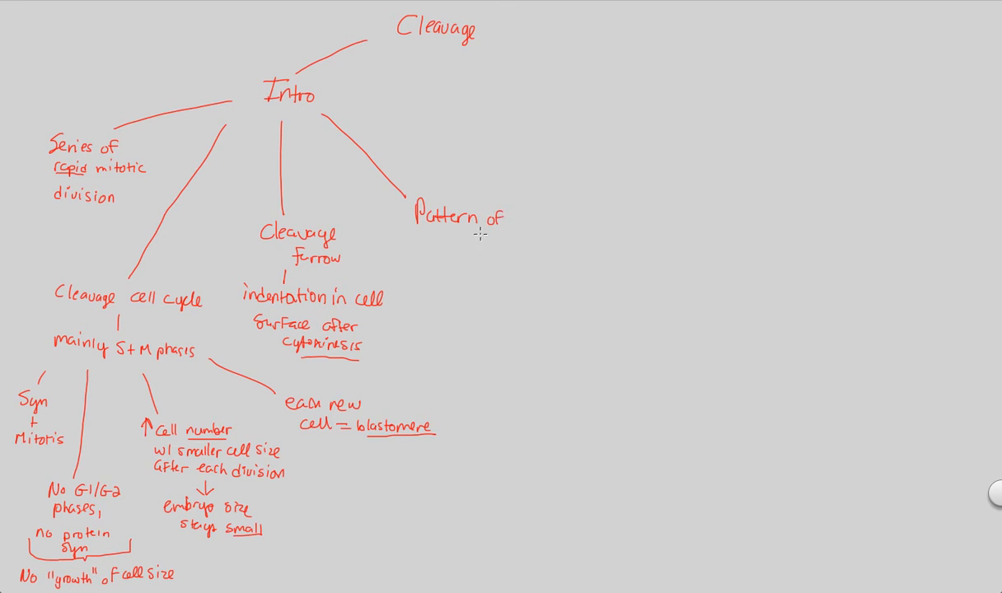
Write 'Pattern of division affected by yolk presence' on the fourth Intro branch
{"action": "type", "text": "division"}
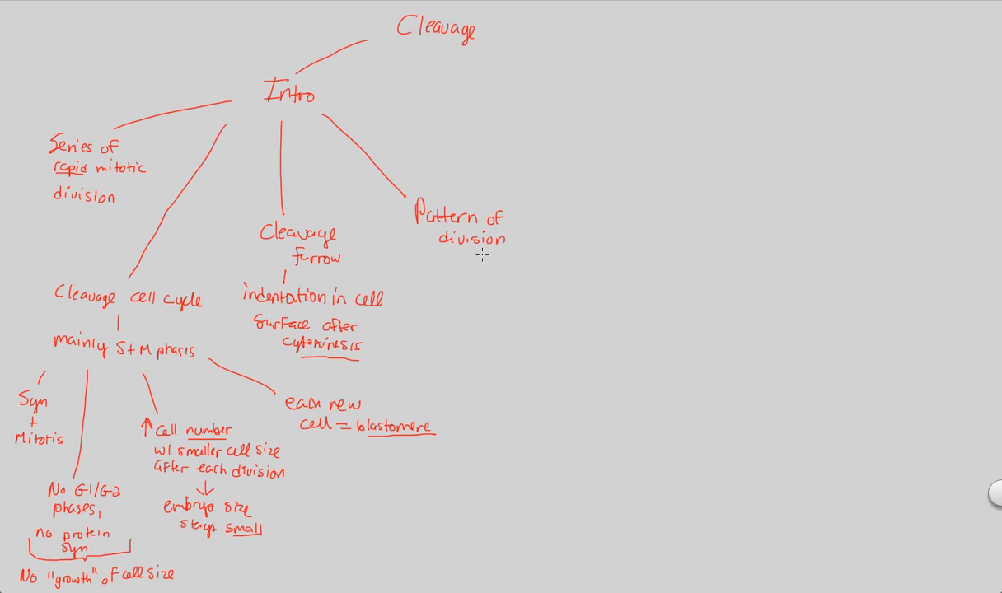
{"action": "mouse_move", "coordinate": [420, 254]}
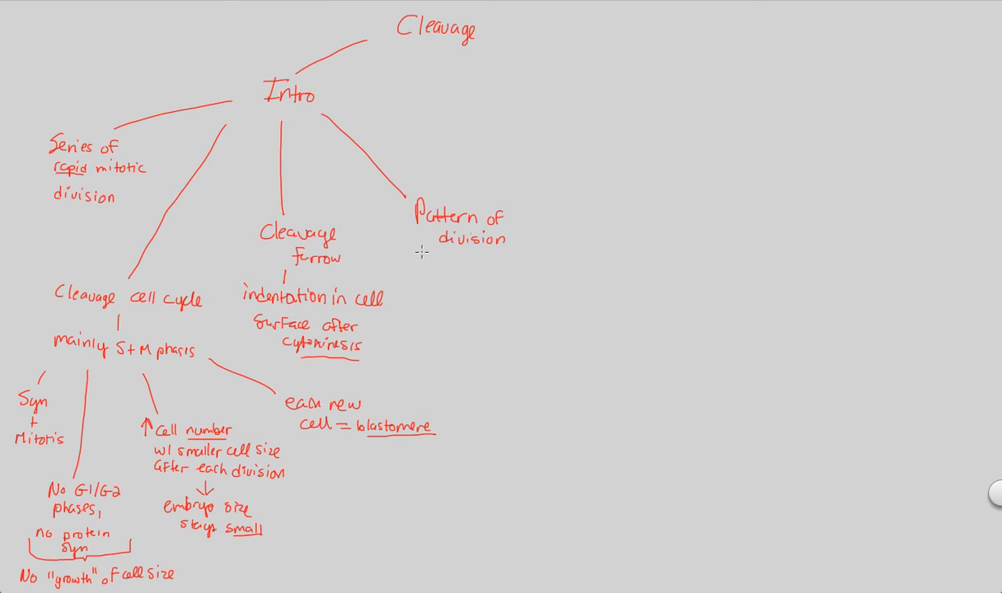
{"action": "type", "text": "affected"}
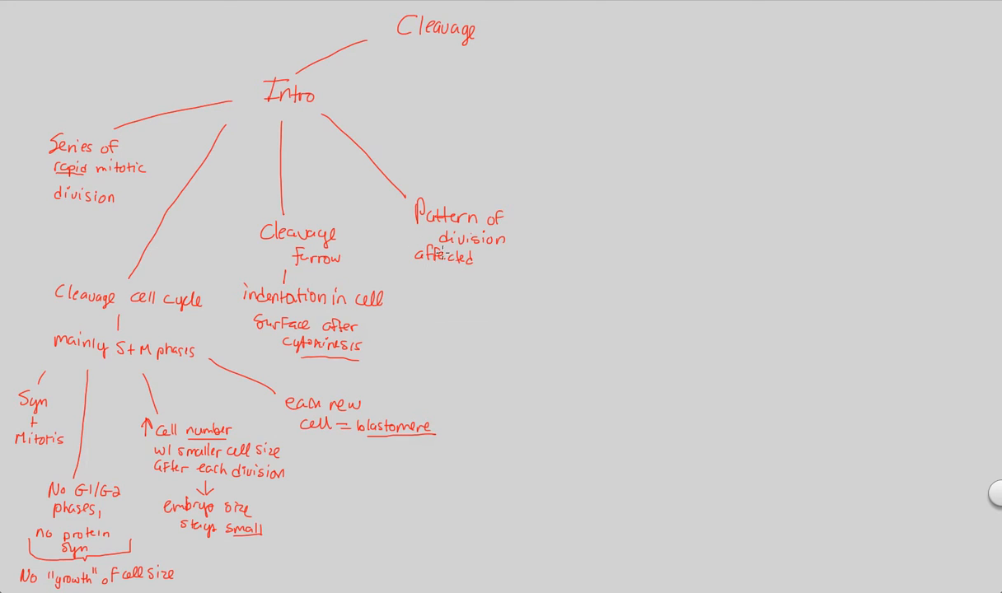
{"action": "type", "text": "by"}
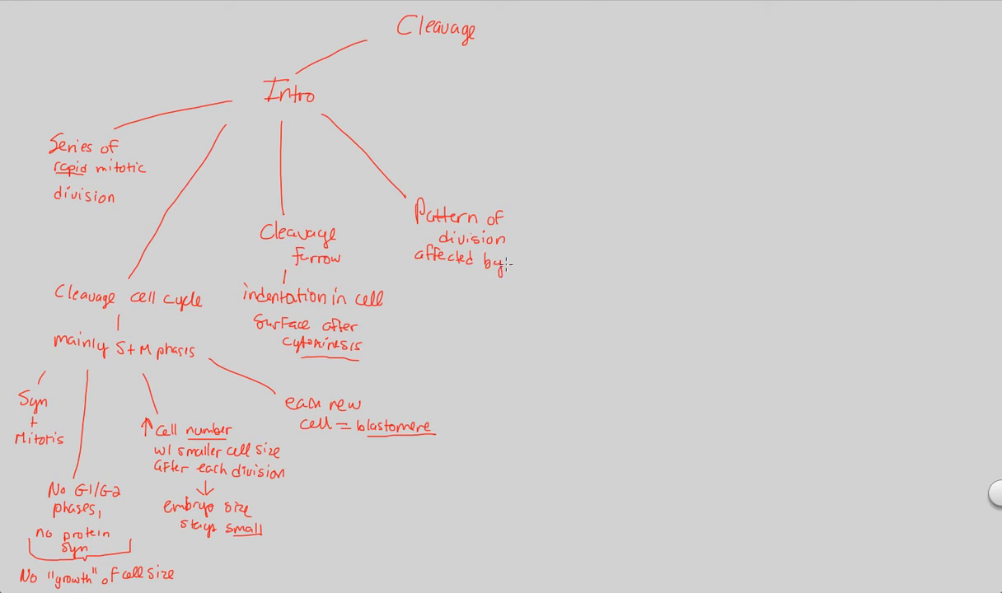
{"action": "type", "text": "yolk"}
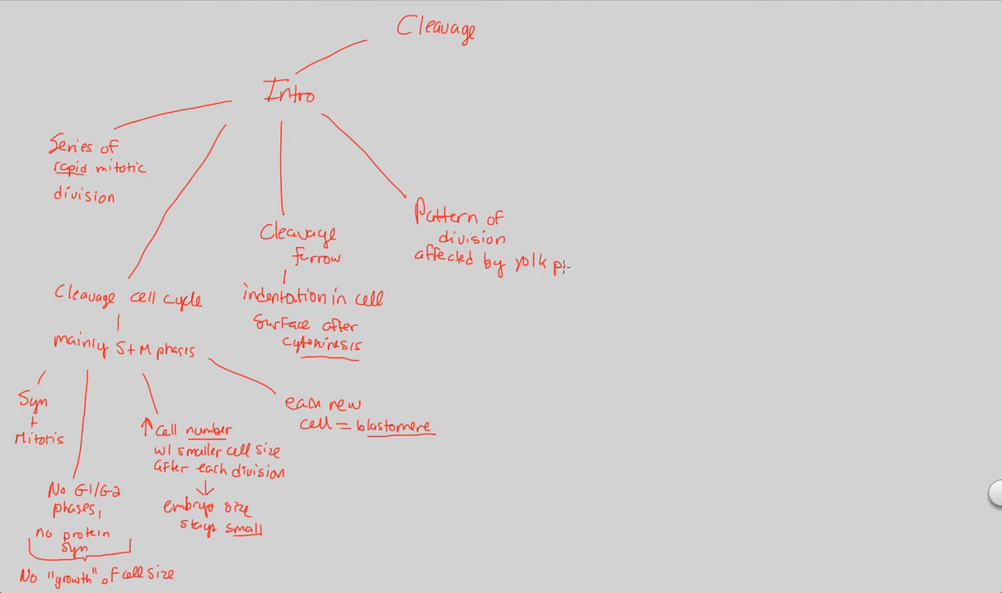
{"action": "type", "text": "presence"}
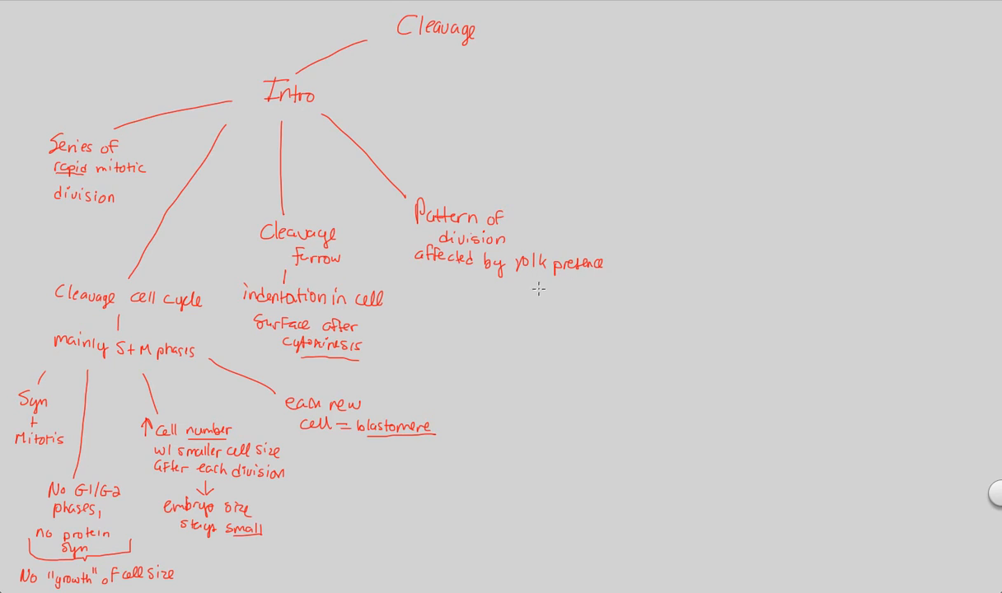
{"action": "mouse_move", "coordinate": [514, 273]}
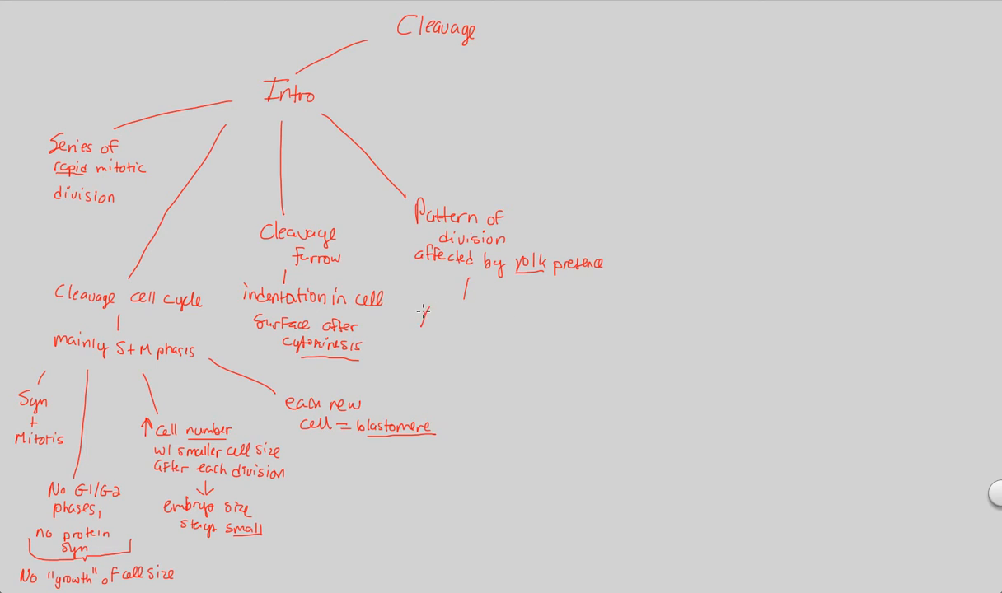
Add the sub-note 'Yolk = proteins, fats, phospholipids'
{"action": "type", "text": "Yolks"}
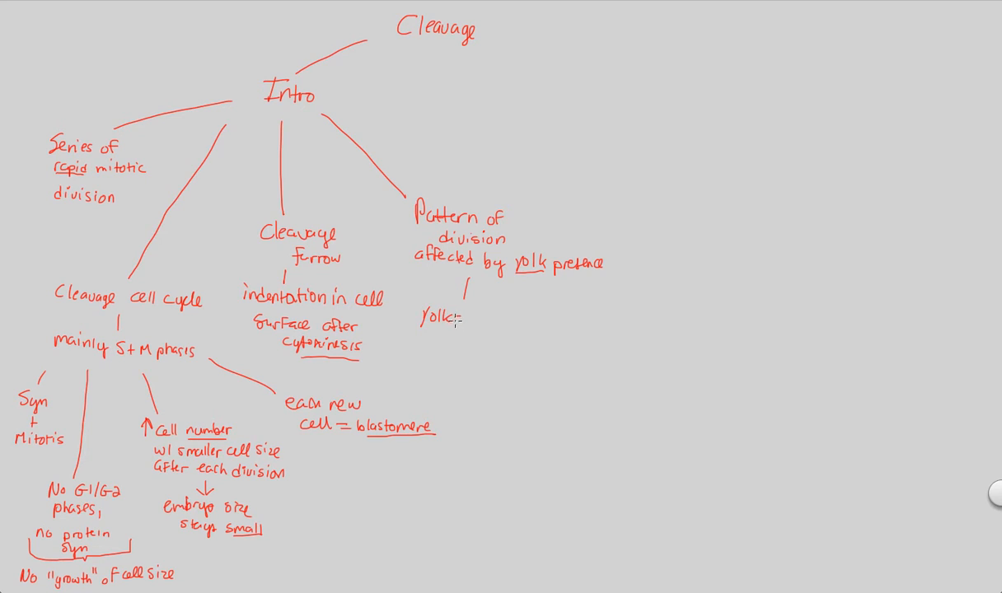
{"action": "mouse_move", "coordinate": [429, 337]}
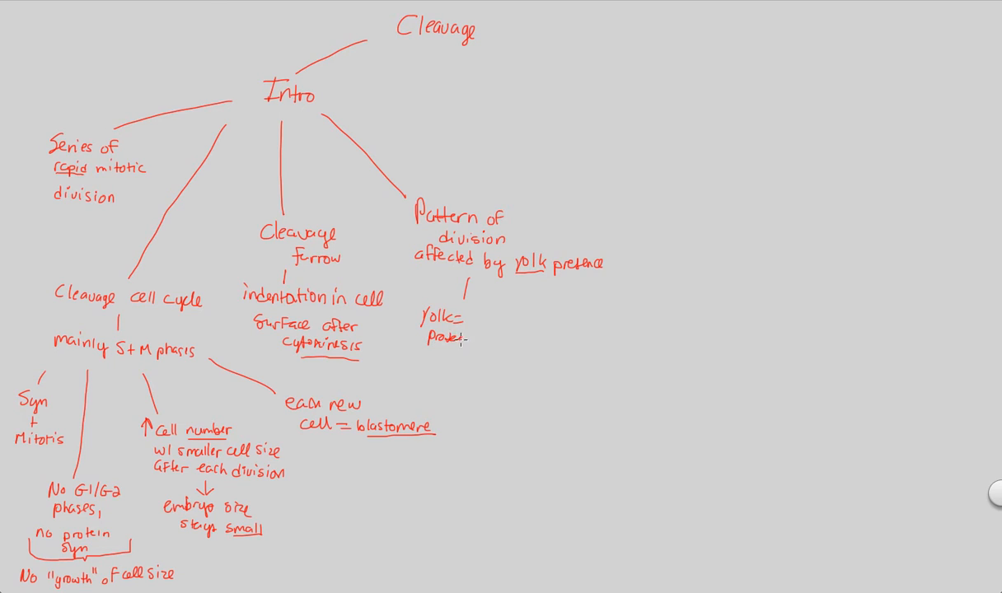
{"action": "type", "text": "proteins, fi"}
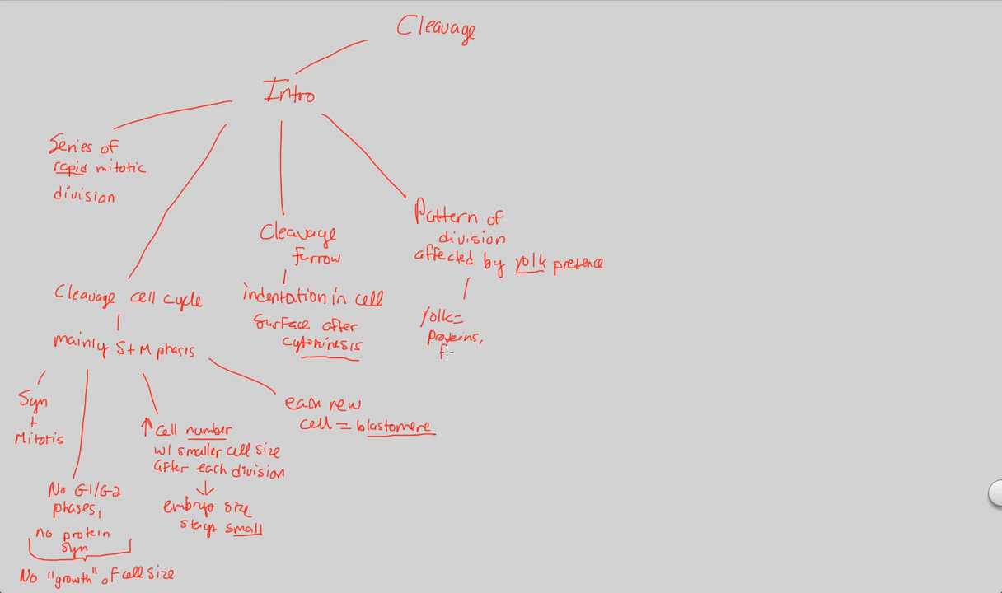
{"action": "type", "text": "fats,"}
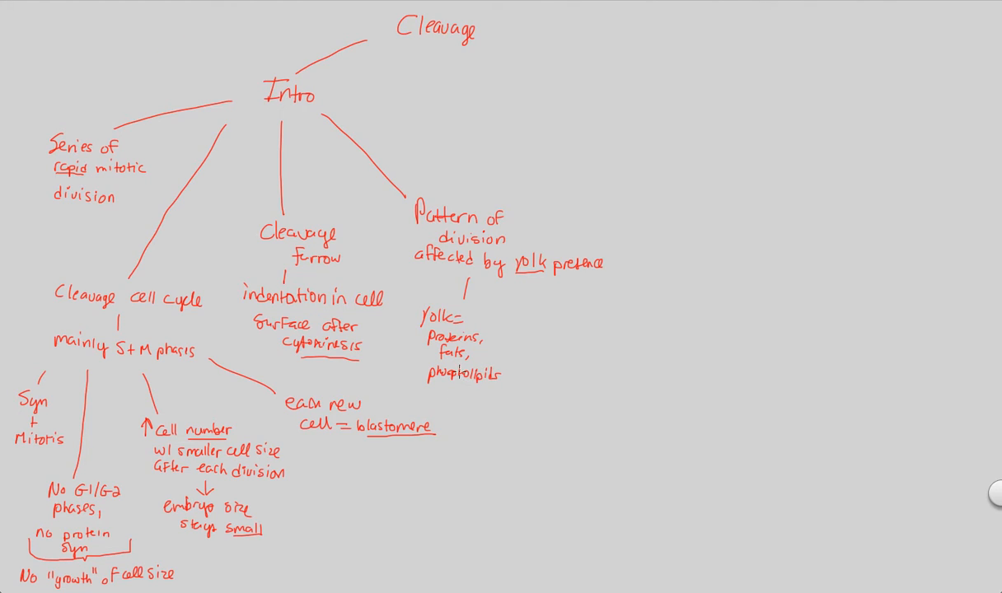
{"action": "mouse_move", "coordinate": [423, 326]}
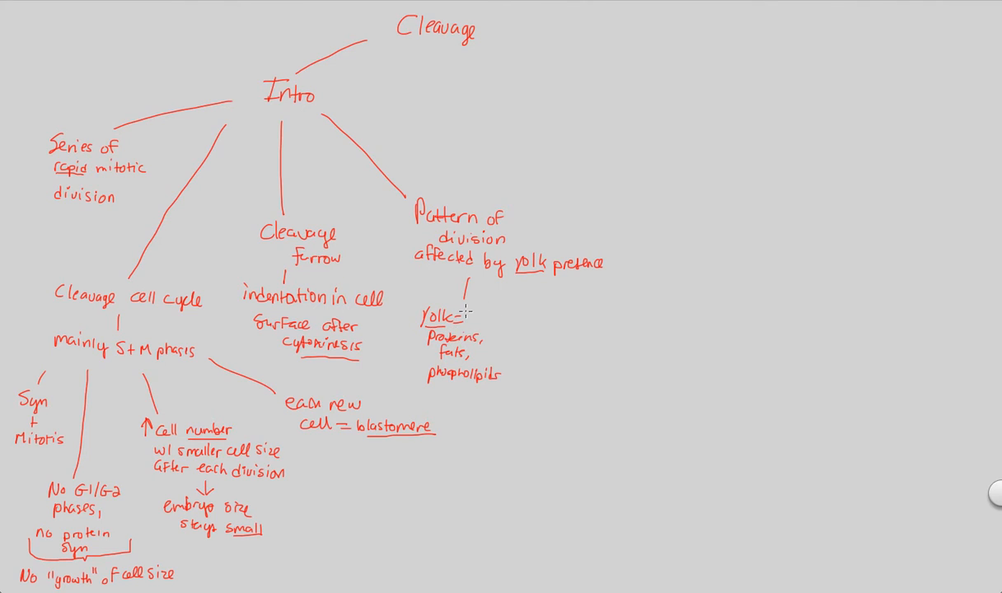
{"action": "mouse_move", "coordinate": [504, 359]}
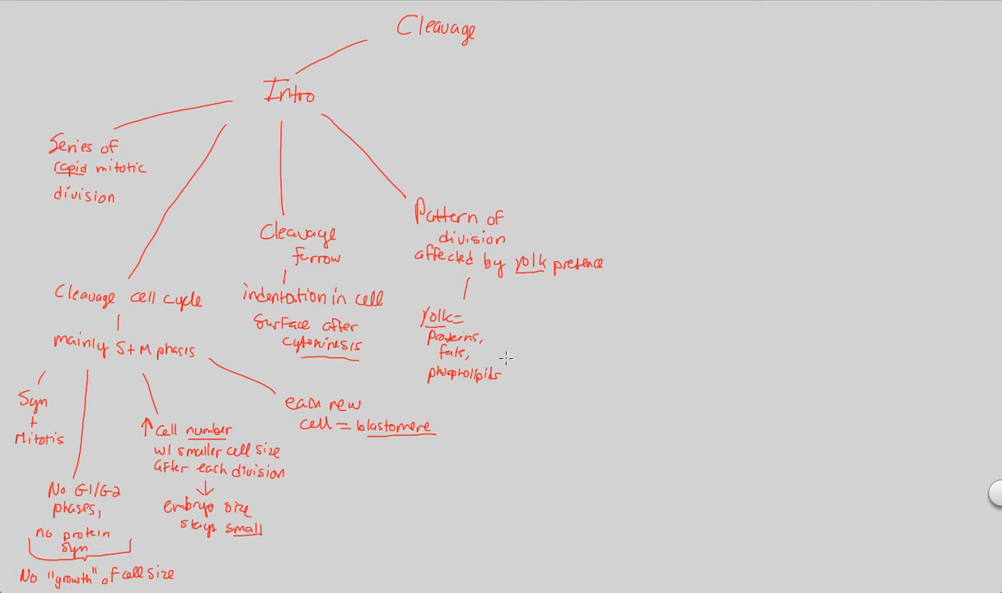
{"action": "mouse_move", "coordinate": [477, 362]}
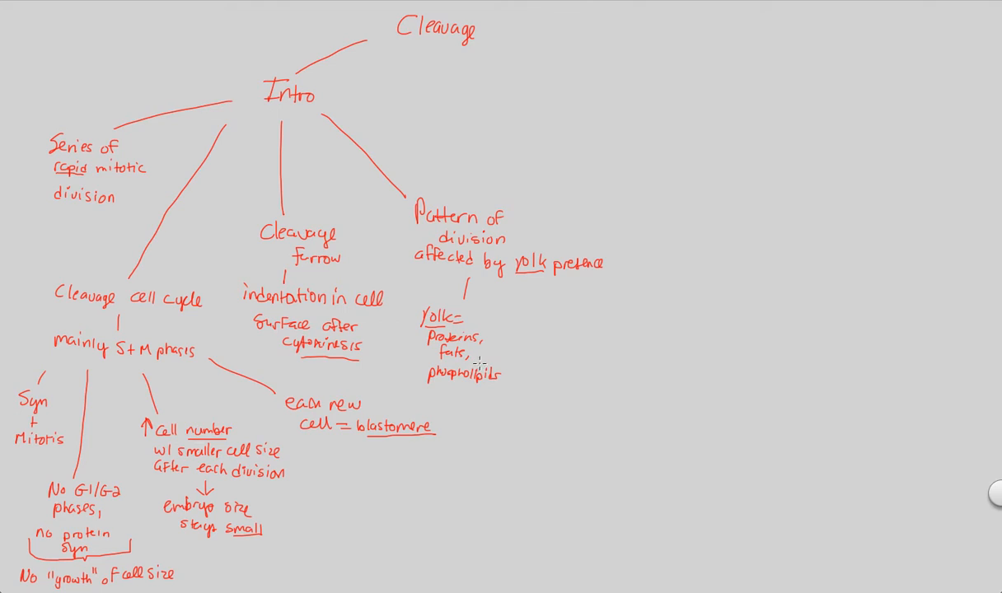
{"action": "mouse_move", "coordinate": [412, 267]}
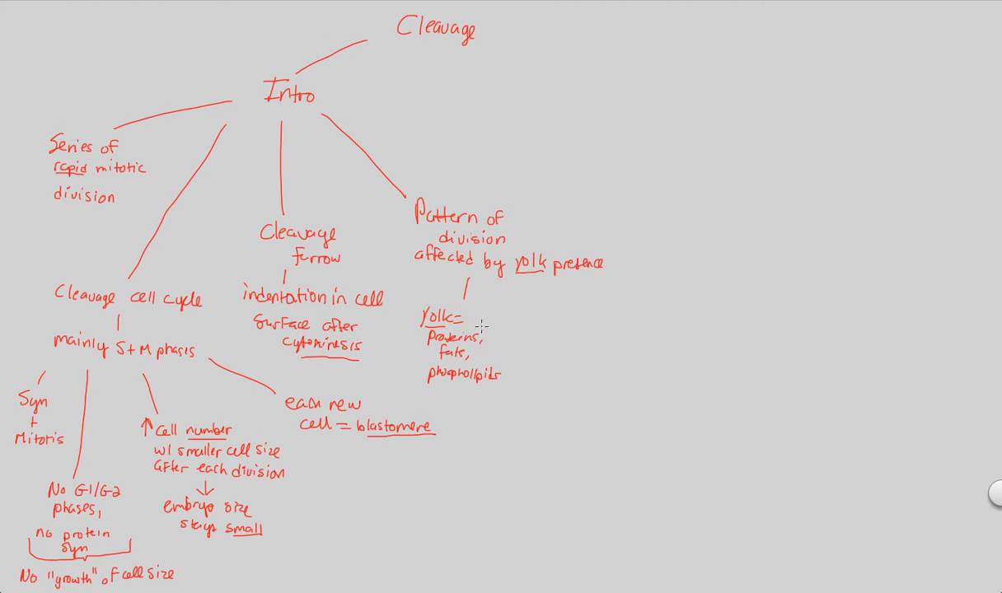
{"action": "mouse_move", "coordinate": [554, 339]}
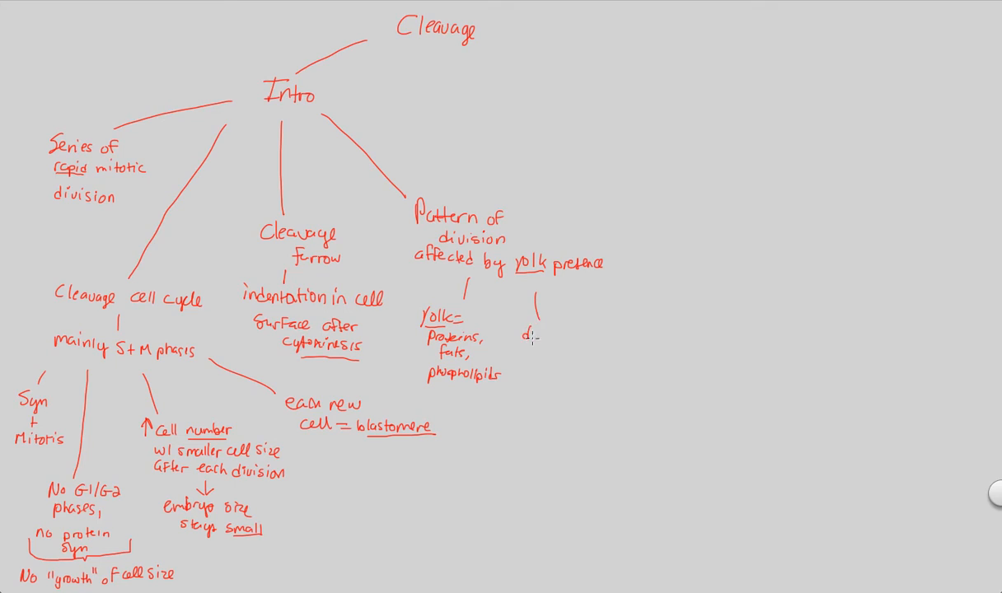
Handwrite 'depends on spp + embryo needs' under the yolk branch
{"action": "type", "text": "depends"}
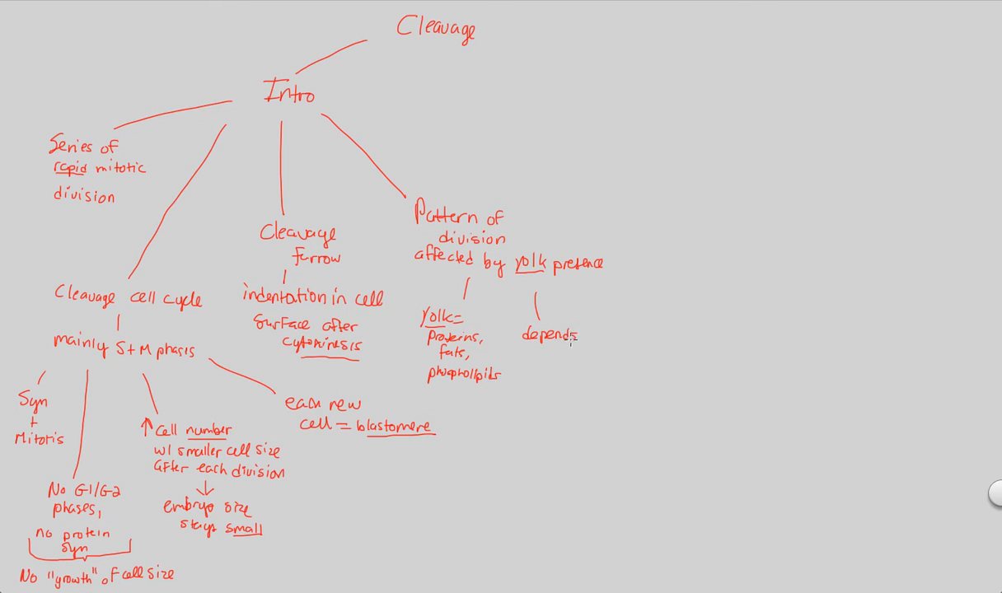
{"action": "type", "text": "on"}
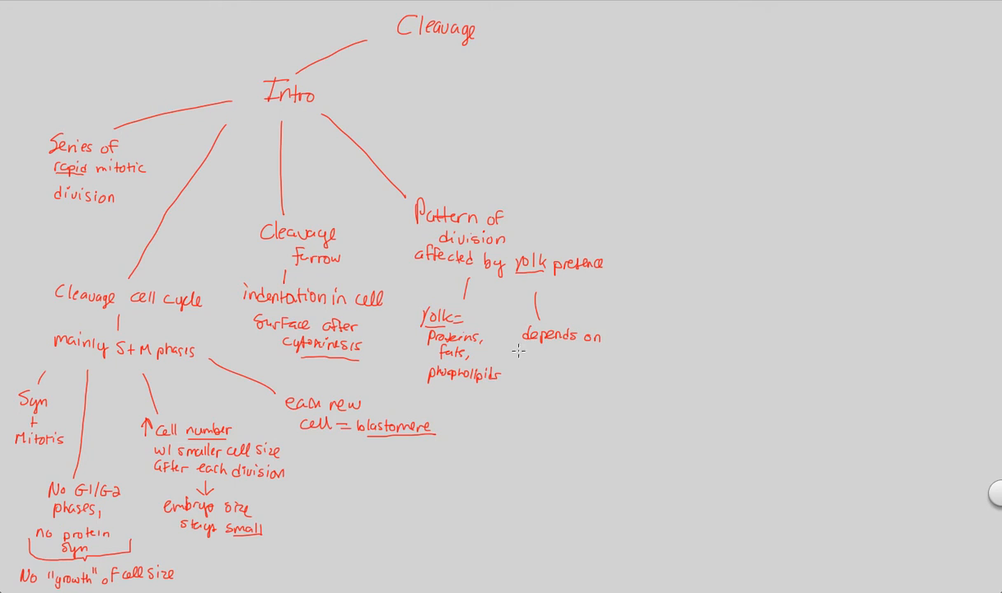
{"action": "type", "text": "Sp"}
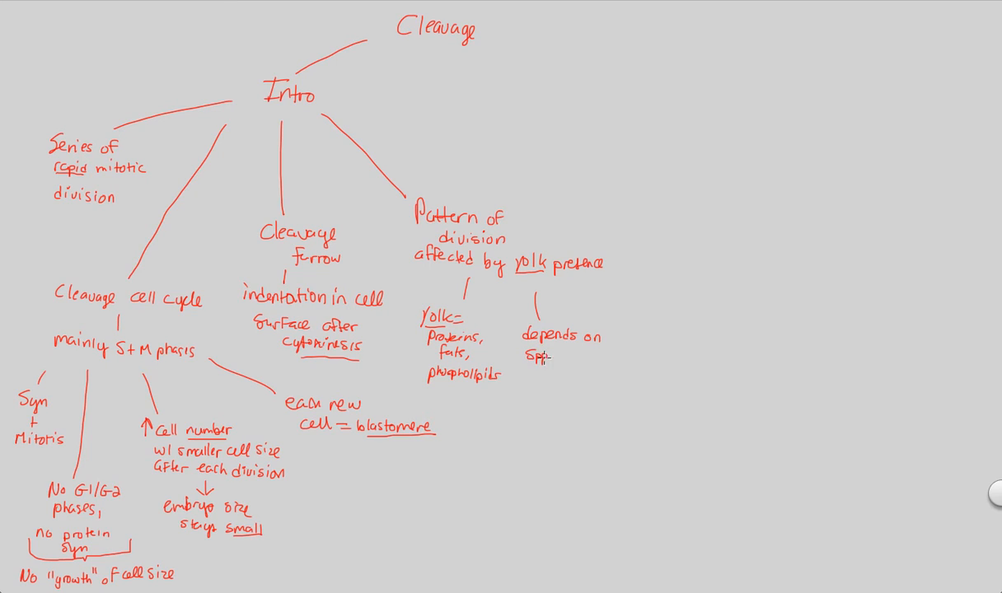
{"action": "type", "text": "+ embryo"}
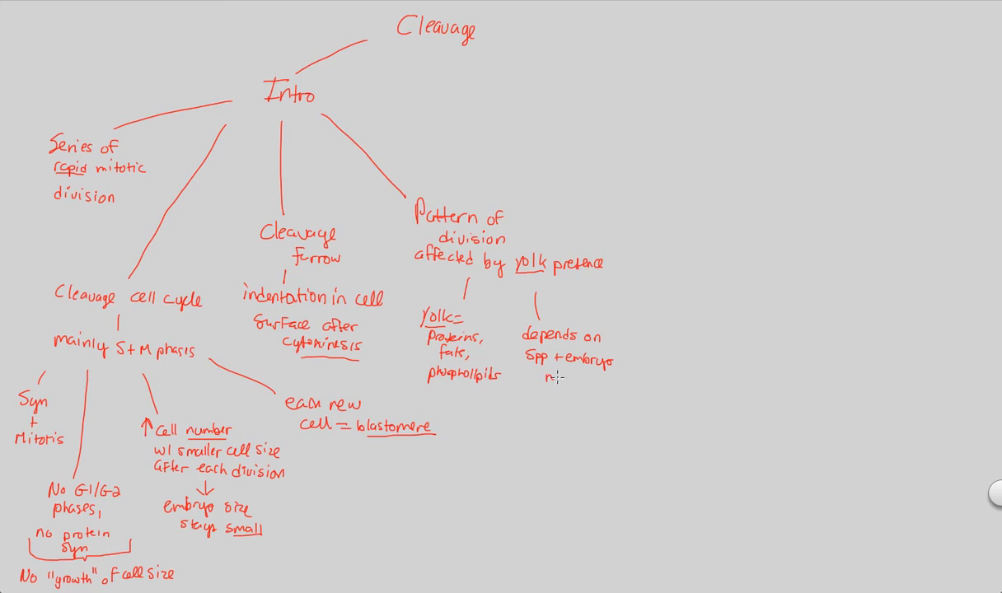
{"action": "type", "text": "needs"}
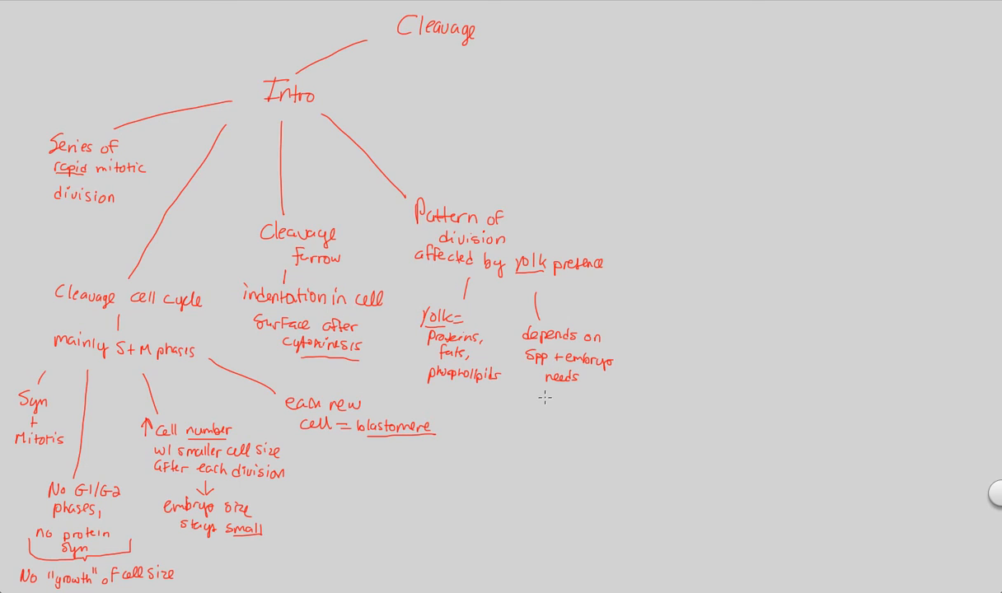
{"action": "mouse_move", "coordinate": [524, 404]}
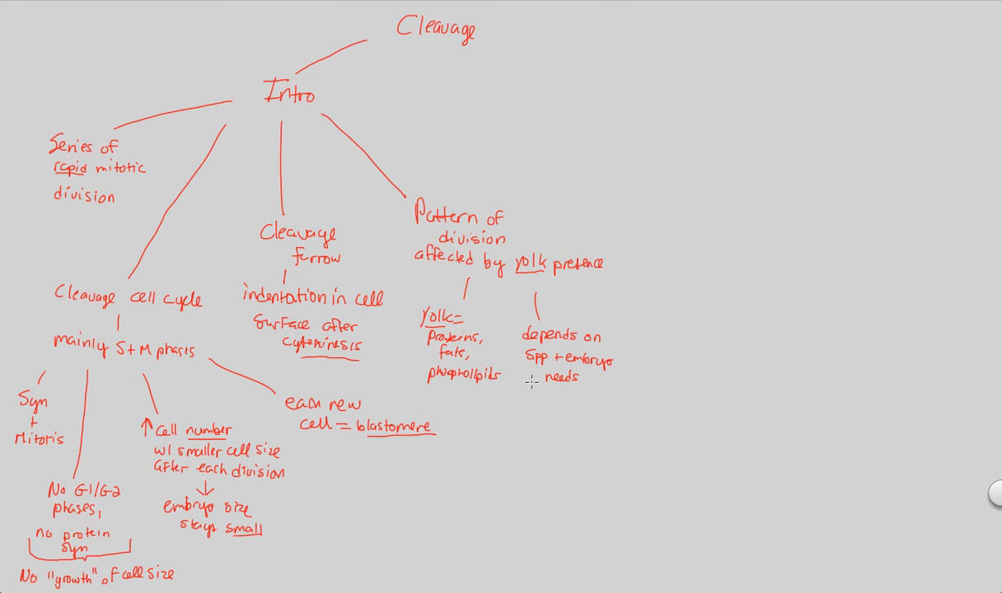
{"action": "mouse_move", "coordinate": [490, 411]}
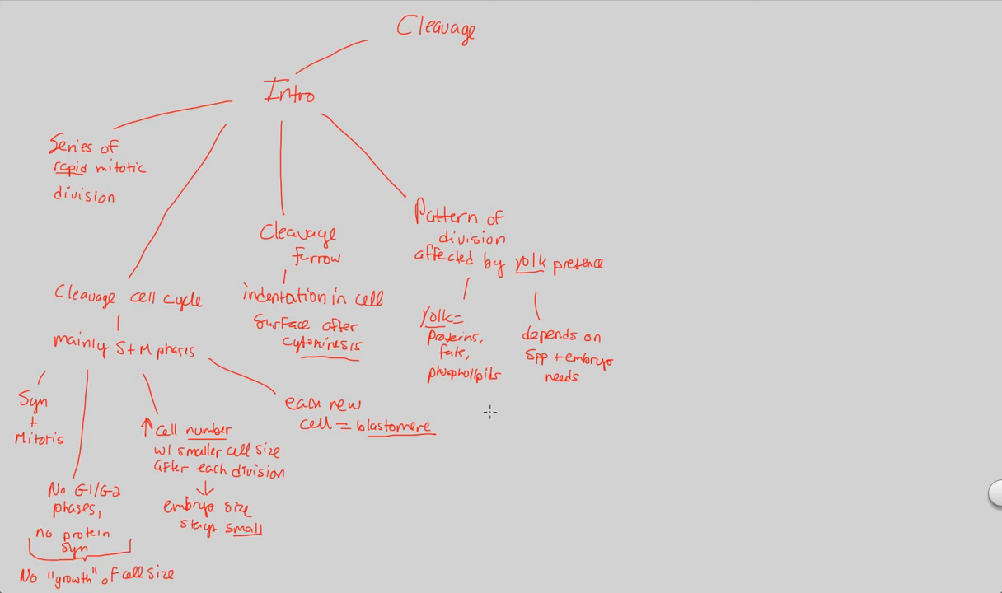
{"action": "mouse_move", "coordinate": [426, 234]}
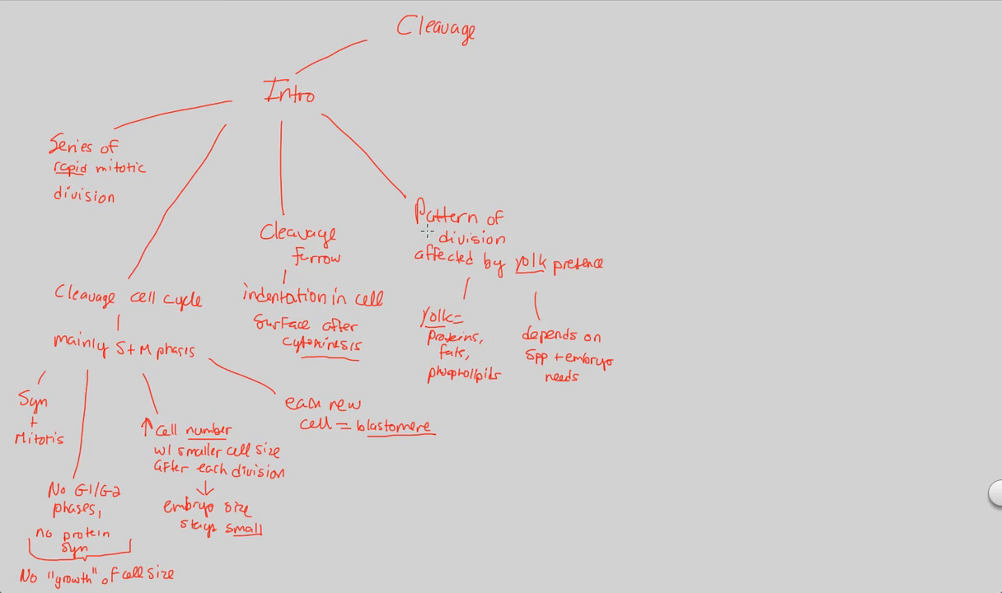
{"action": "mouse_move", "coordinate": [486, 31]}
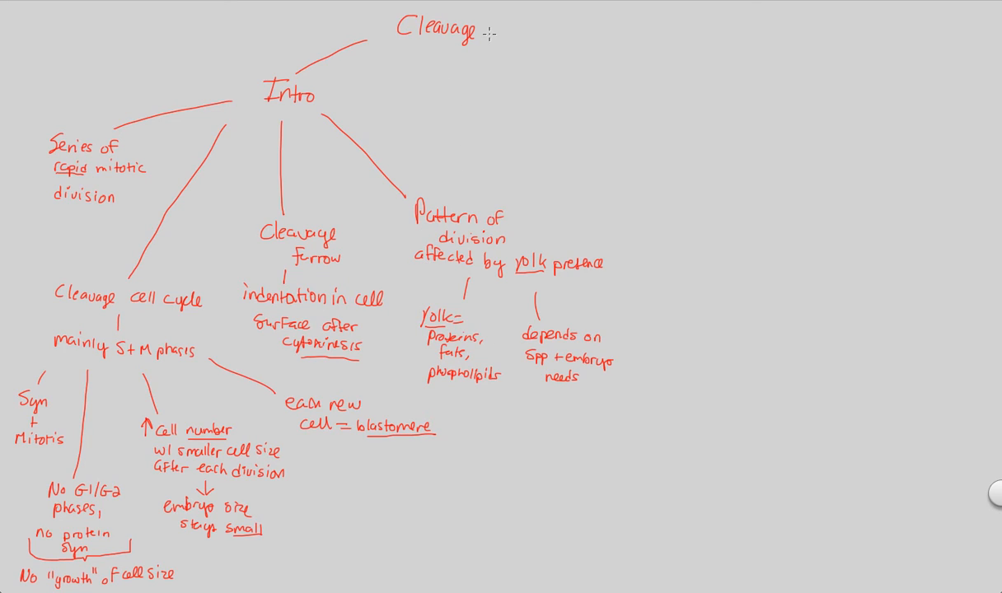
Draw a Stages branch right of Cleavage and write 'Zygote (1 cell)' with a cleavage arrow
{"action": "left_click_drag", "start_coordinate": [491, 36], "coordinate": [721, 155]}
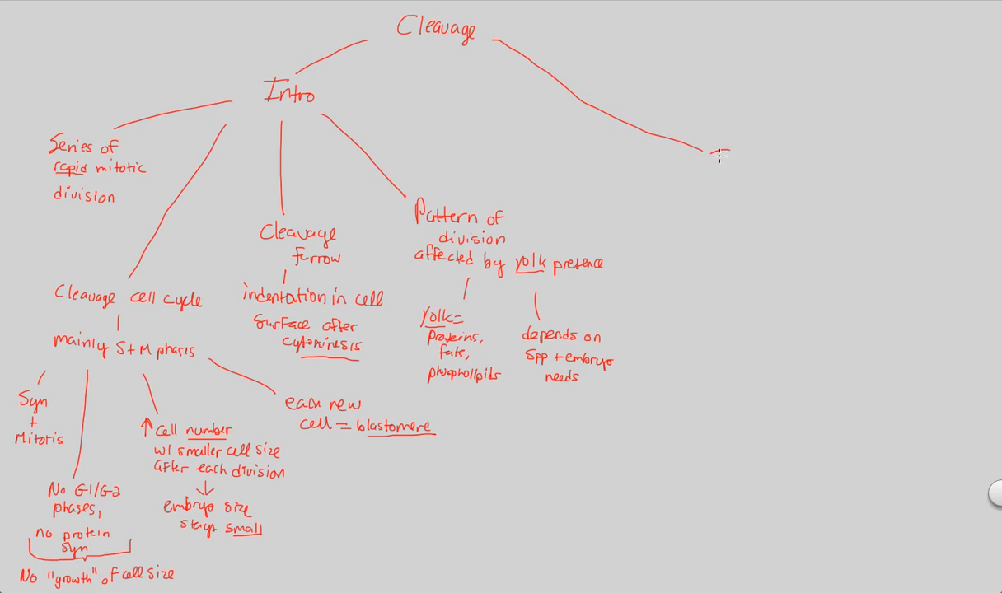
{"action": "type", "text": "Stages"}
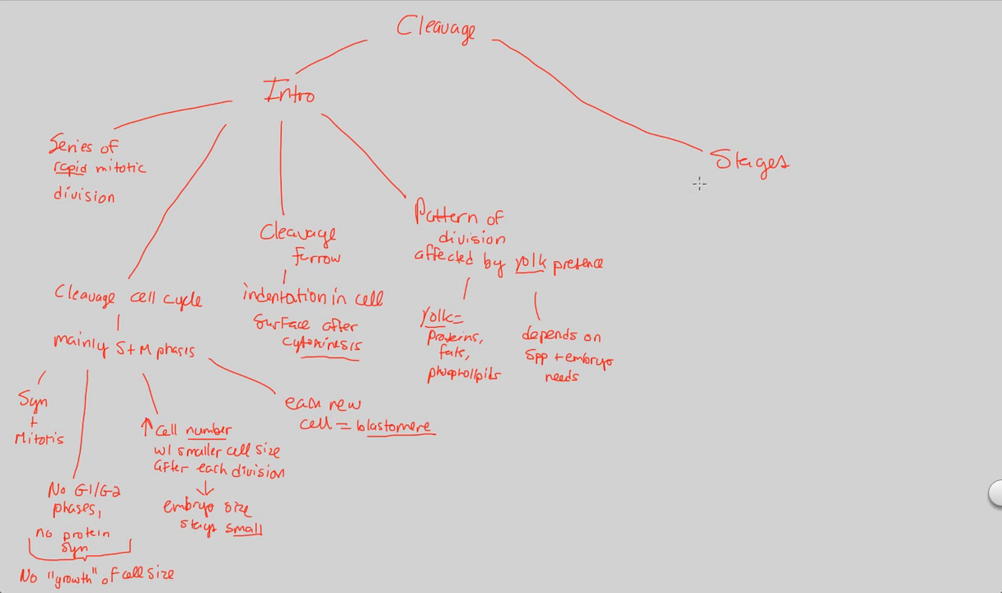
{"action": "type", "text": "Zyg"}
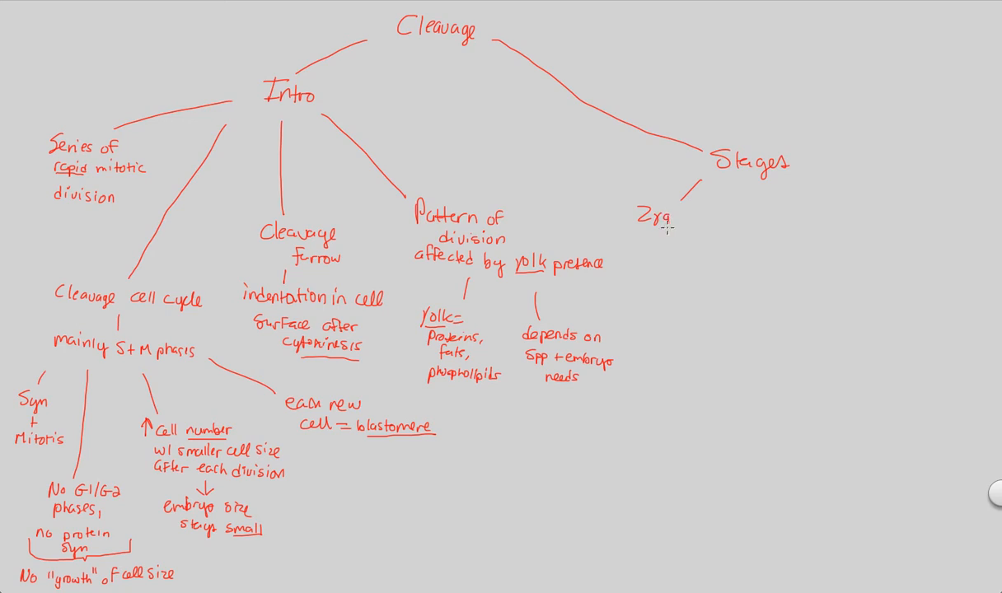
{"action": "type", "text": "ote (1 cell"}
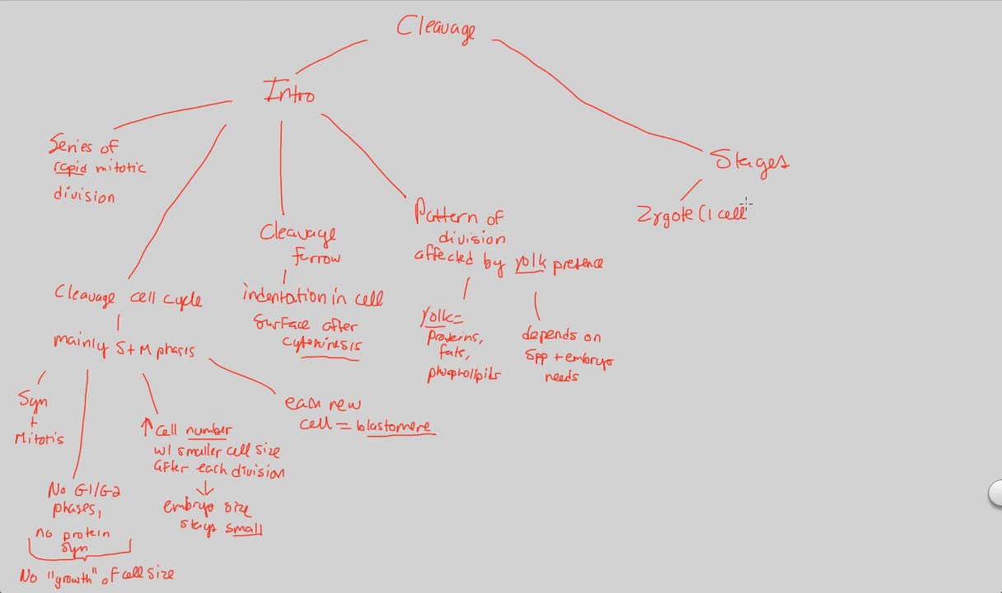
{"action": "left_click", "coordinate": [745, 212]}
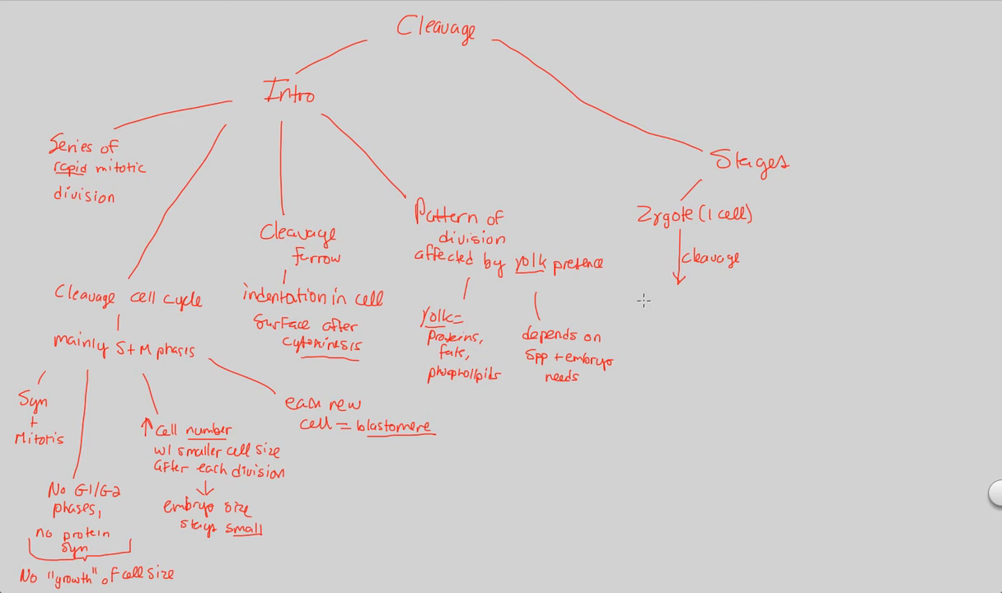
Write 'Embryo (2+ cells)' after the arrow and underline Embryo
{"action": "type", "text": "Emb"}
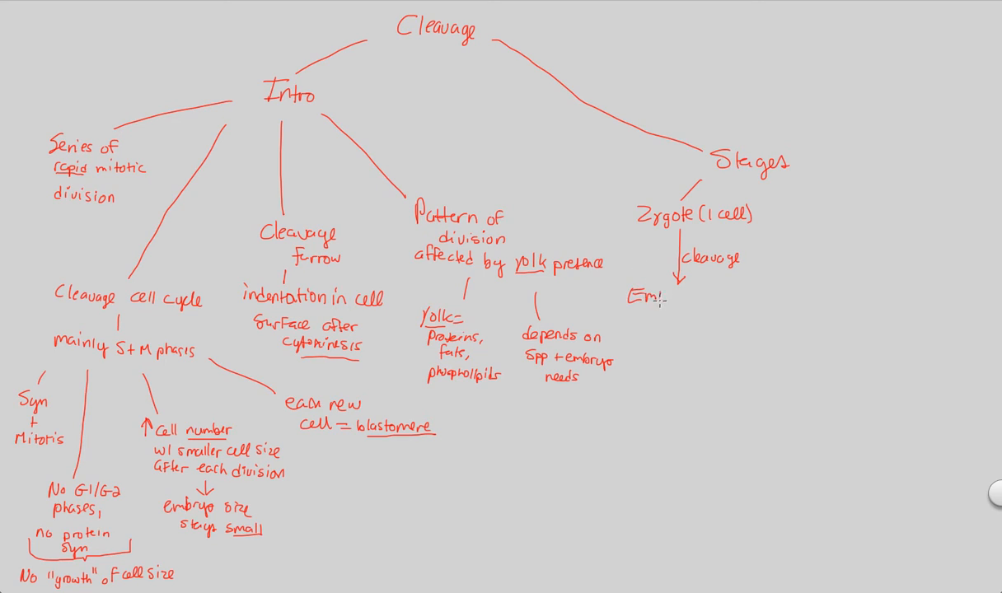
{"action": "type", "text": "bryo"}
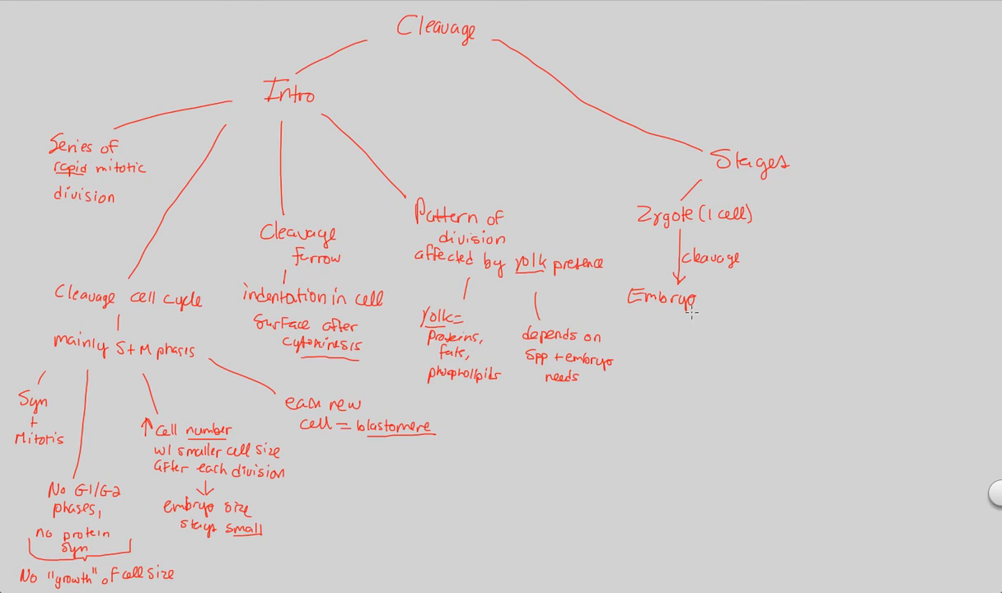
{"action": "mouse_move", "coordinate": [707, 313]}
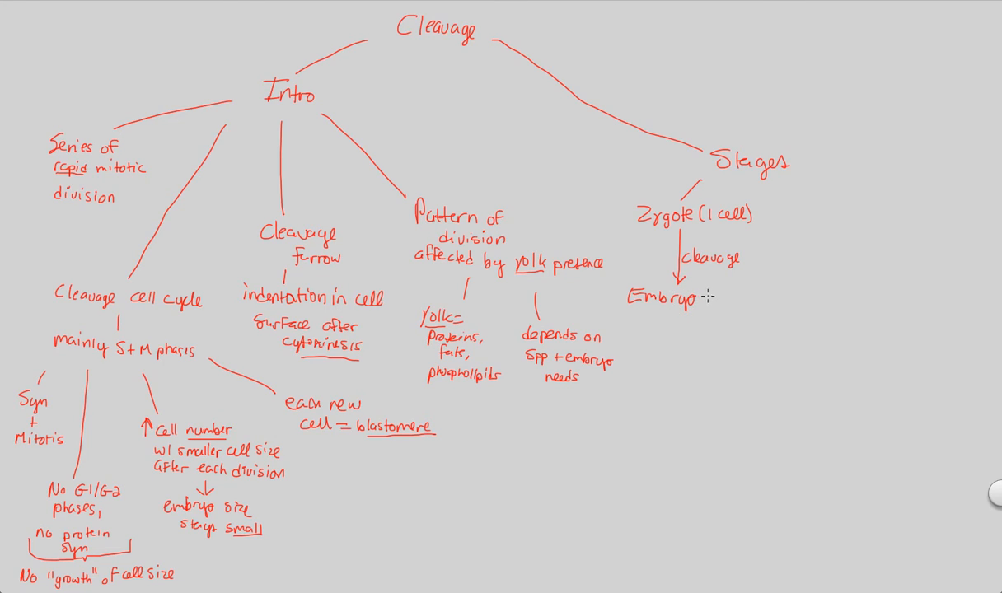
{"action": "type", "text": "(2-"}
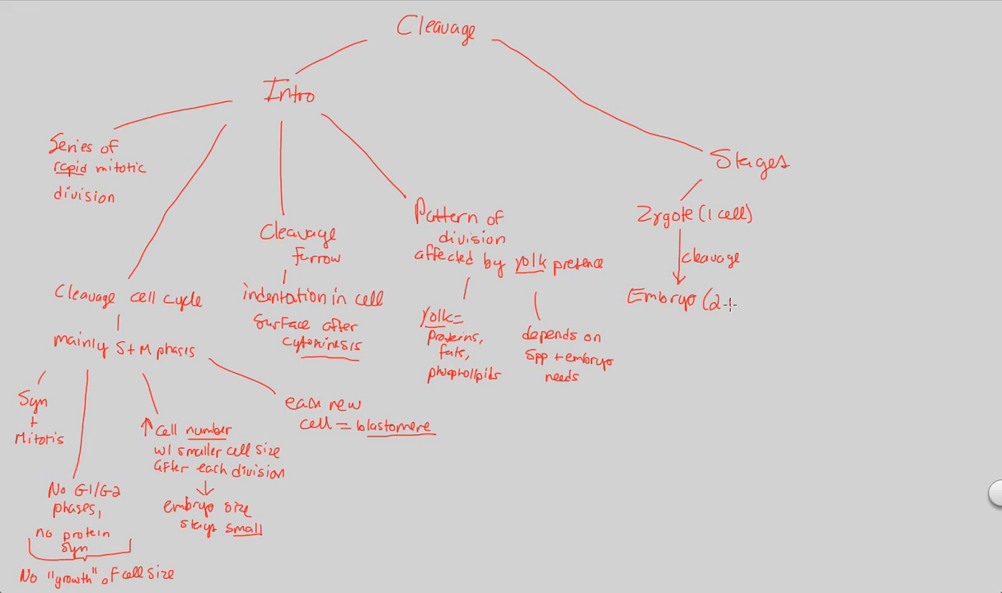
{"action": "type", "text": "cells"}
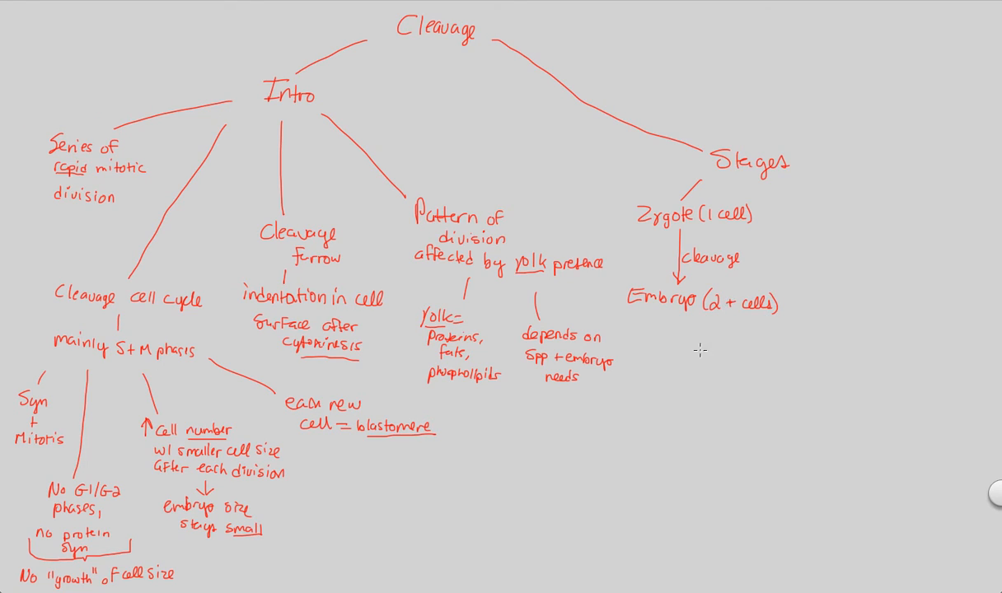
{"action": "mouse_move", "coordinate": [725, 231]}
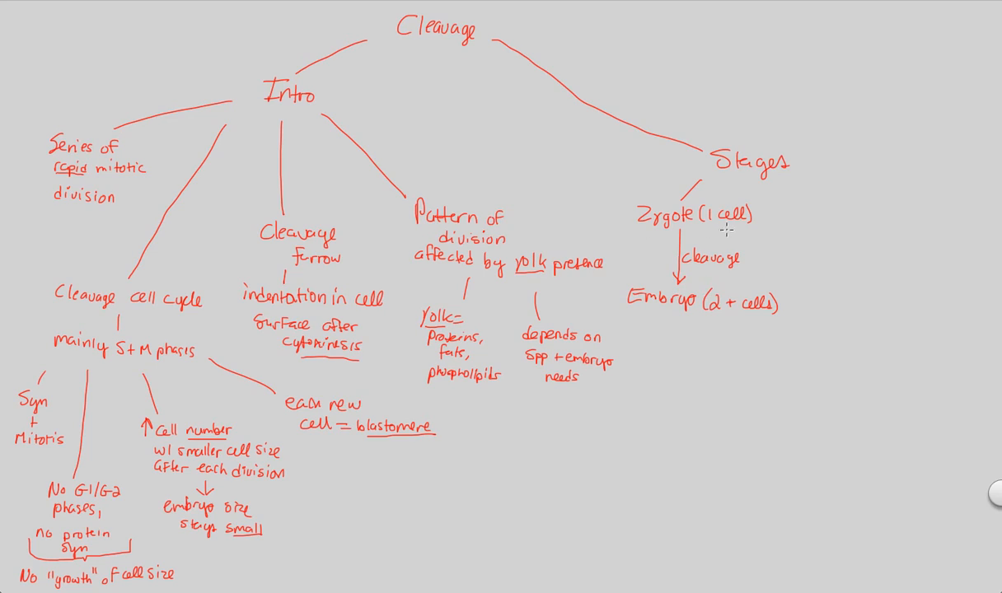
{"action": "mouse_move", "coordinate": [685, 270]}
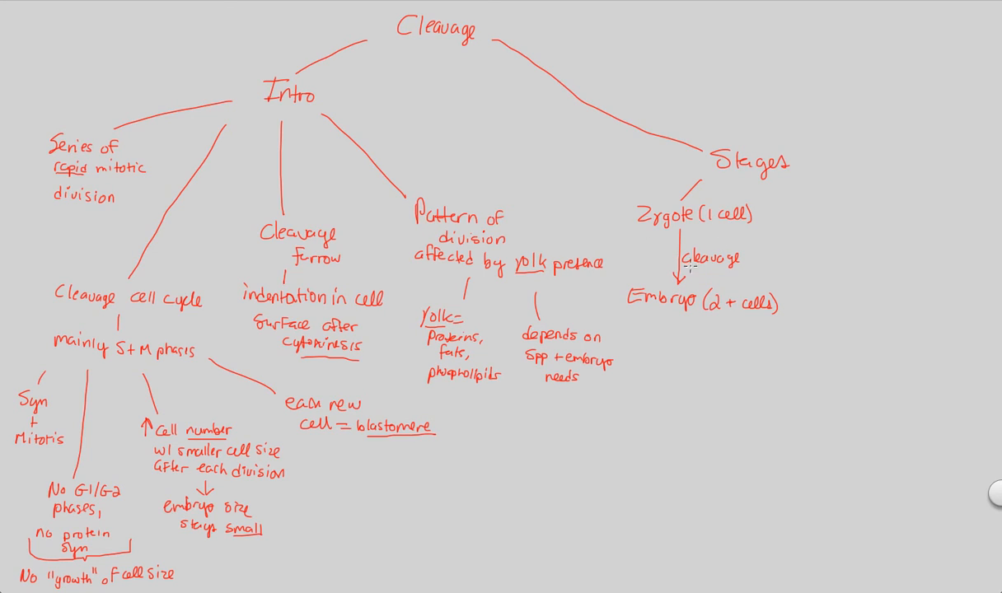
{"action": "mouse_move", "coordinate": [716, 277]}
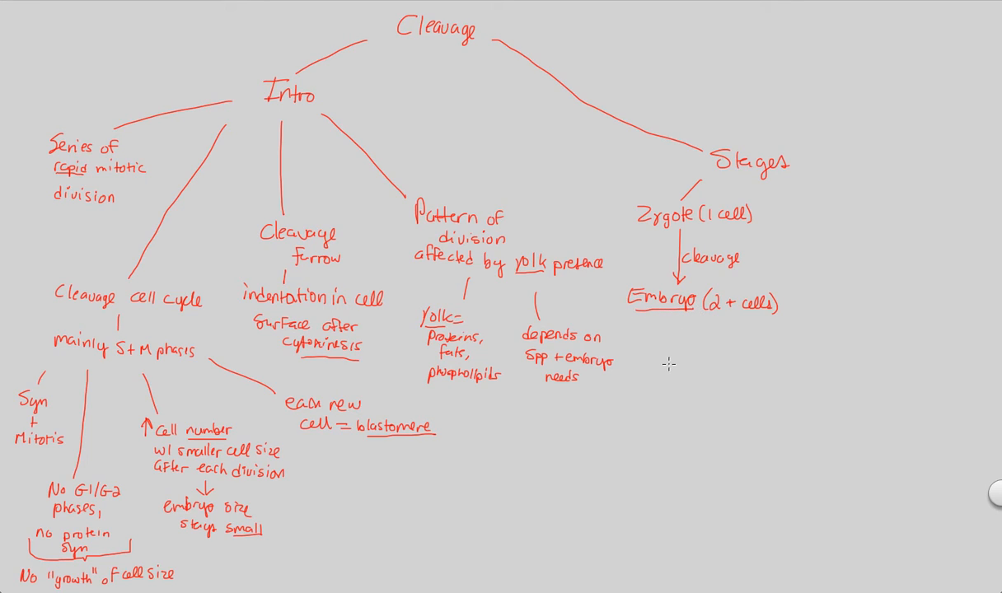
{"action": "mouse_move", "coordinate": [679, 353]}
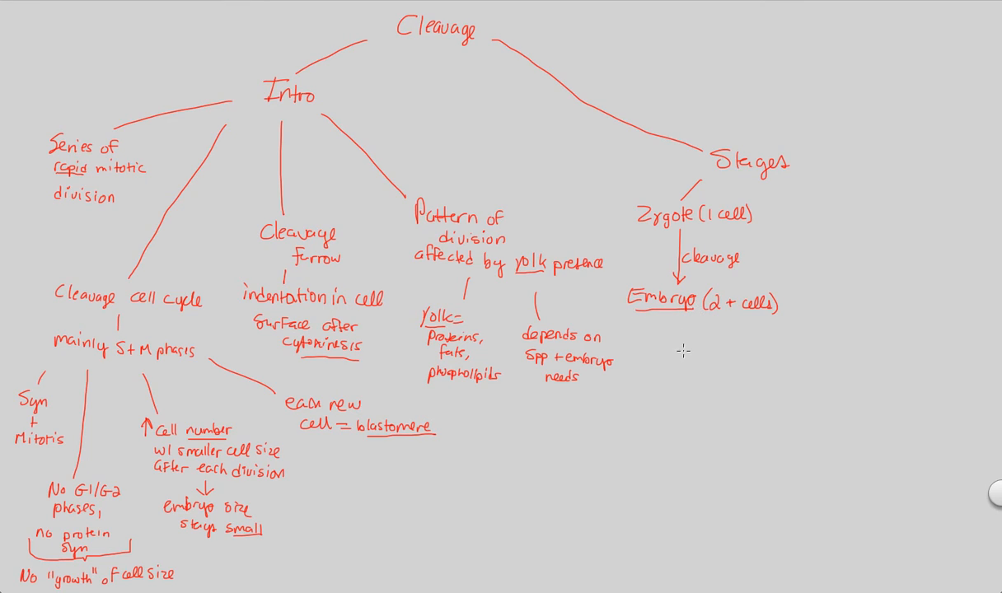
{"action": "mouse_move", "coordinate": [700, 272]}
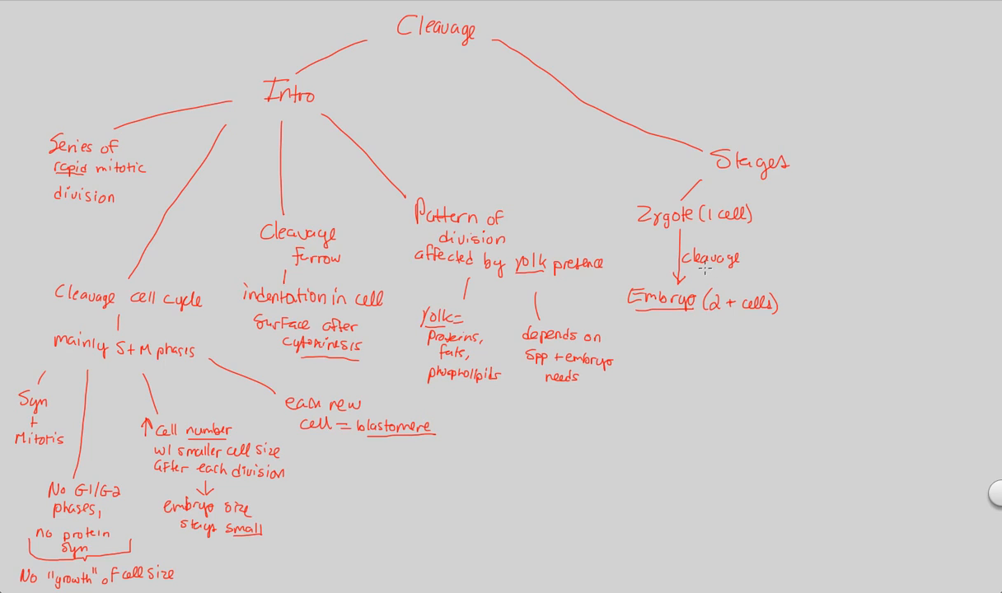
{"action": "mouse_move", "coordinate": [712, 326]}
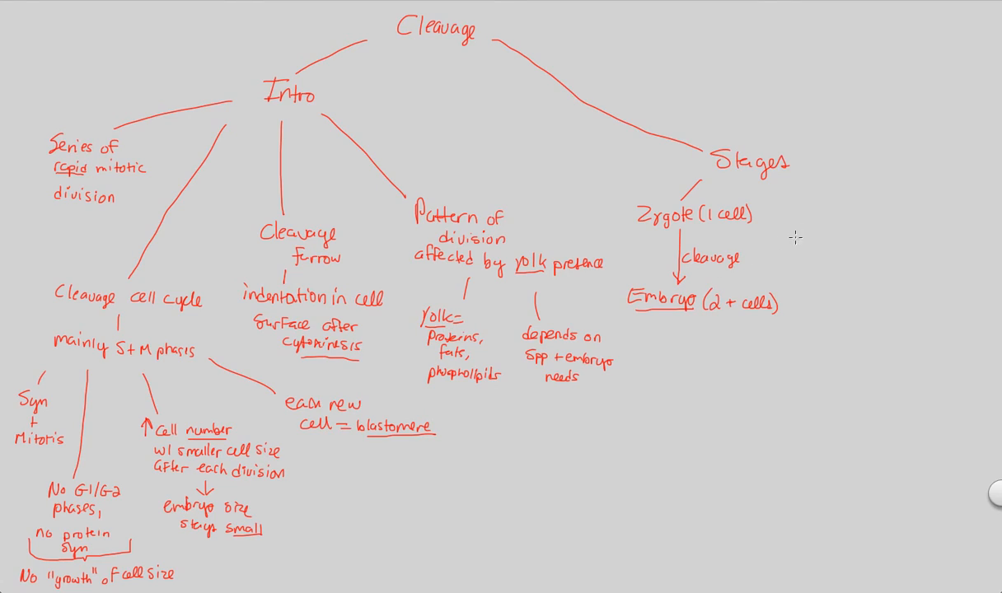
Handwrite the branch 'Humans = first division 24 hrs after sperm binds' off Stages
{"action": "left_click_drag", "start_coordinate": [794, 183], "coordinate": [811, 254]}
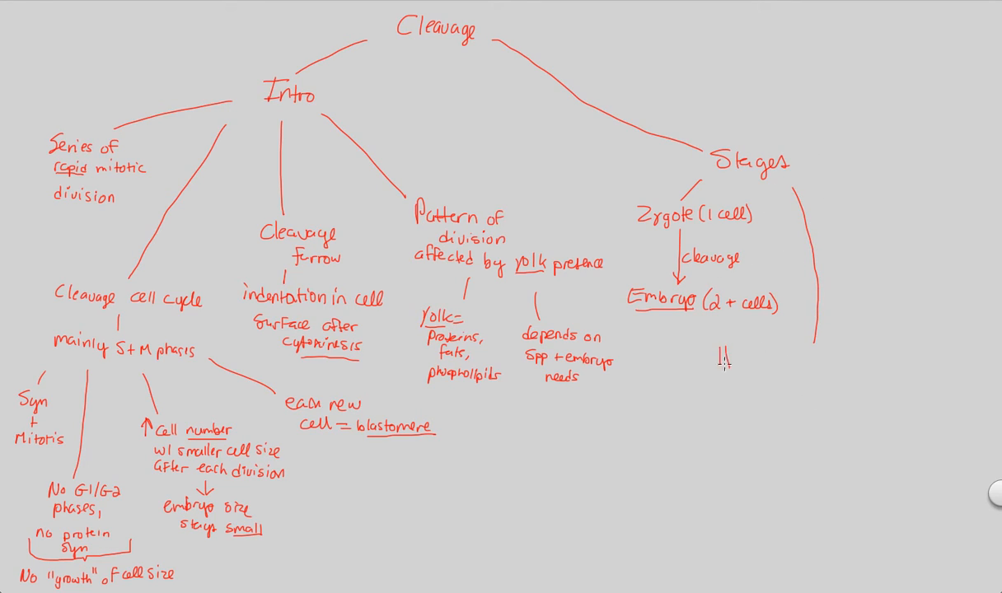
{"action": "type", "text": "Humans"}
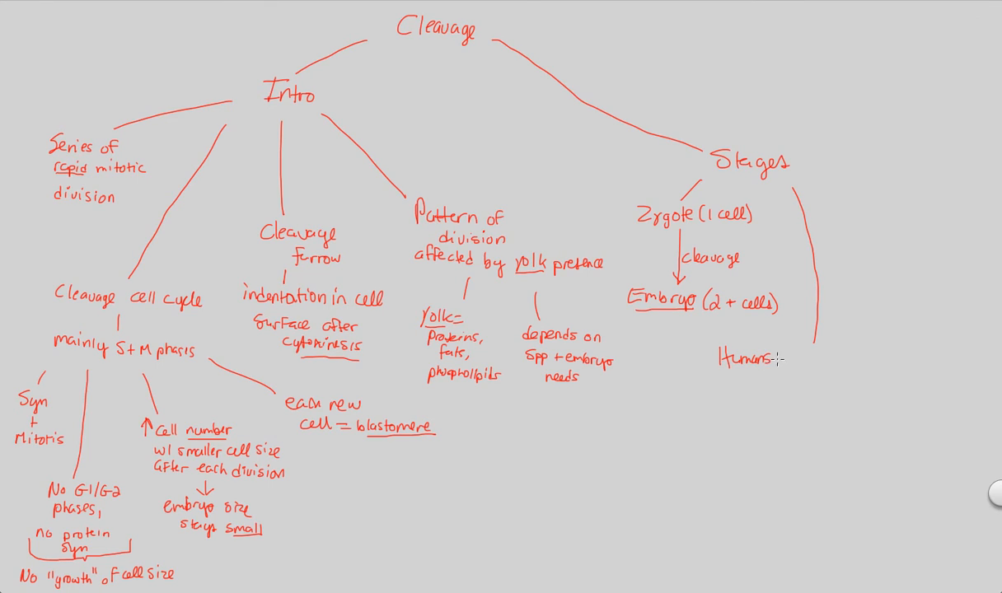
{"action": "type", "text": "= Firs"}
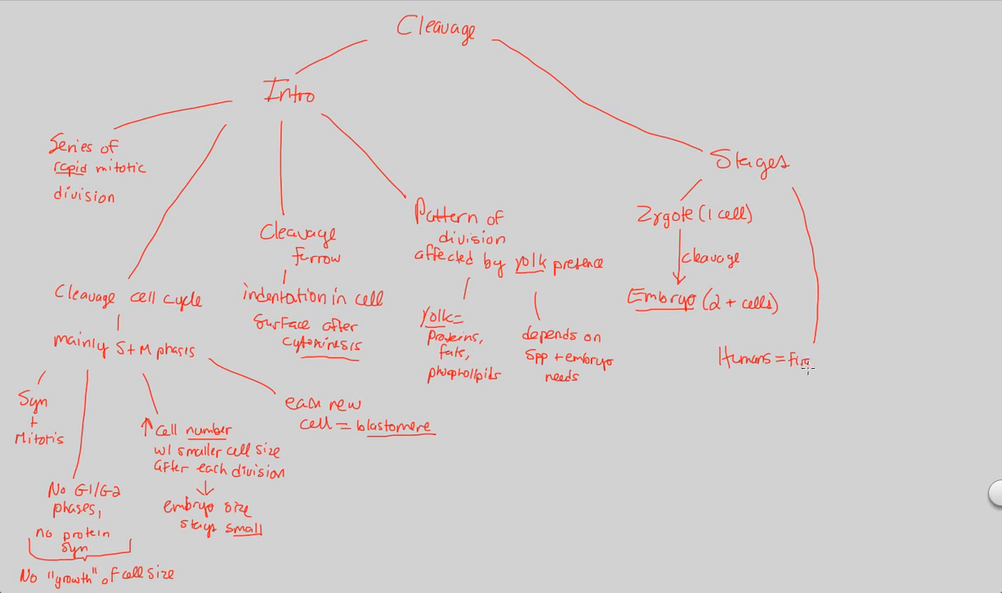
{"action": "type", "text": "First division"}
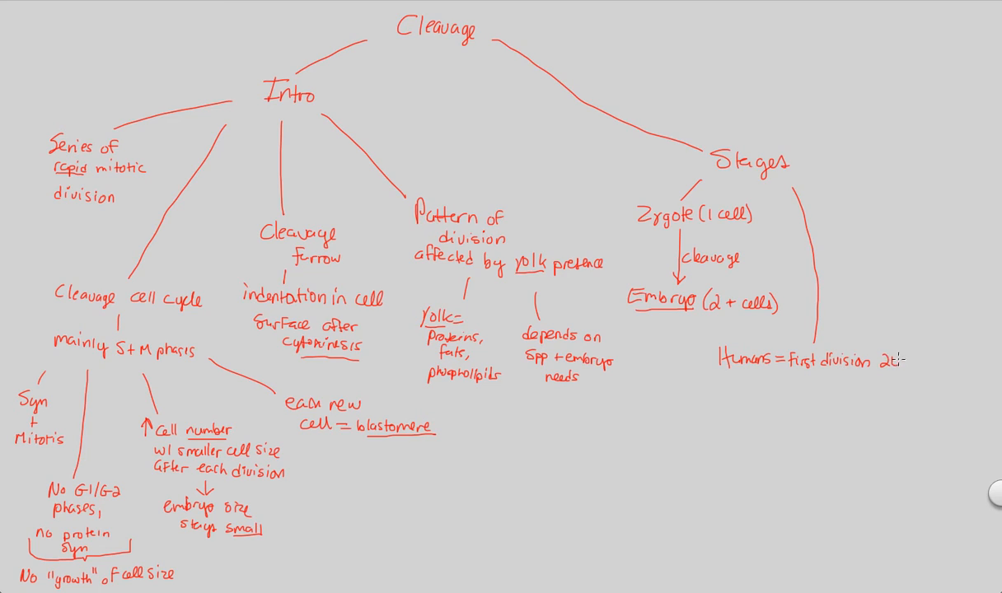
{"action": "type", "text": "24 hrs"}
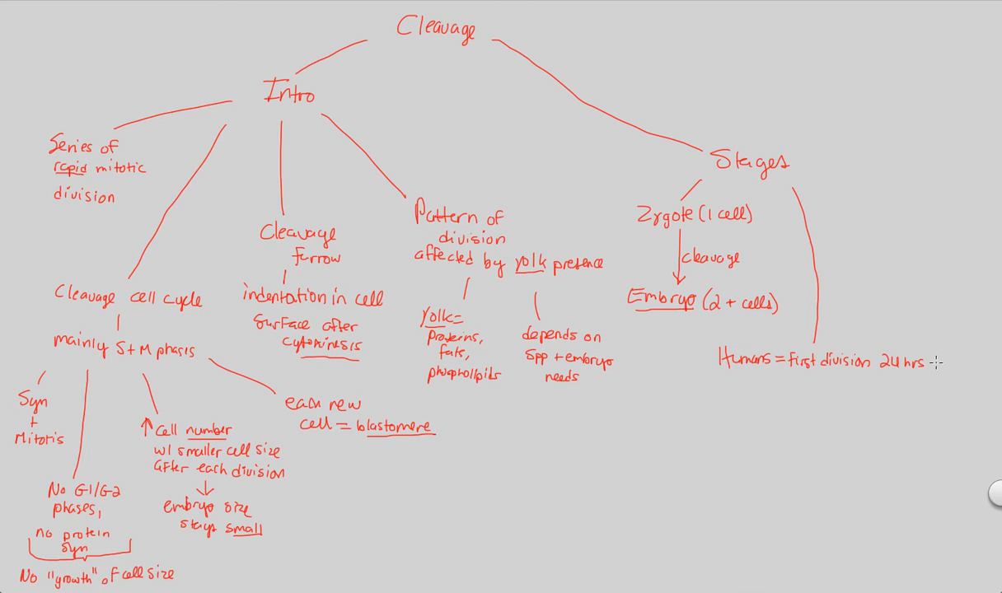
{"action": "type", "text": "after"}
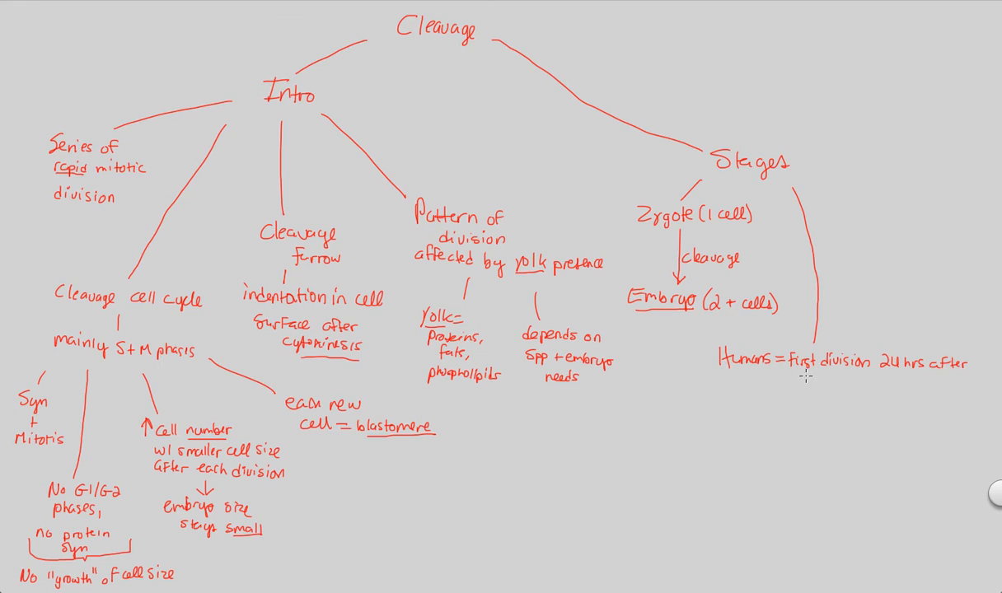
{"action": "type", "text": "sperm"}
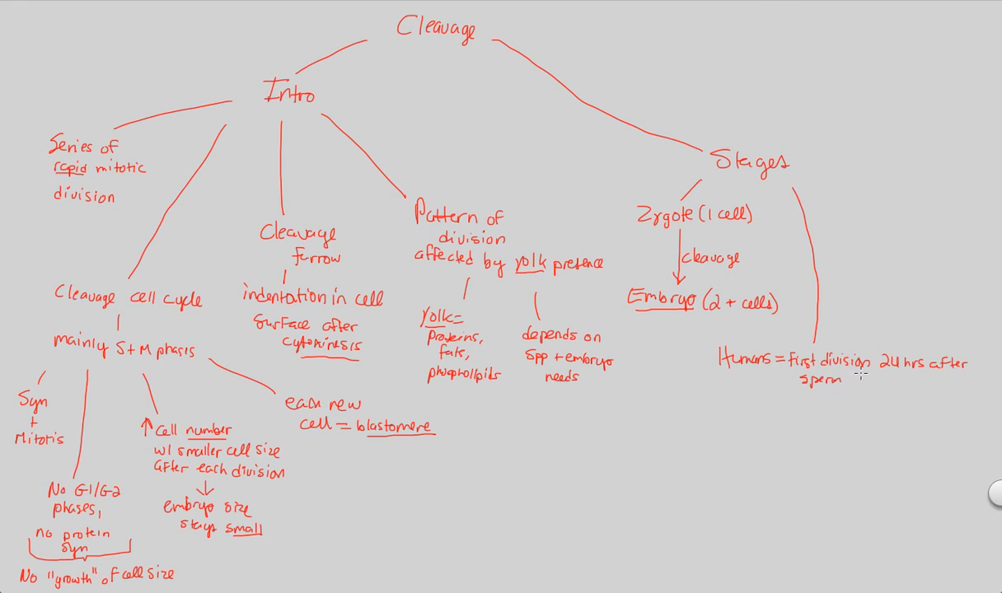
{"action": "type", "text": "binds"}
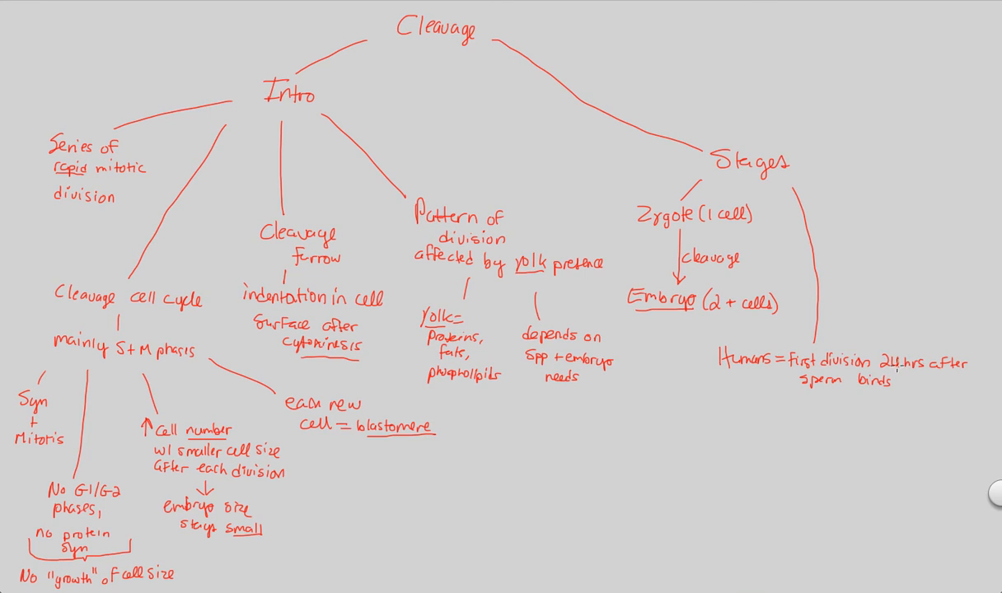
{"action": "mouse_move", "coordinate": [893, 370]}
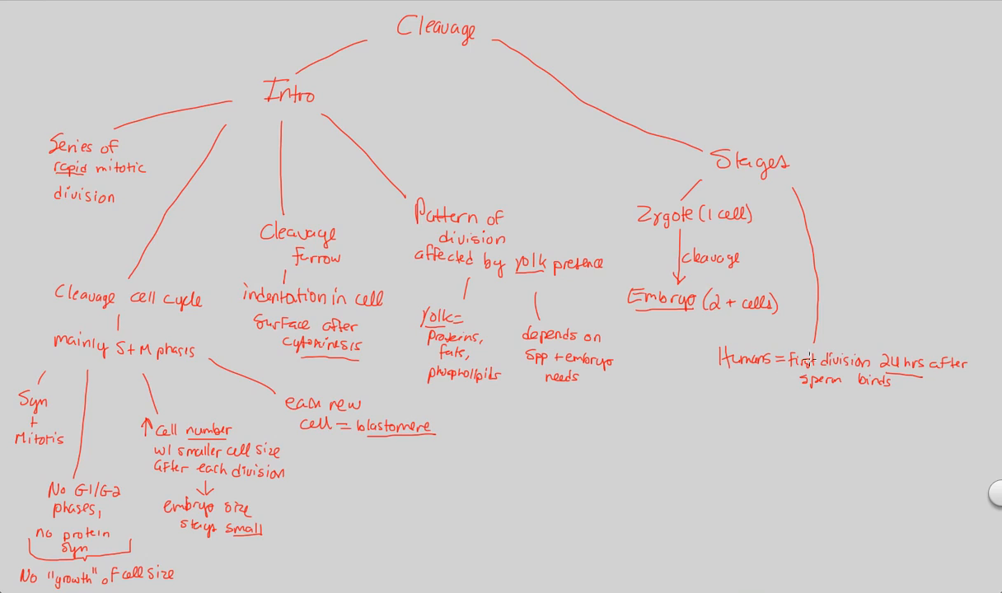
{"action": "mouse_move", "coordinate": [807, 397]}
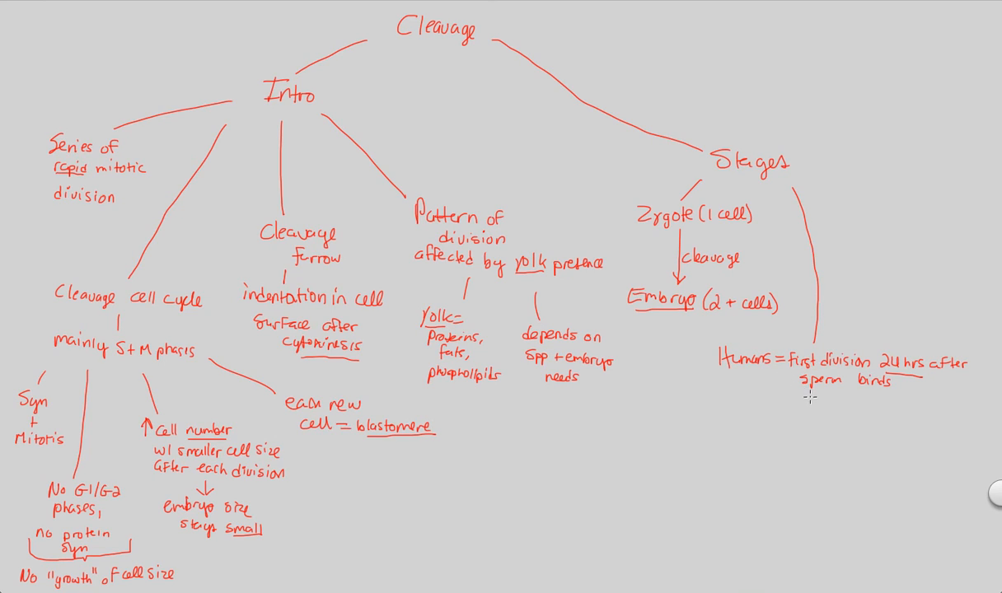
{"action": "mouse_move", "coordinate": [809, 403]}
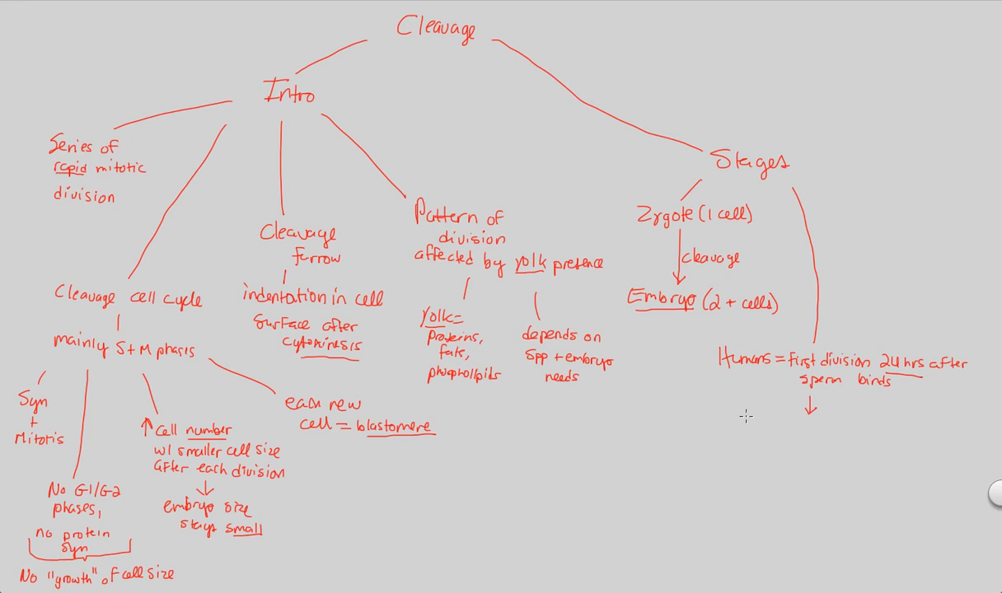
Handwrite 'lots of division after' leading down by arrow to 'forms blastula'
{"action": "type", "text": "lots"}
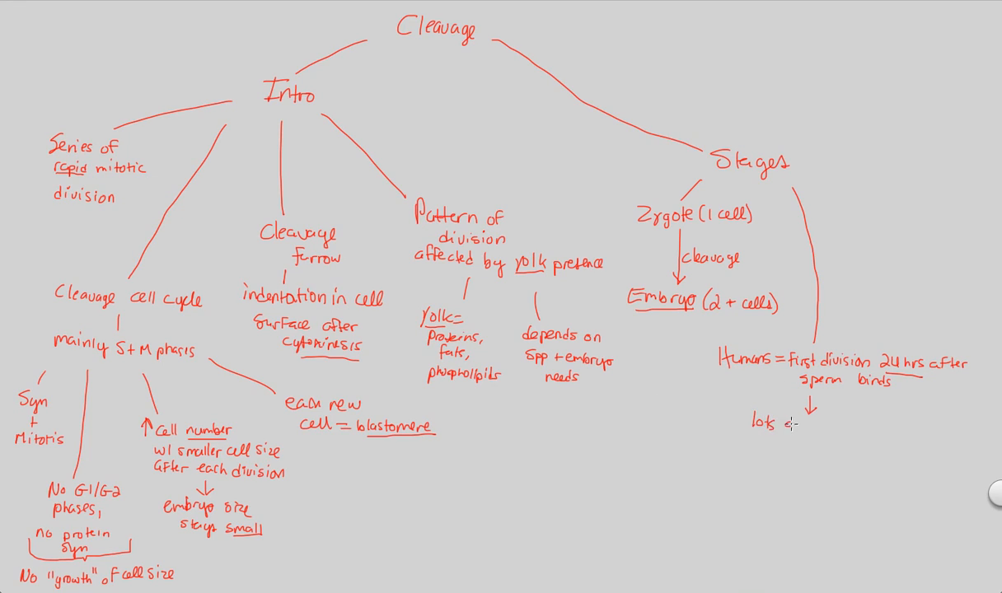
{"action": "type", "text": "of division after"}
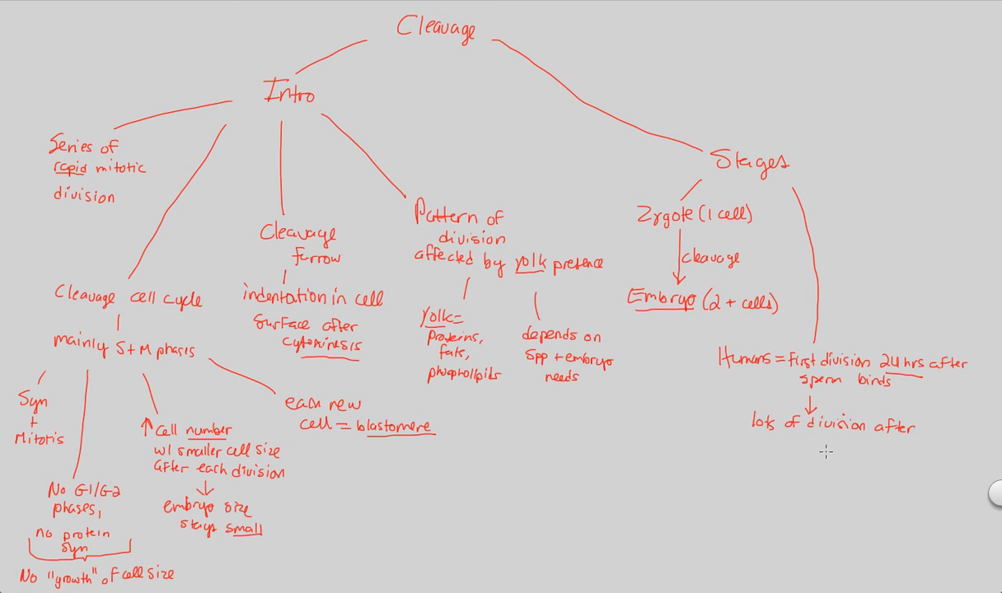
{"action": "mouse_move", "coordinate": [816, 448]}
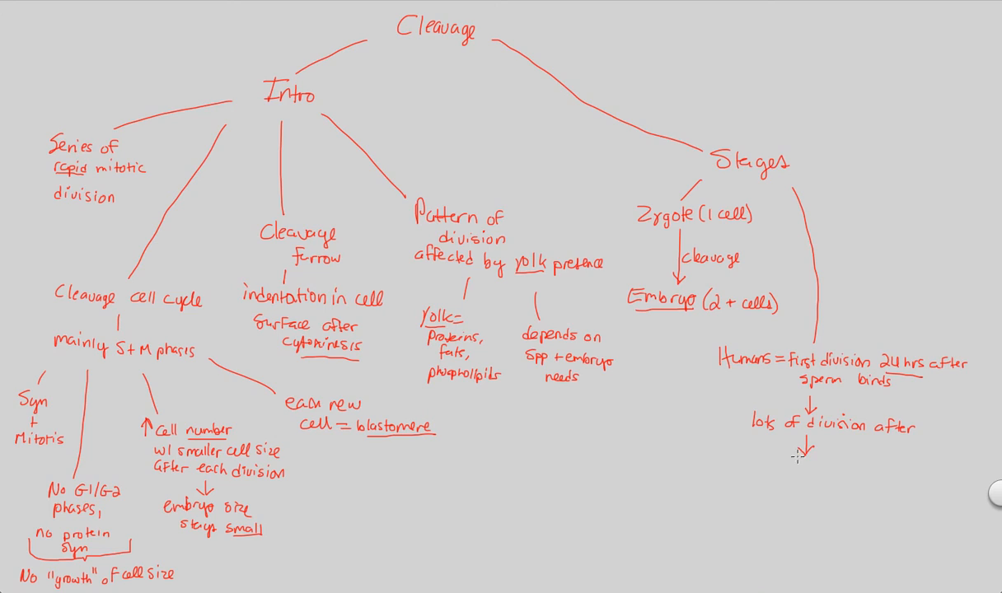
{"action": "type", "text": "forms"}
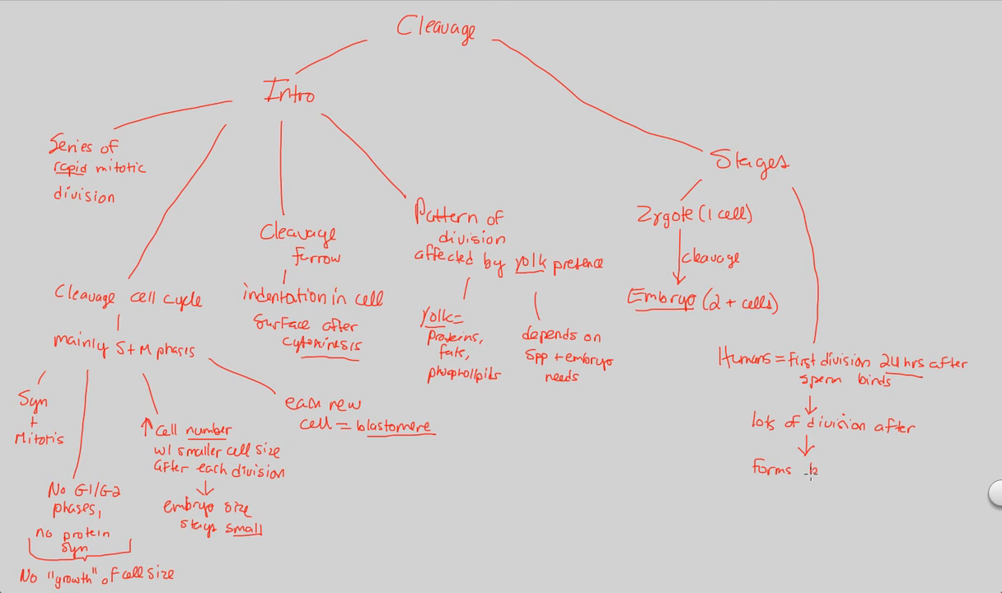
{"action": "type", "text": "blastula"}
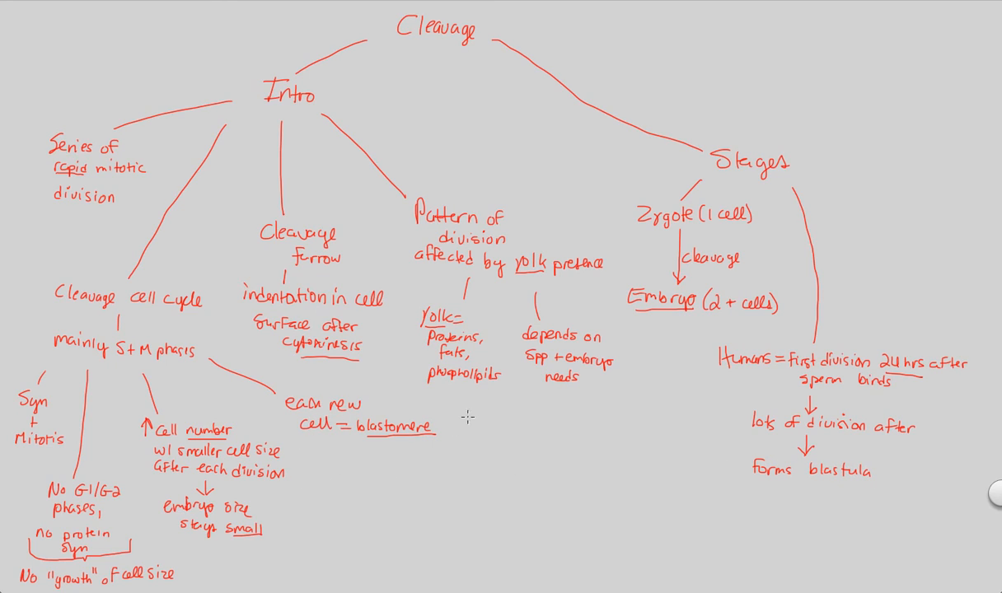
{"action": "mouse_move", "coordinate": [601, 447]}
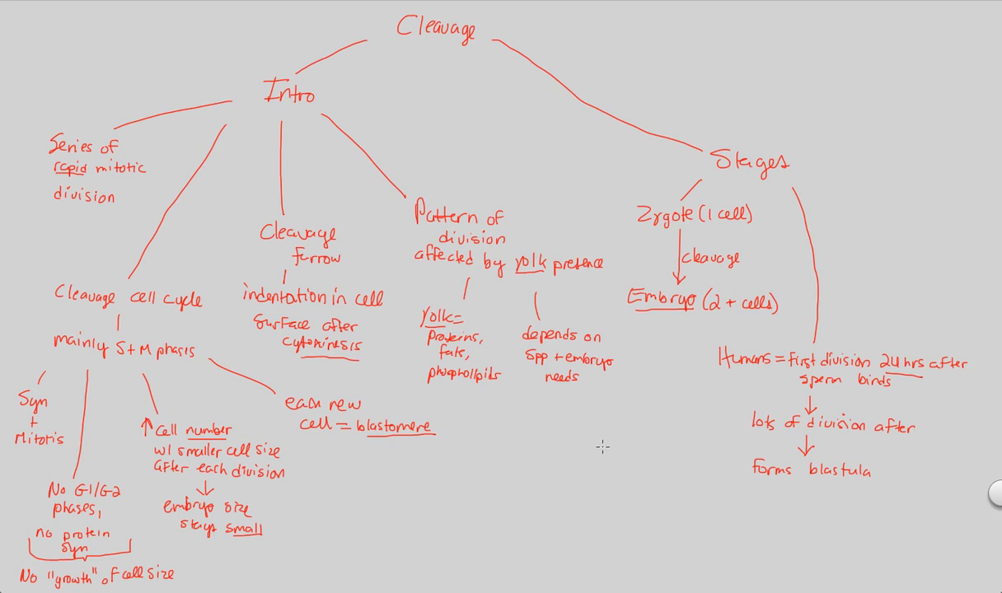
{"action": "mouse_move", "coordinate": [844, 485]}
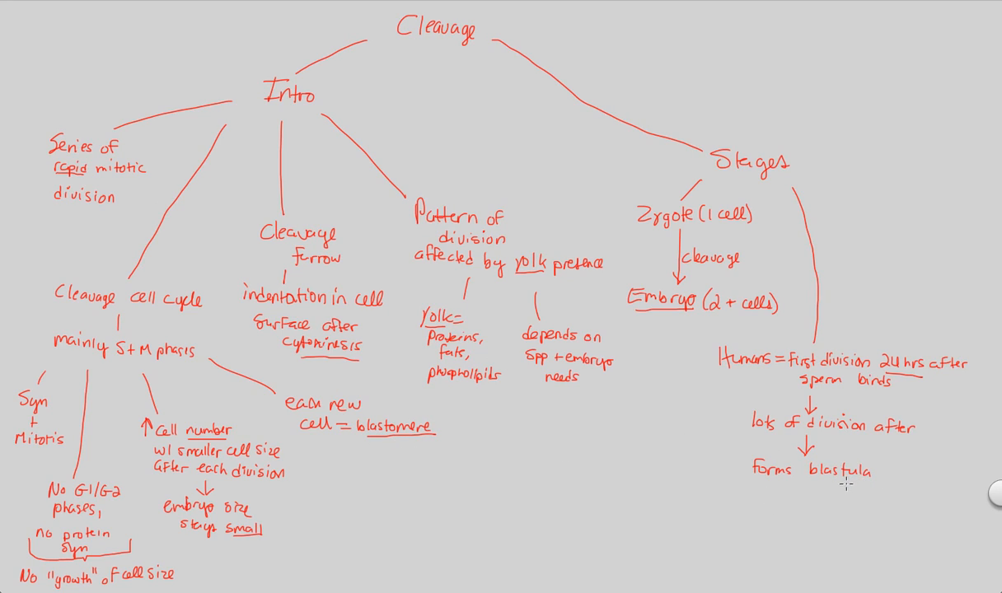
{"action": "mouse_move", "coordinate": [806, 487]}
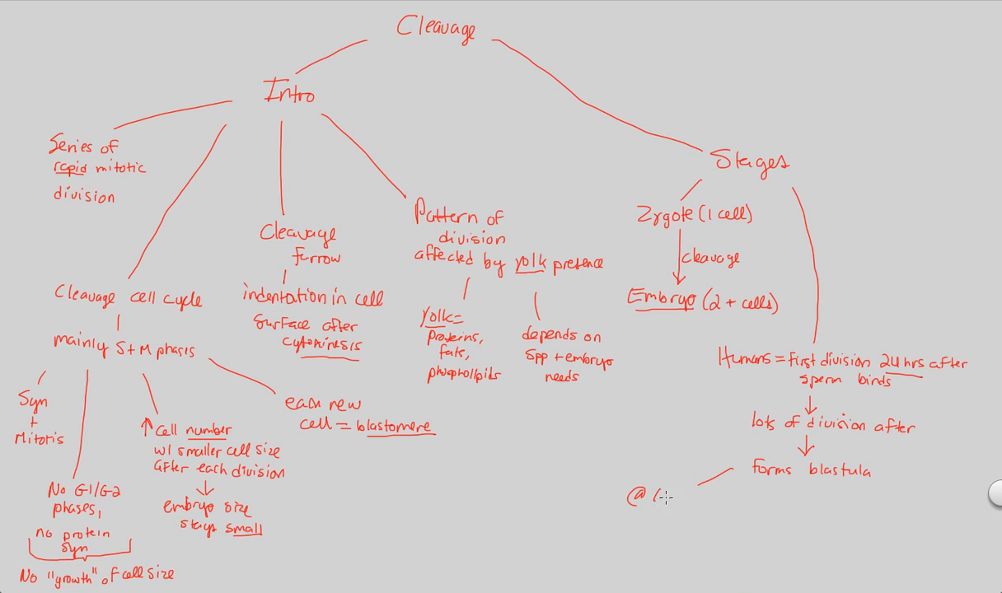
Handwrite '@ least 128 blastomere' as a note branching down-left from blastula
{"action": "type", "text": "least 128"}
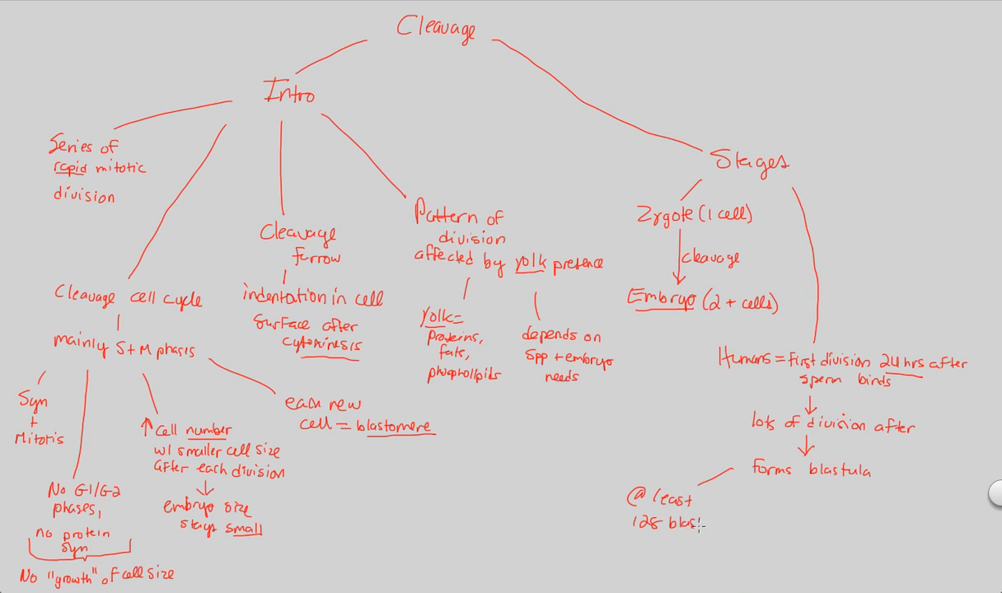
{"action": "type", "text": "blastomere"}
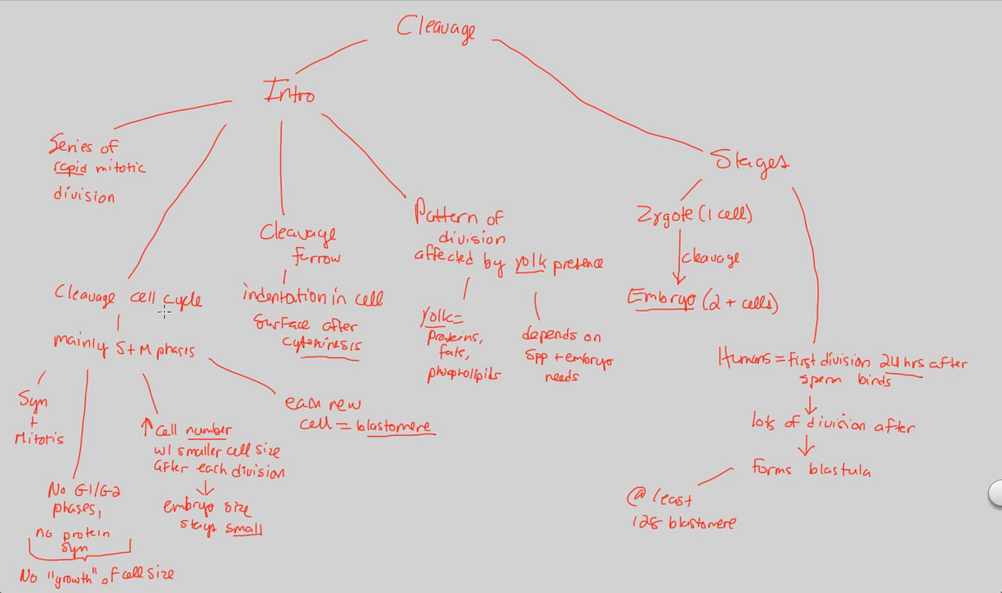
{"action": "mouse_move", "coordinate": [659, 531]}
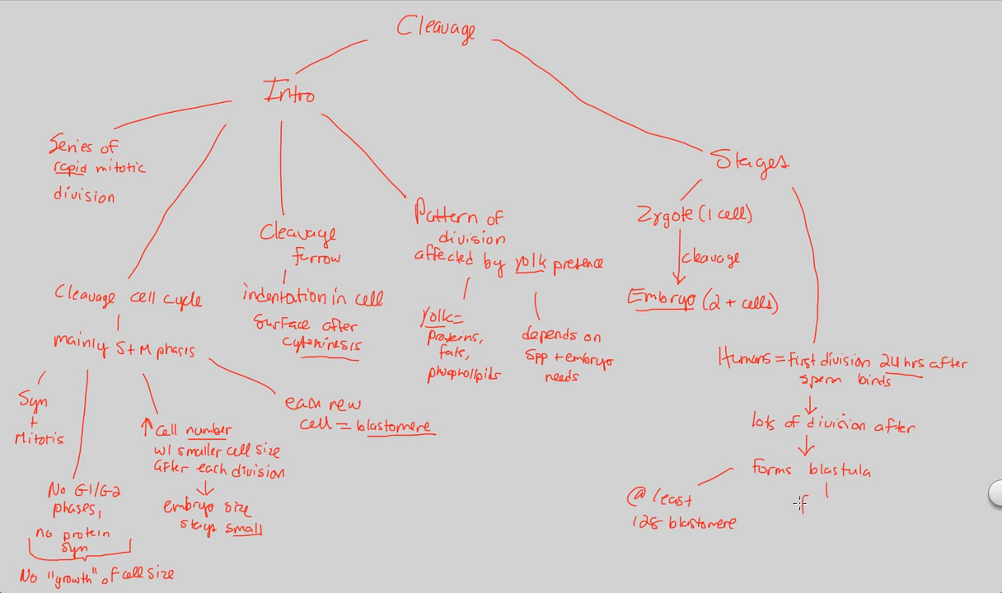
Handwrite 'forms hollow ball' as a second note off 'forms blastula'
{"action": "type", "text": "forms"}
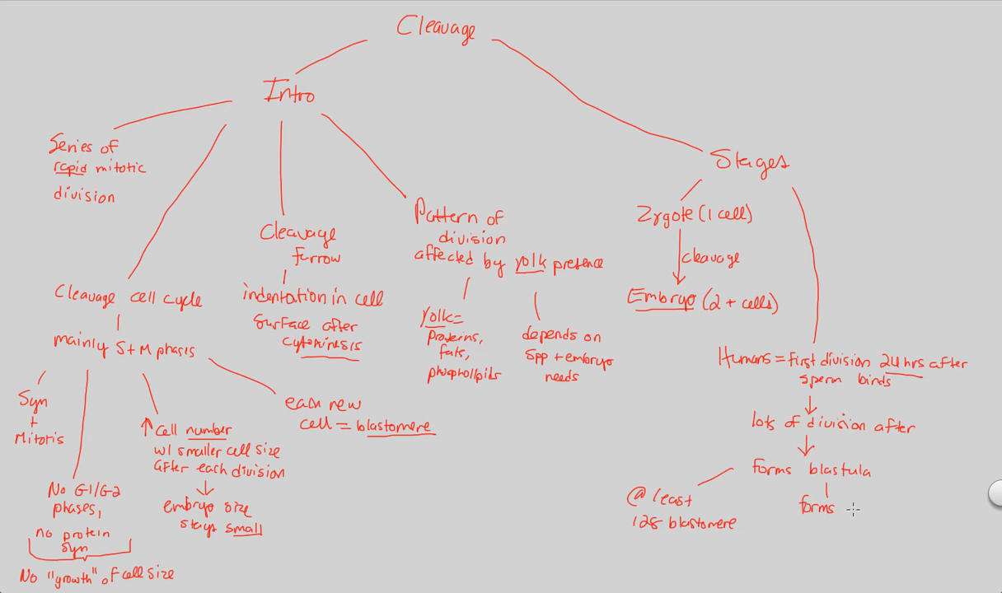
{"action": "type", "text": "holle"}
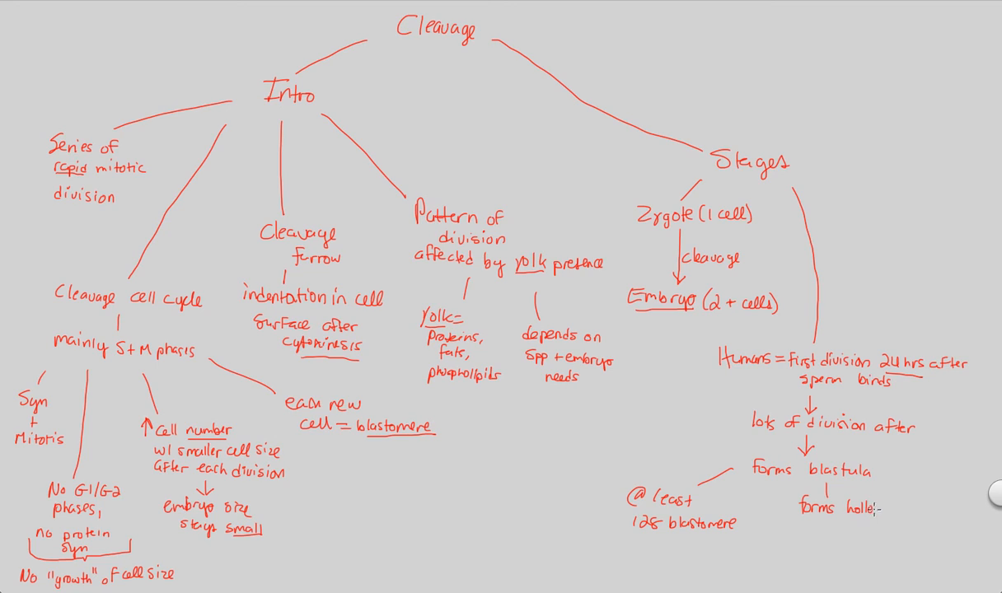
{"action": "type", "text": "hollow ball"}
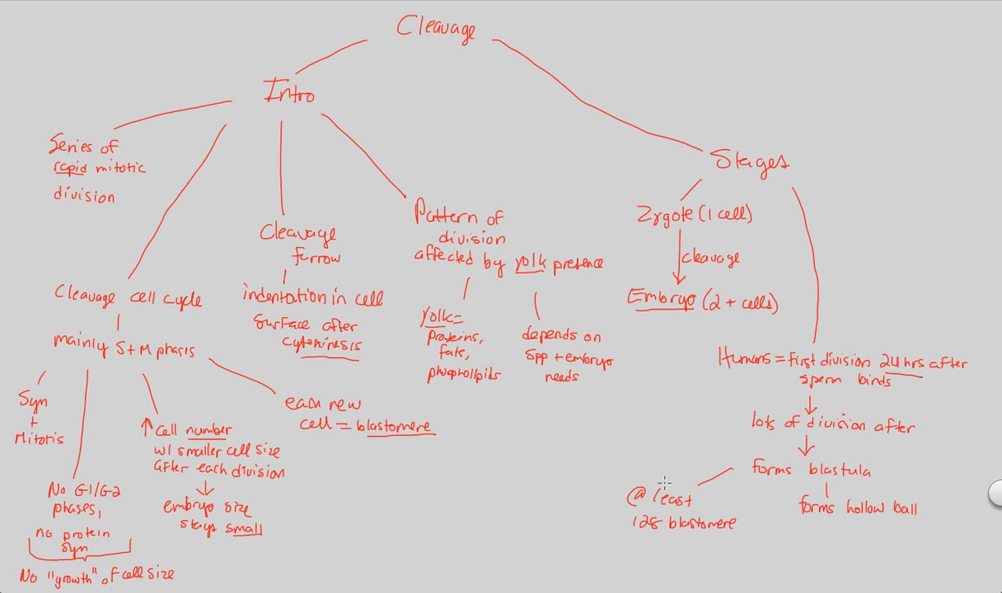
{"action": "mouse_move", "coordinate": [879, 542]}
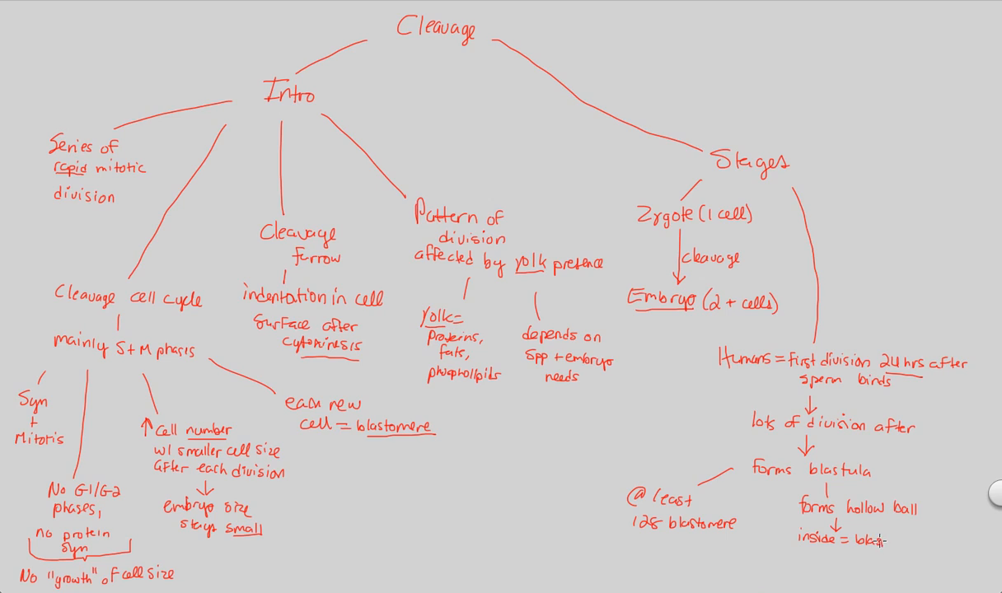
{"action": "mouse_move", "coordinate": [880, 537]}
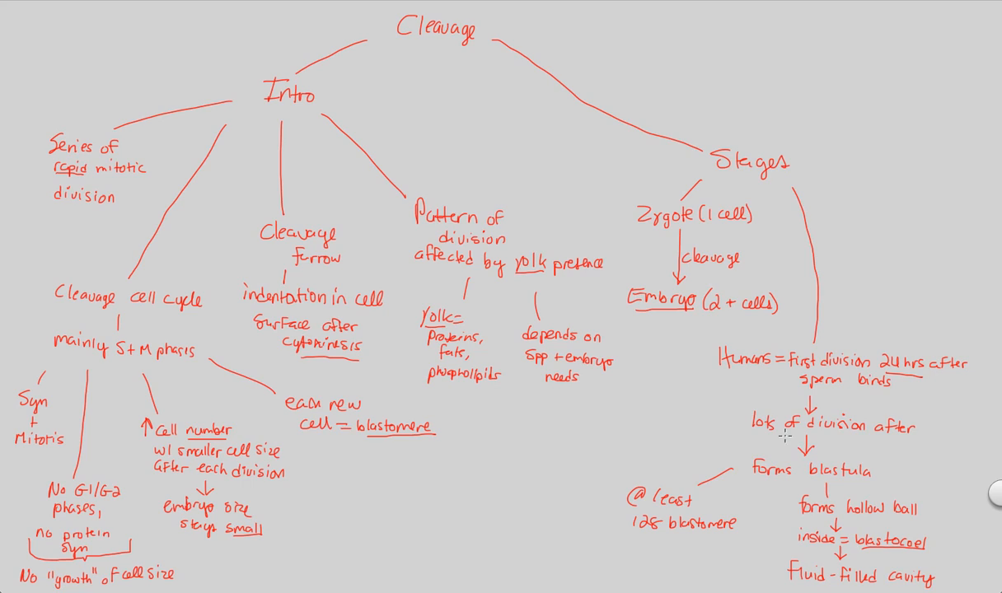
{"action": "mouse_move", "coordinate": [732, 498]}
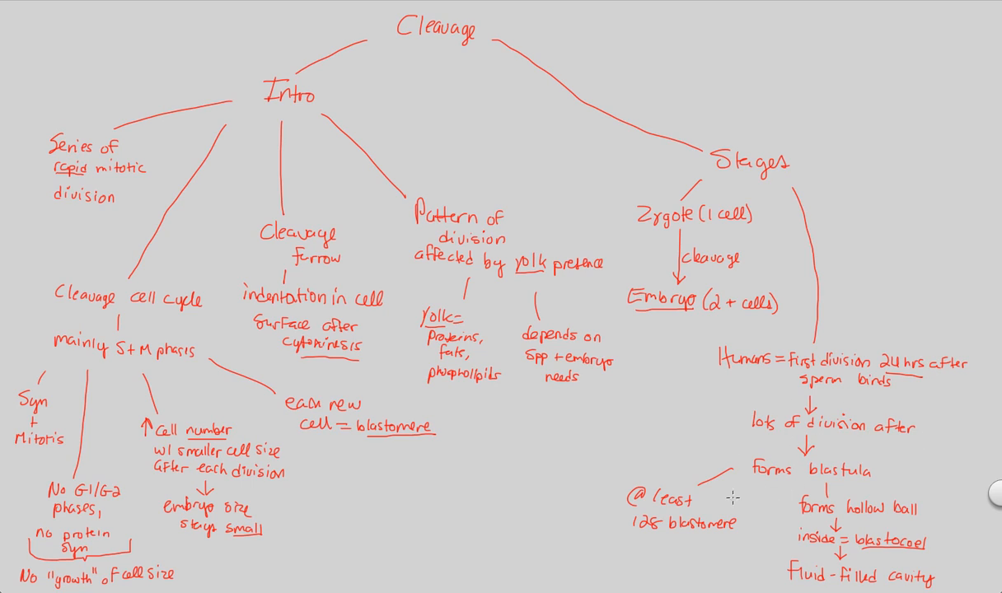
{"action": "mouse_move", "coordinate": [543, 263]}
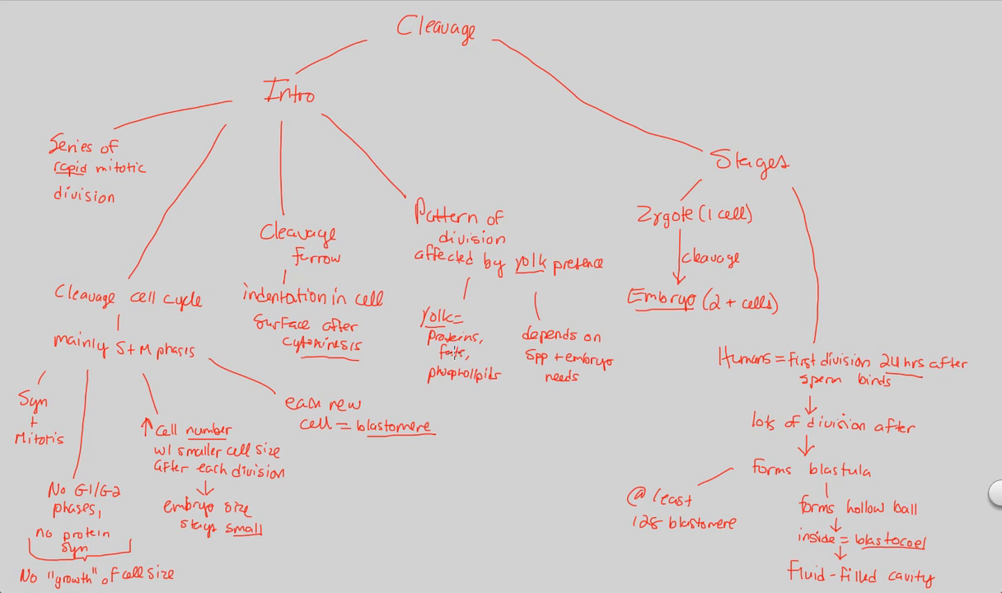
{"action": "mouse_move", "coordinate": [463, 310]}
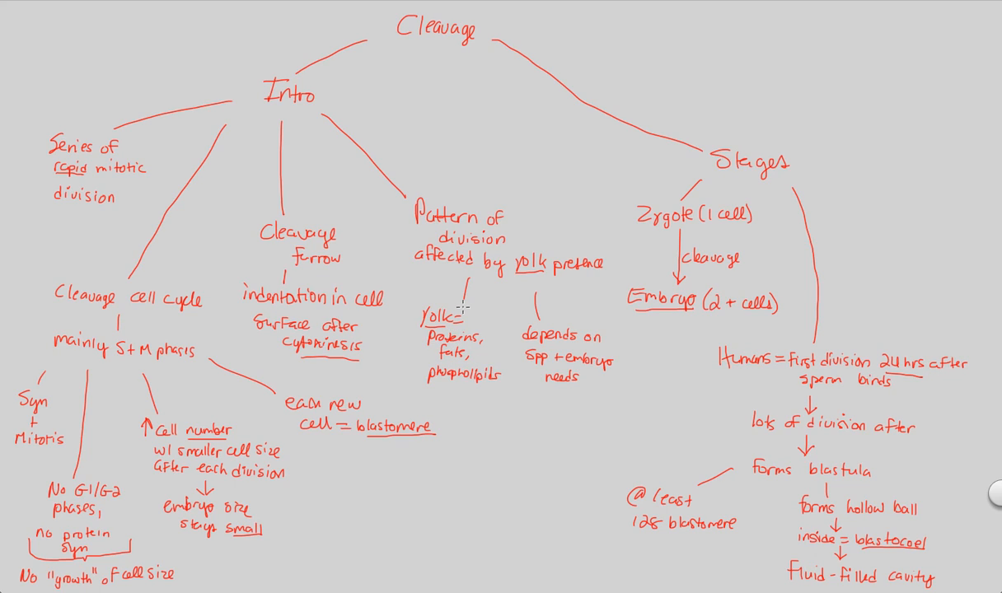